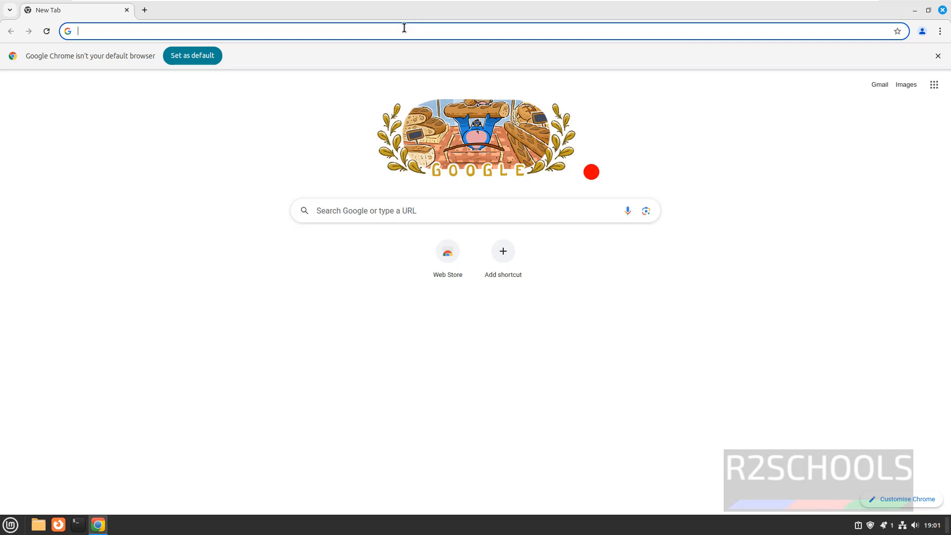
Navigate to postgresql.org and reach its Downloads page.
{"action": "type", "text": "postgresql.org"}
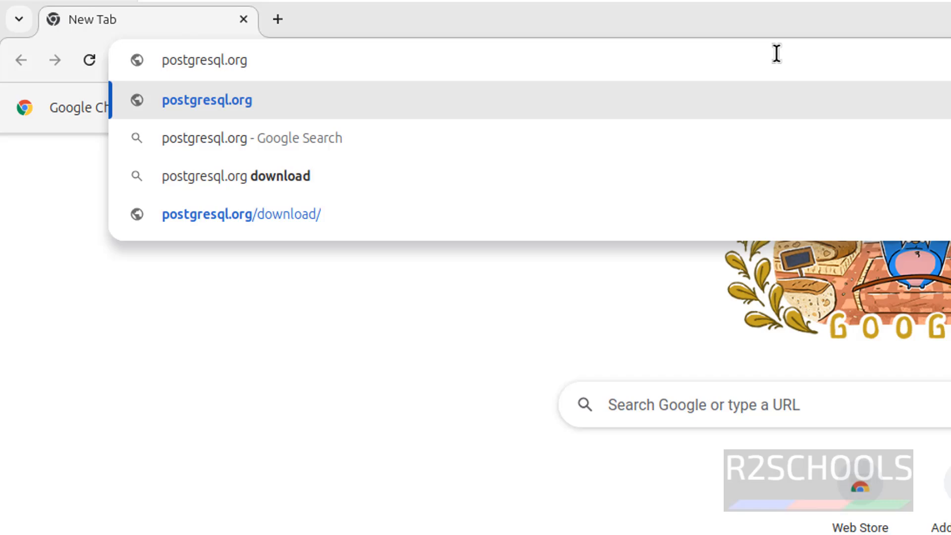
{"action": "left_click", "coordinate": [206, 99]}
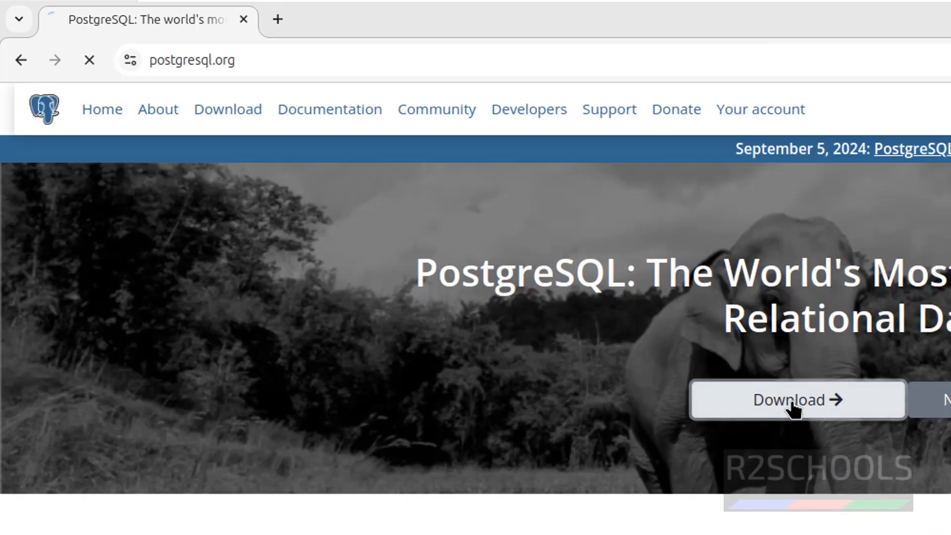
{"action": "left_click", "coordinate": [797, 399]}
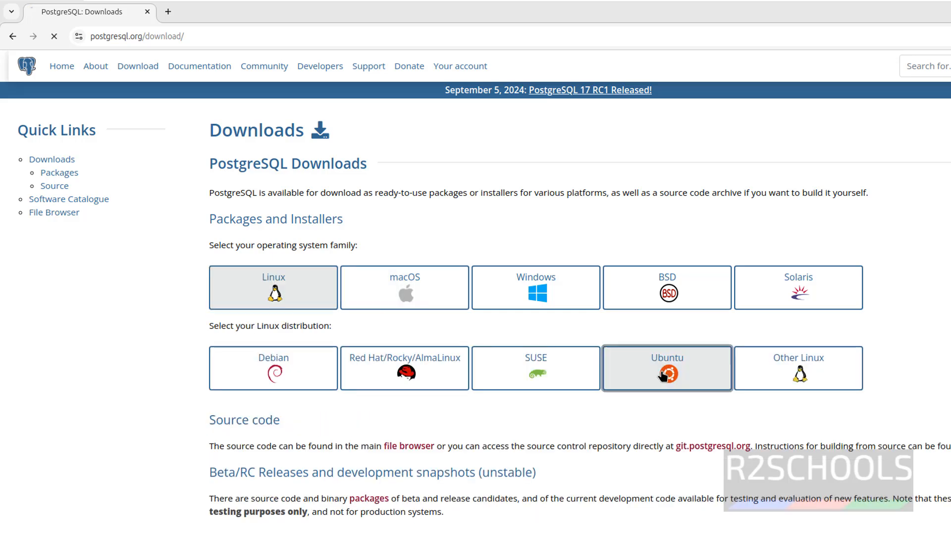
Choose the Ubuntu instructions and pick out the noble release name and lsb_release part.
{"action": "left_click", "coordinate": [667, 368]}
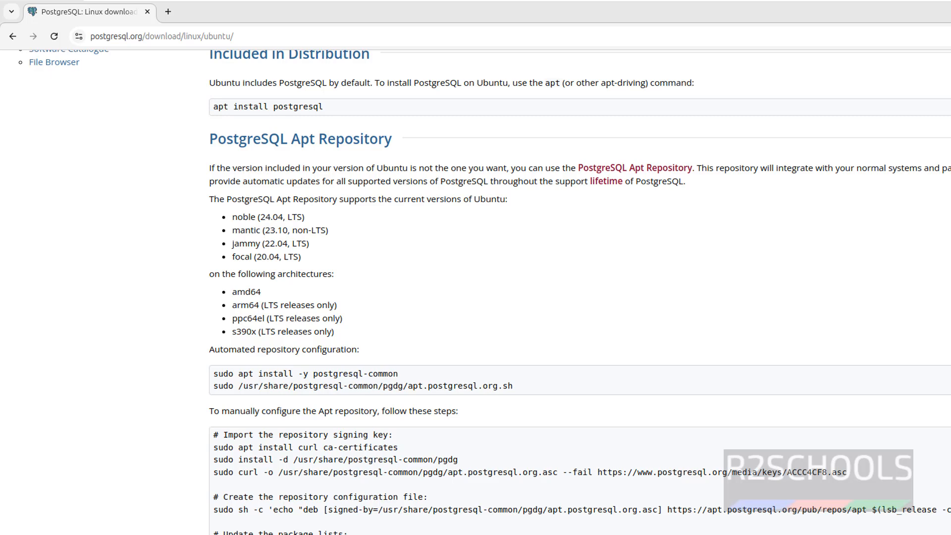
{"action": "mouse_move", "coordinate": [369, 262]}
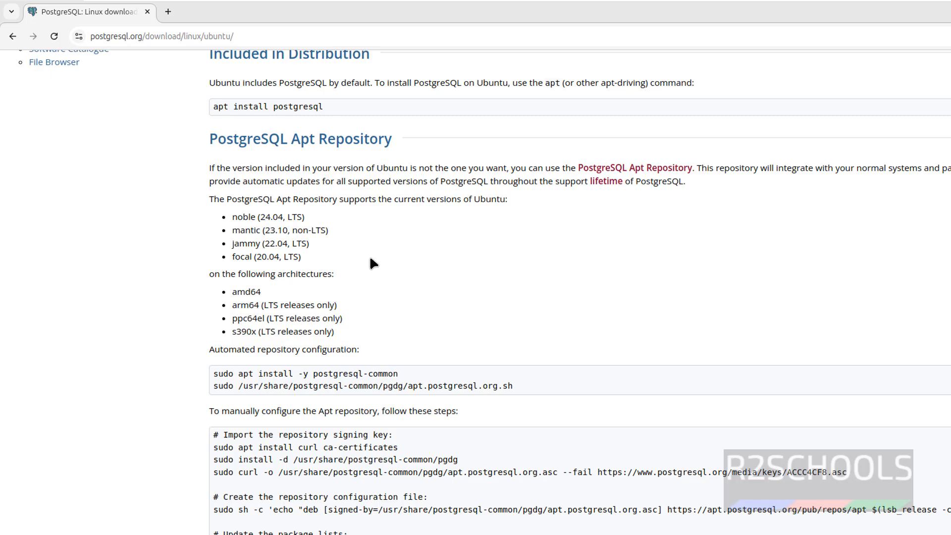
{"action": "mouse_move", "coordinate": [251, 230]}
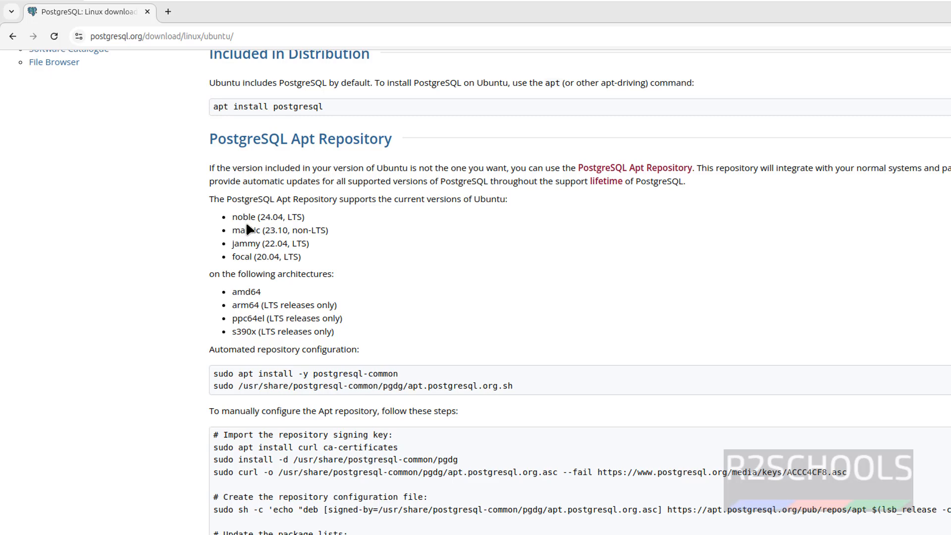
{"action": "double_click", "coordinate": [244, 217]}
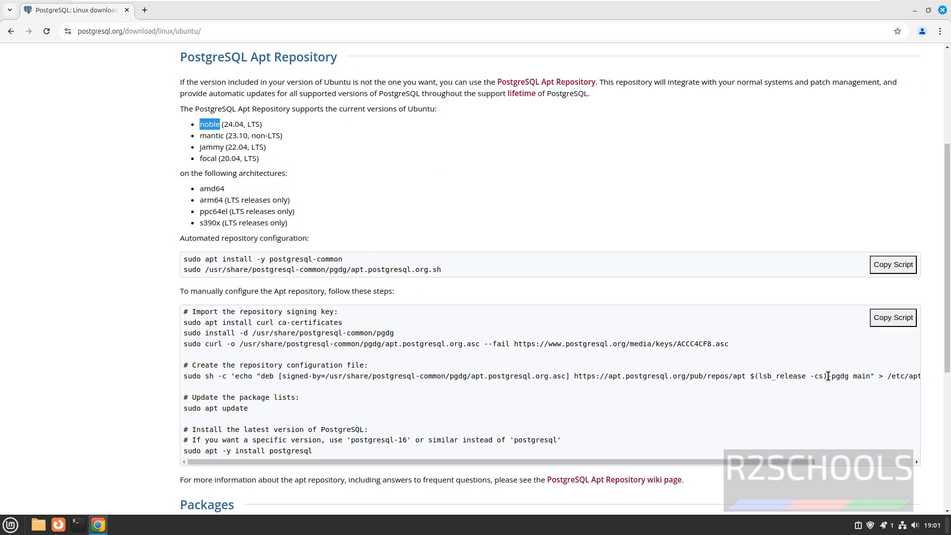
{"action": "double_click", "coordinate": [788, 376]}
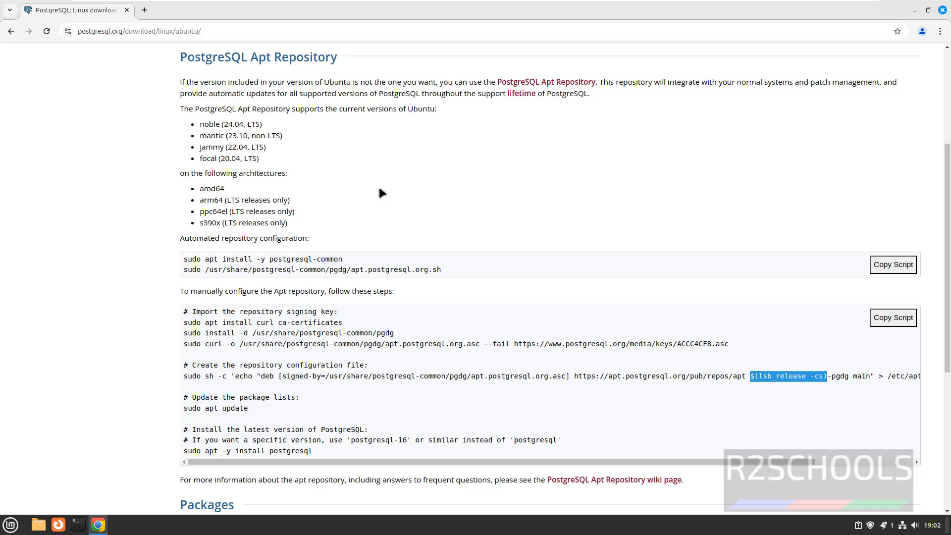
{"action": "mouse_move", "coordinate": [296, 313]}
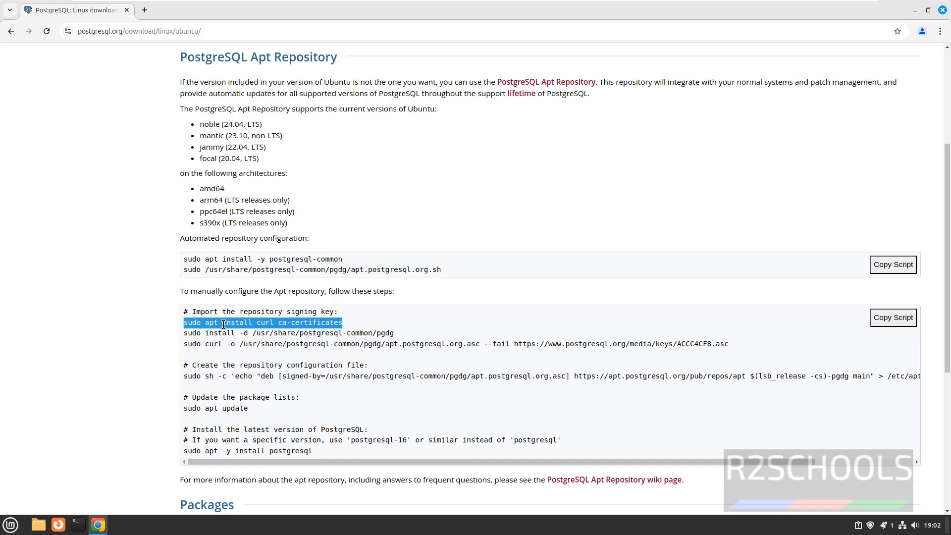
{"action": "mouse_move", "coordinate": [252, 338]}
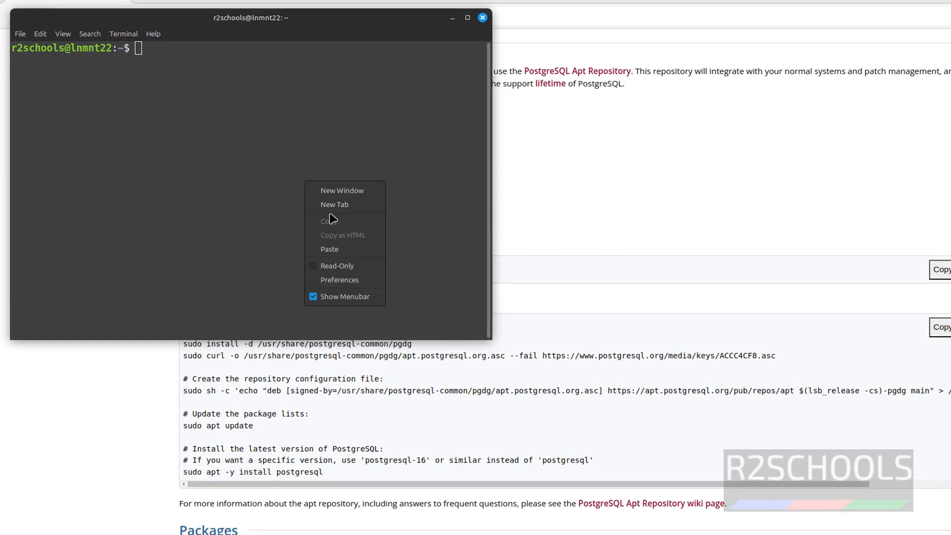
Run the apt install for curl and ca-certificates, then 'sudo install -d /usr/share/postgresql-common/pgdg'.
{"action": "left_click", "coordinate": [329, 250]}
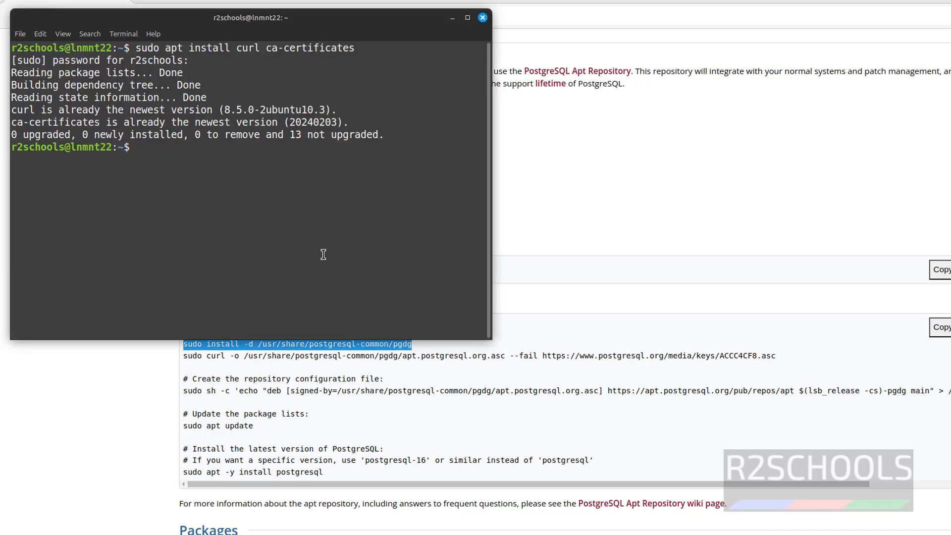
{"action": "type", "text": "sudo install -d /usr/share/postgresql-common/pgdg"}
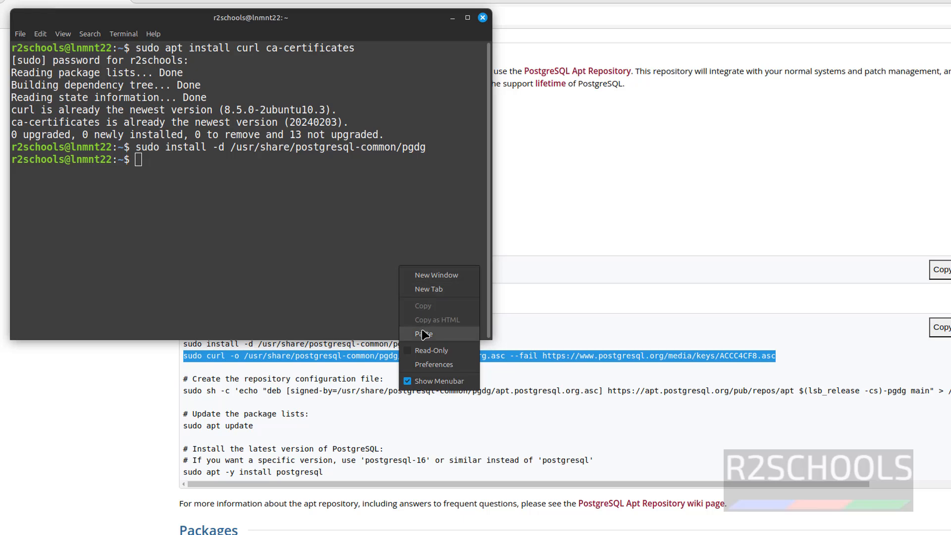
{"action": "left_click", "coordinate": [424, 334]}
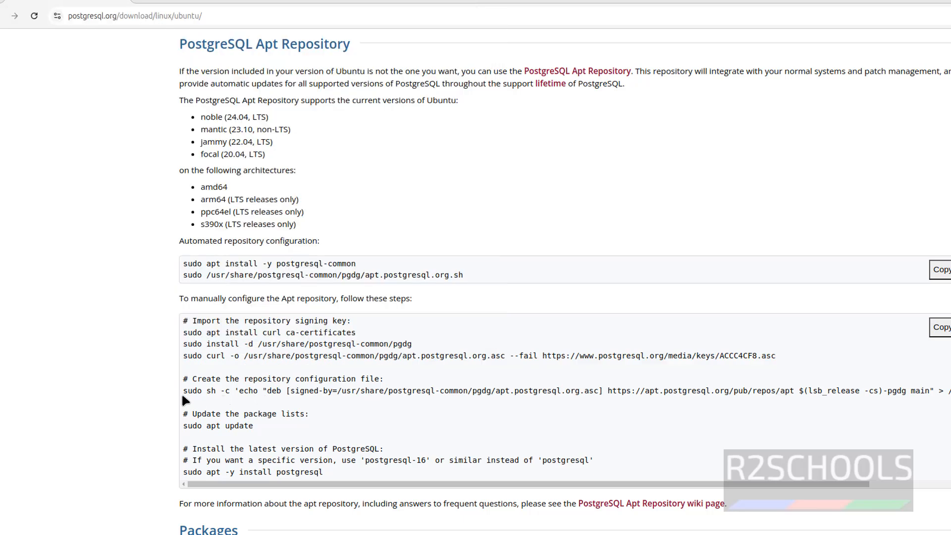
{"action": "mouse_move", "coordinate": [804, 402]}
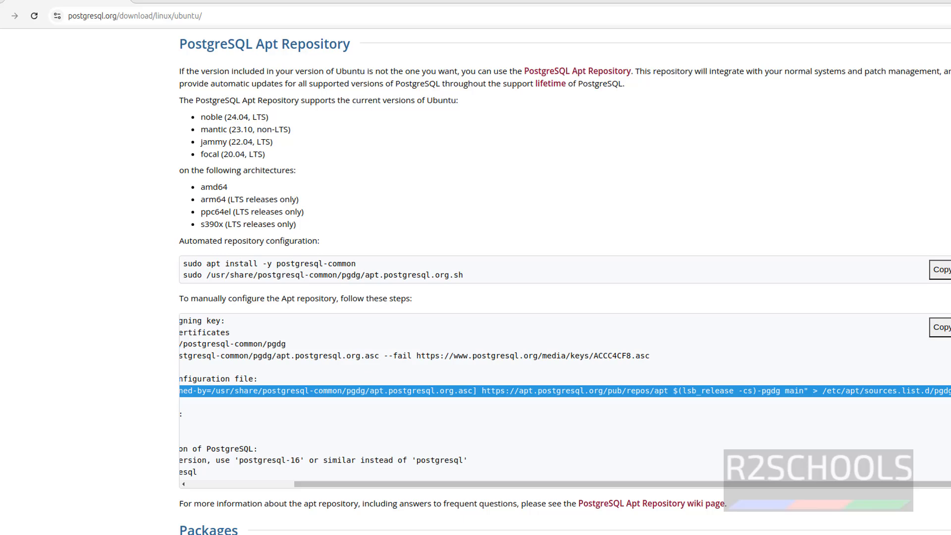
Copy the sh -c repository line and enter it with the release replaced by noble.
{"action": "right_click", "coordinate": [604, 391]}
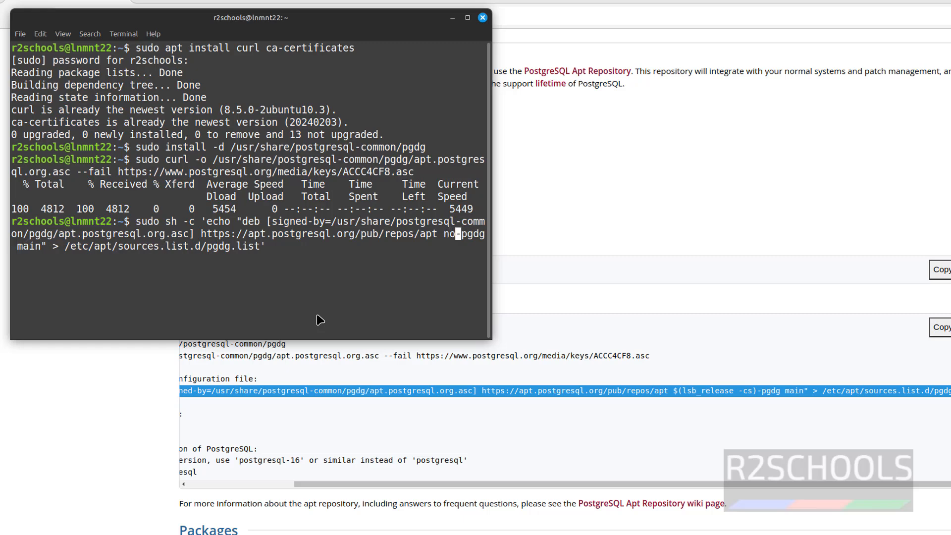
{"action": "type", "text": "noble"}
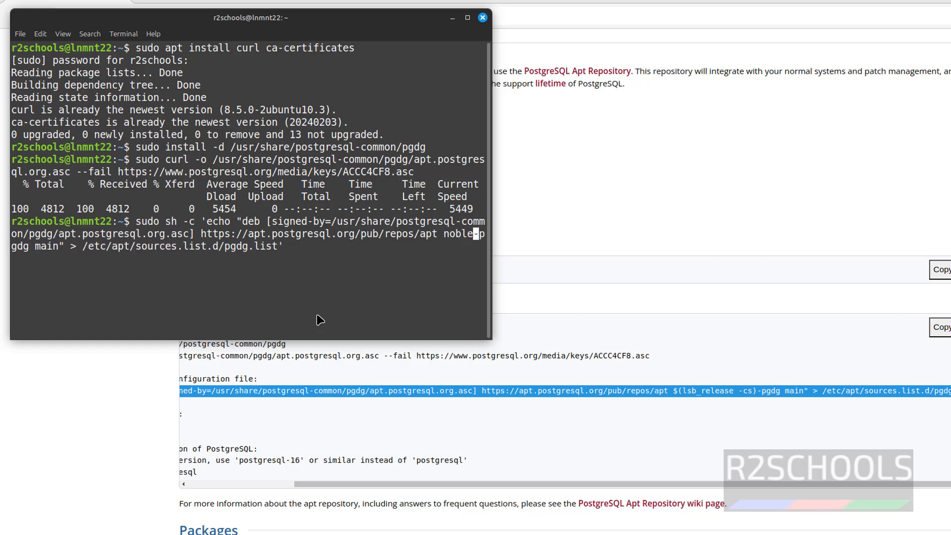
{"action": "left_click", "coordinate": [483, 17]}
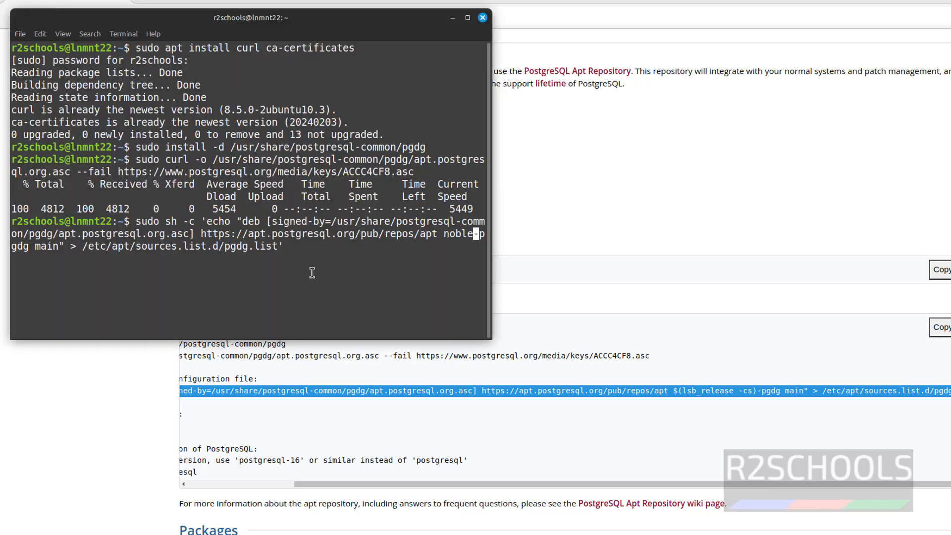
{"action": "mouse_move", "coordinate": [301, 277]}
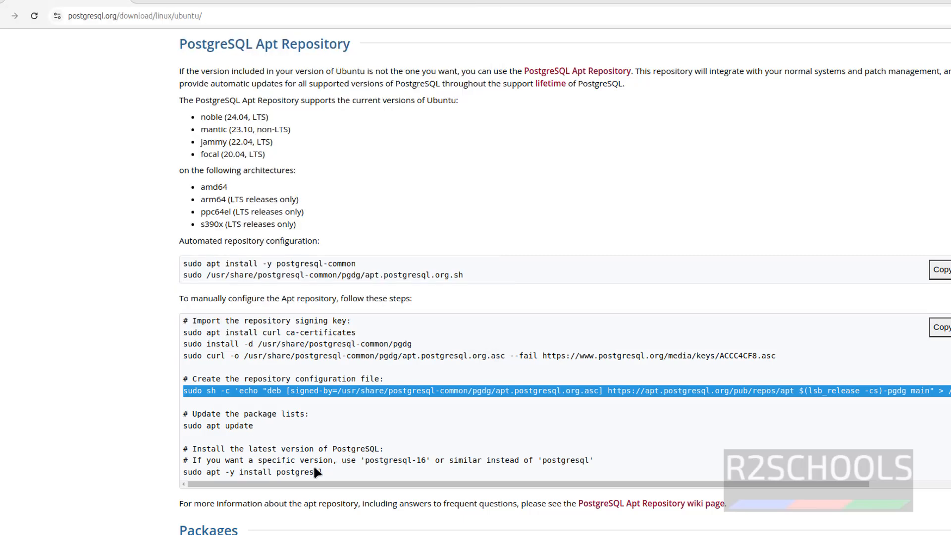
{"action": "mouse_move", "coordinate": [426, 459]}
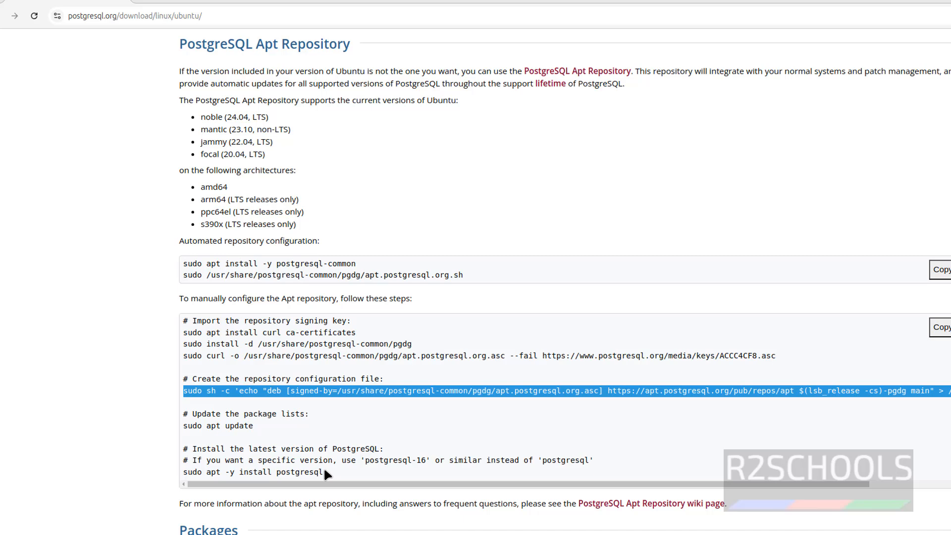
{"action": "mouse_move", "coordinate": [374, 479]}
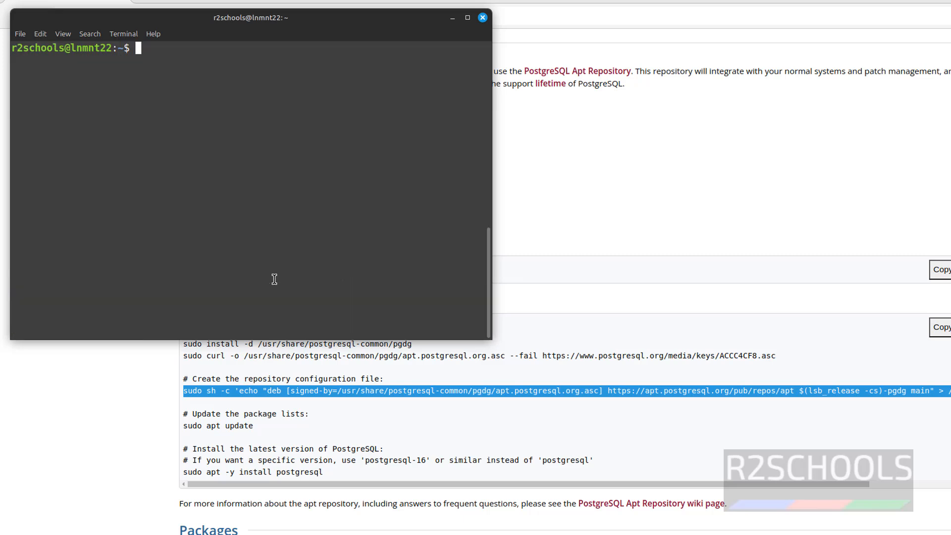
Run 'sudo apt -y install postgresql' after trying and dropping the -14 and -15 suffixes.
{"action": "type", "text": "sudo apt -y"}
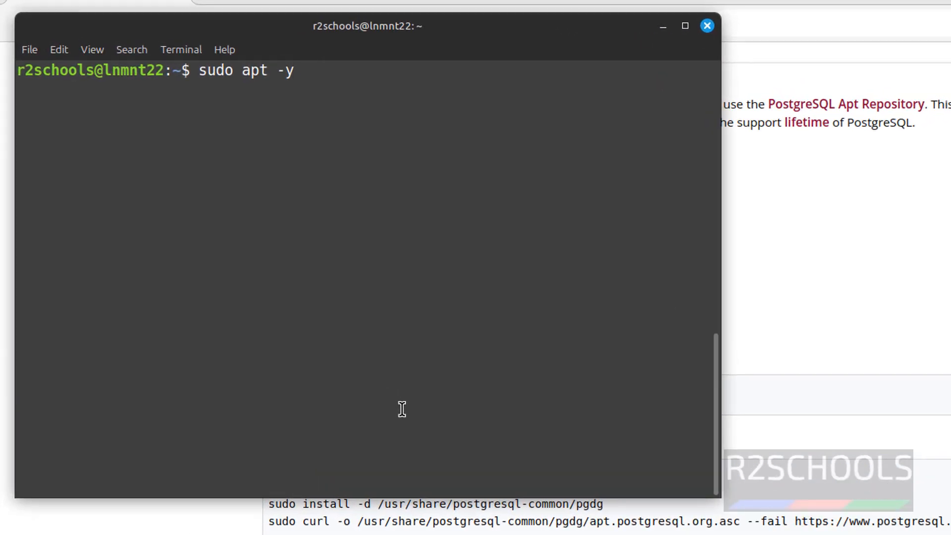
{"action": "type", "text": "install postg"}
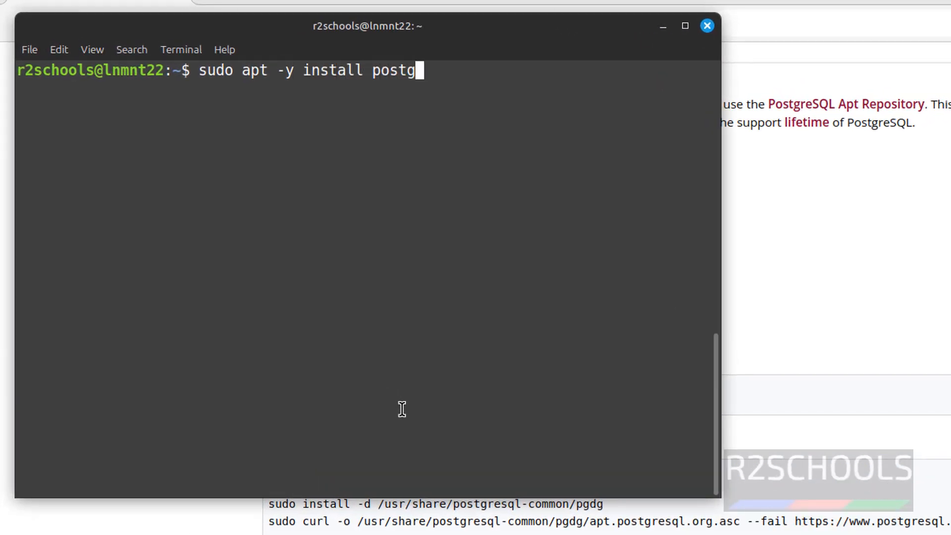
{"action": "type", "text": "resql"}
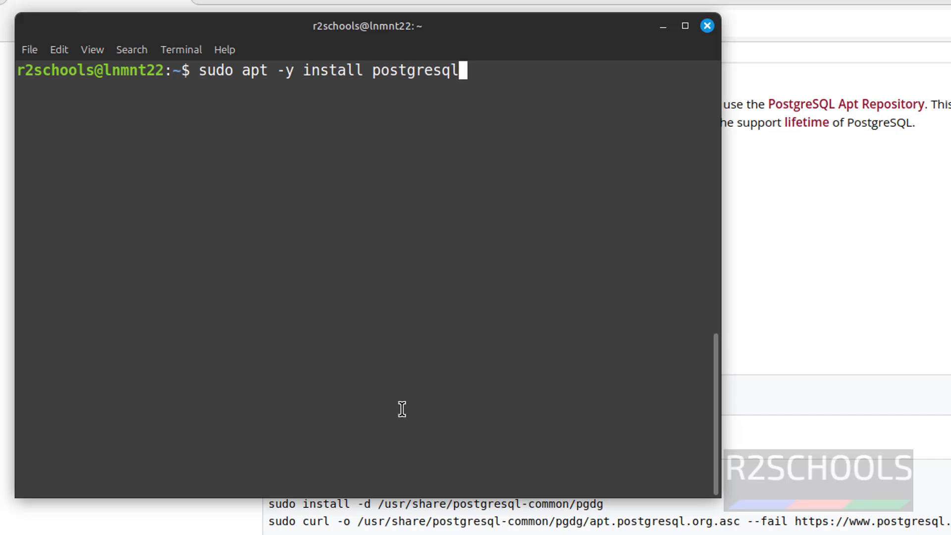
{"action": "type", "text": "-14"}
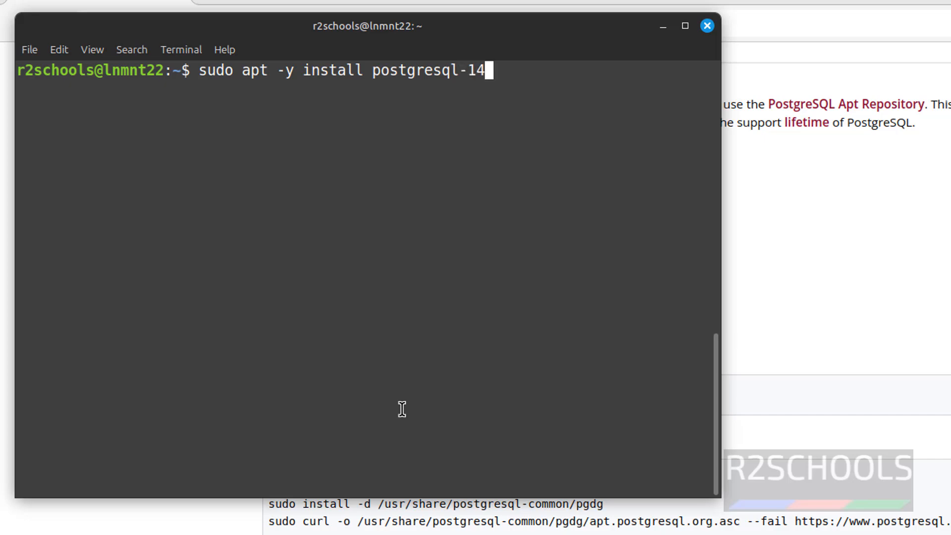
{"action": "key", "text": "BackSpace"}
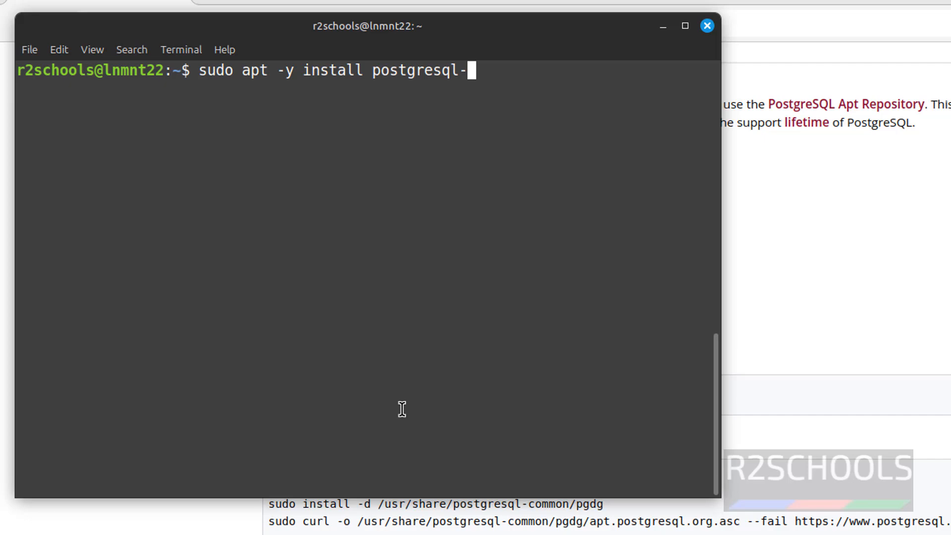
{"action": "type", "text": "-"}
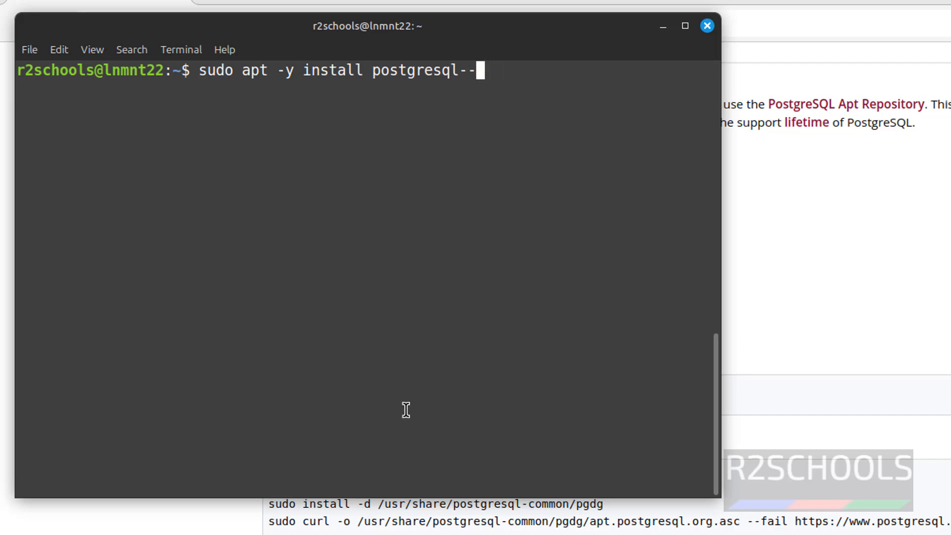
{"action": "type", "text": "15"}
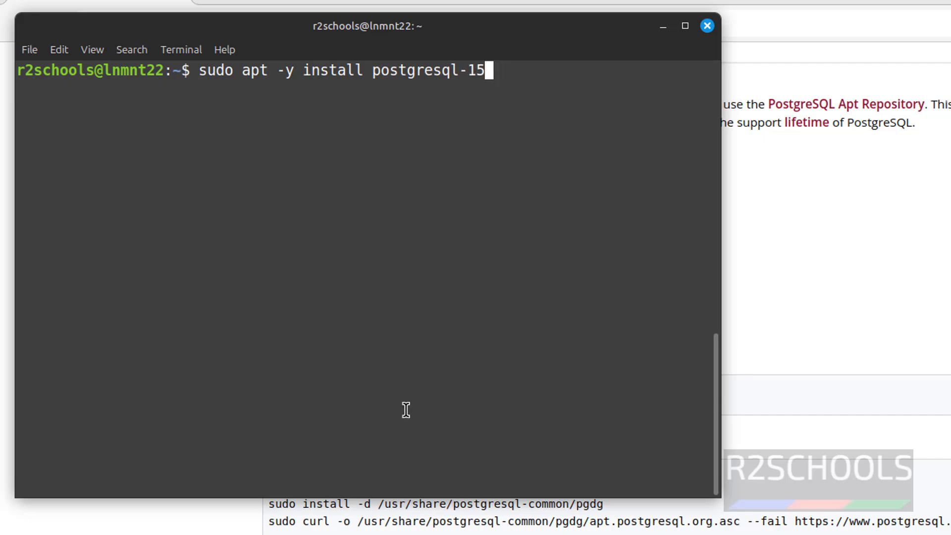
{"action": "key", "text": "BackSpace"}
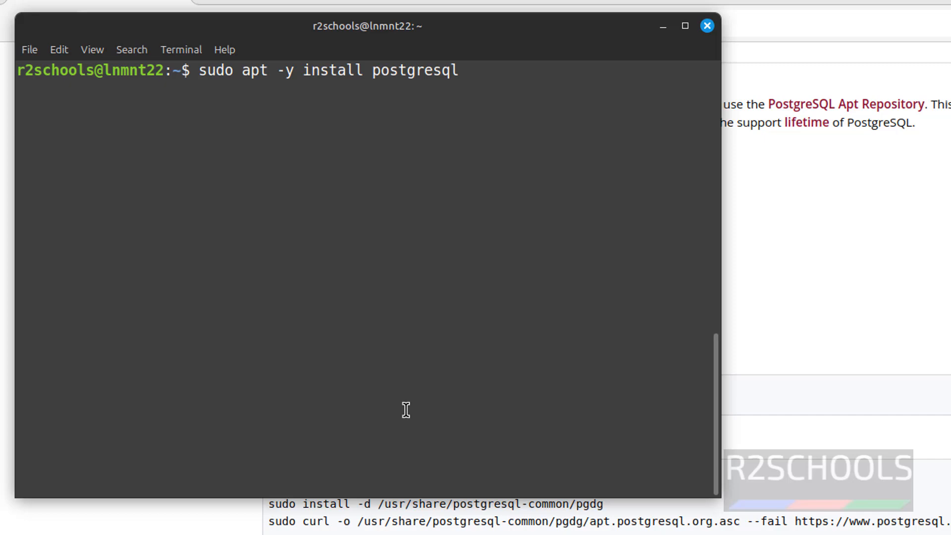
{"action": "key", "text": "Return"}
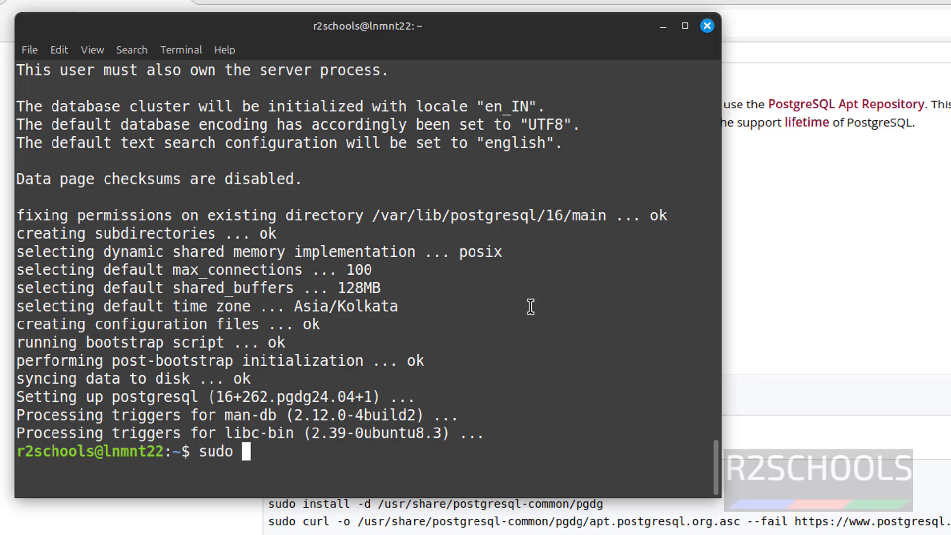
Run 'sudo systemctl status postgresql', correcting the systemtl typo and -16 suffix.
{"action": "type", "text": "systemtl"}
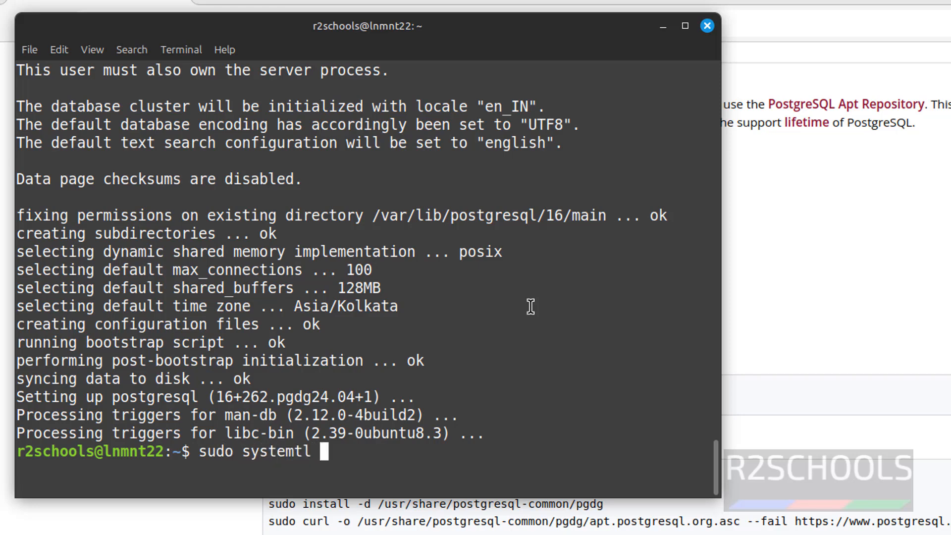
{"action": "type", "text": "status"}
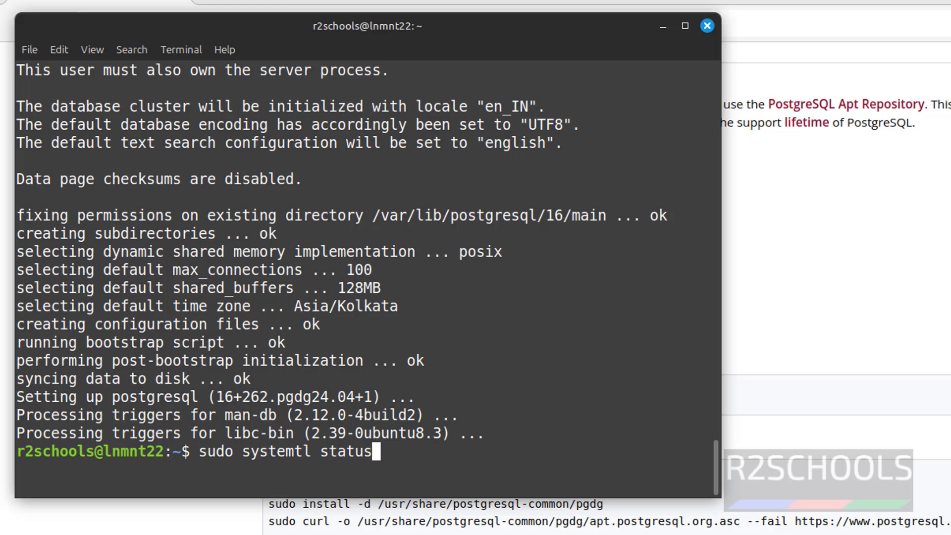
{"action": "type", "text": "postgresql"}
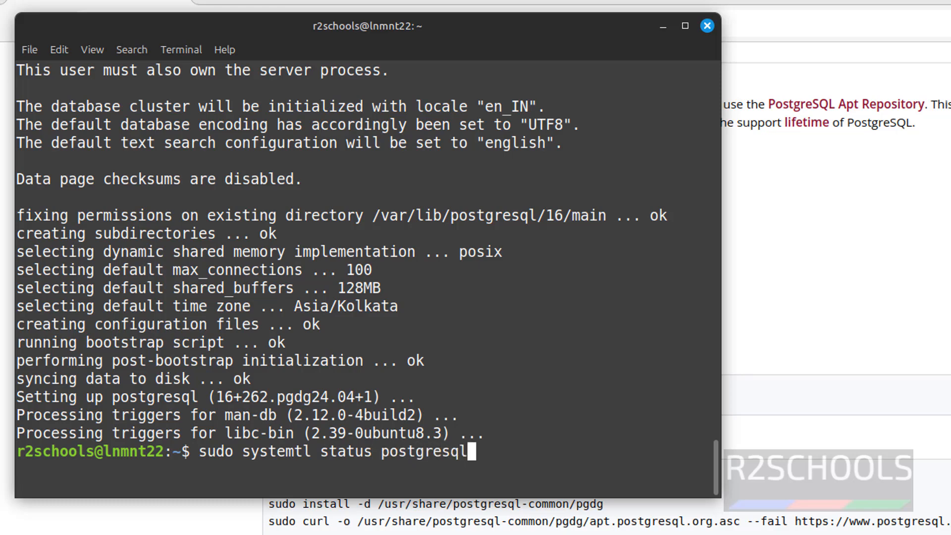
{"action": "mouse_move", "coordinate": [523, 306]}
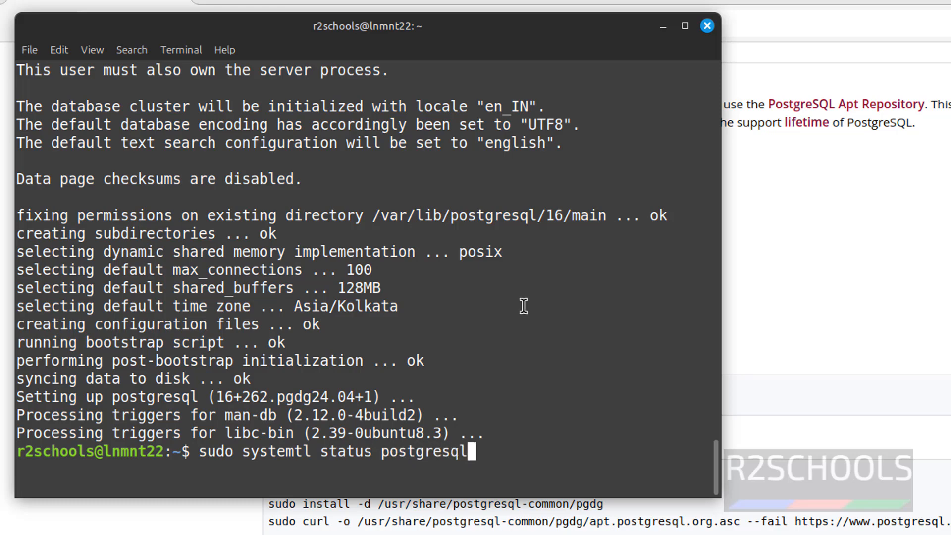
{"action": "type", "text": "-16"}
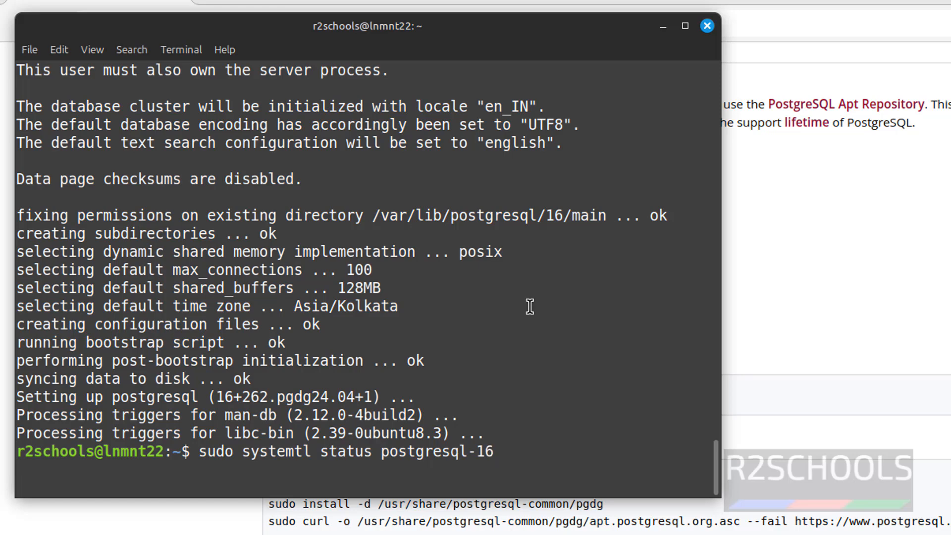
{"action": "key", "text": "Return"}
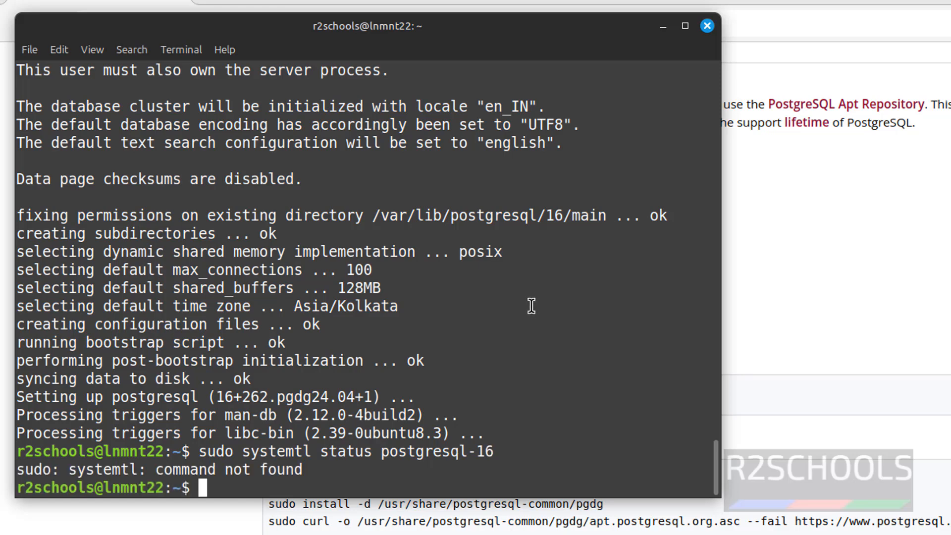
{"action": "type", "text": "sudo systemctl status postgresql-16"}
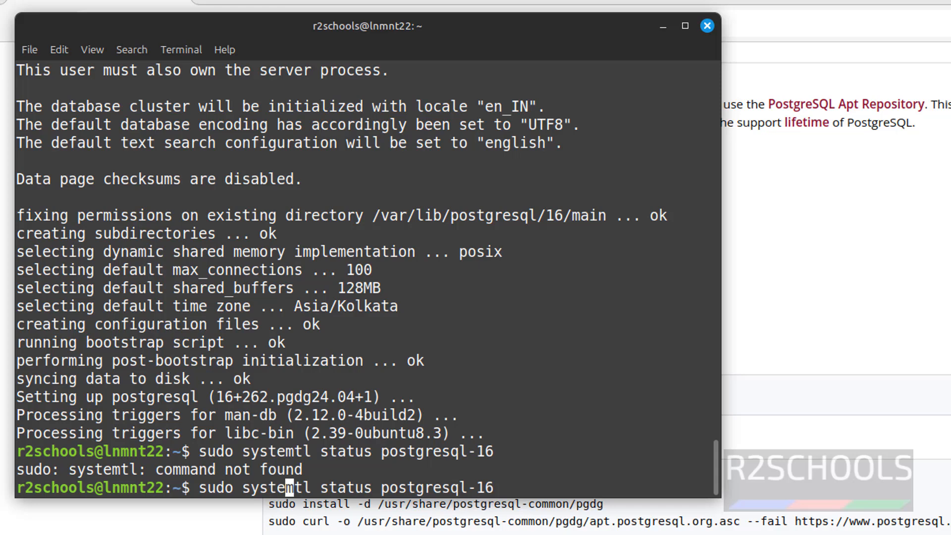
{"action": "key", "text": "Return"}
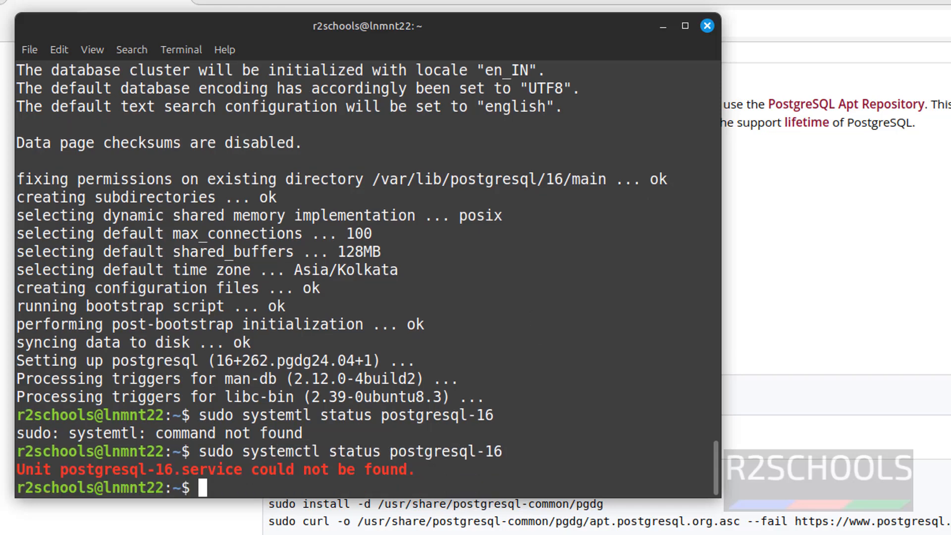
Confirm the service reads enabled and active, then quit the status output and clear.
{"action": "type", "text": "sudo systemctl status postgresql-1"}
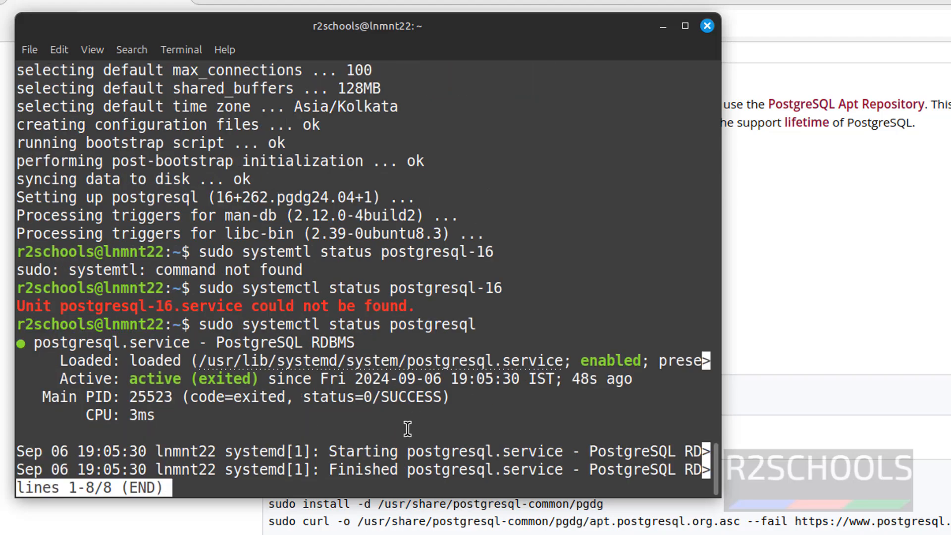
{"action": "mouse_move", "coordinate": [145, 379]}
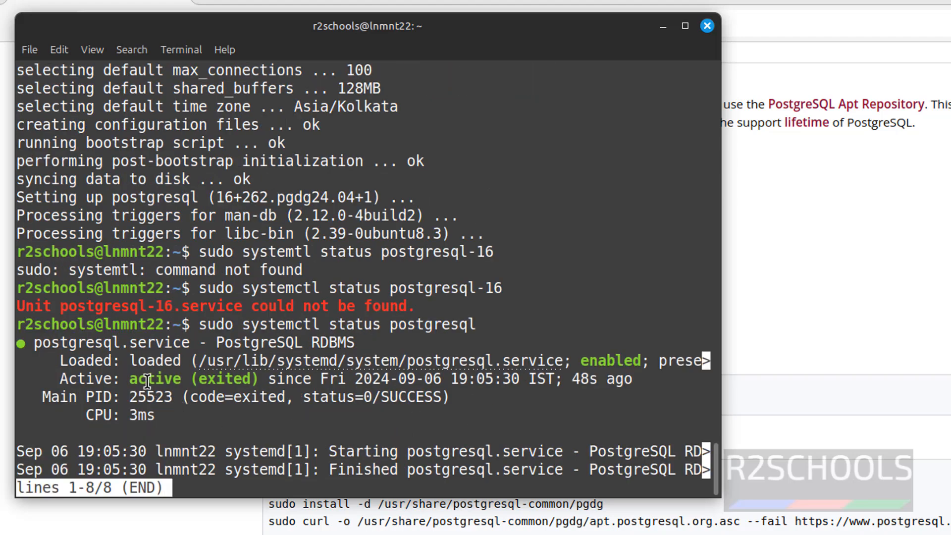
{"action": "double_click", "coordinate": [610, 361]}
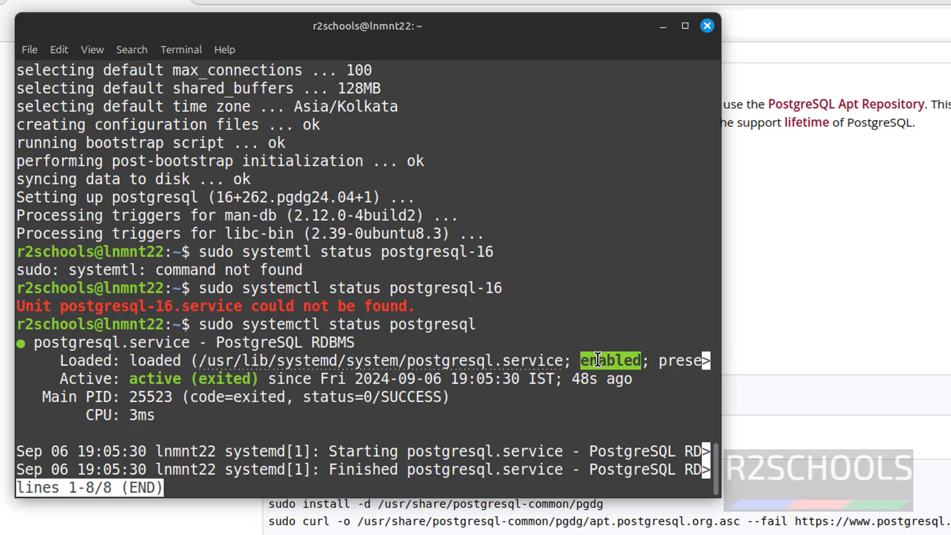
{"action": "key", "text": "q"}
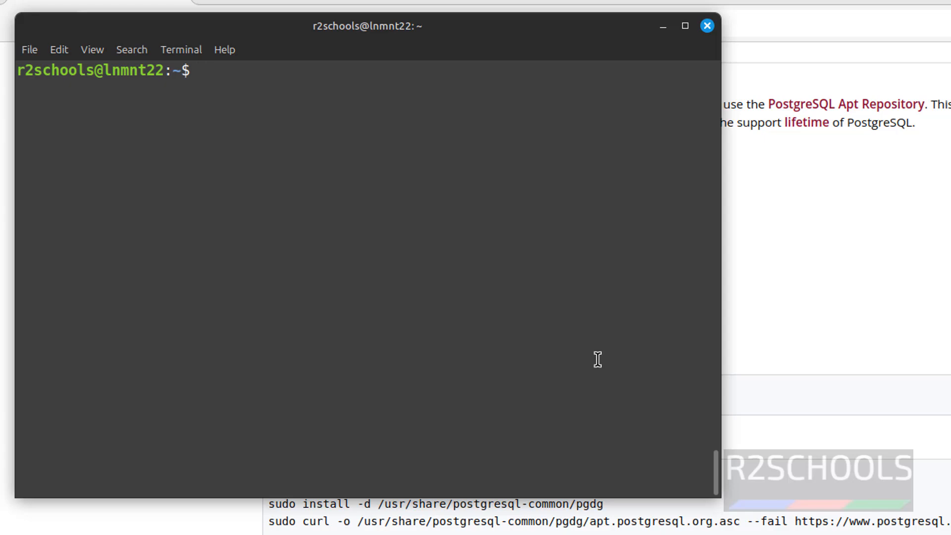
Switch to the postgres user with 'sudo su - postgres' and start psql.
{"action": "type", "text": "sudo su - p"}
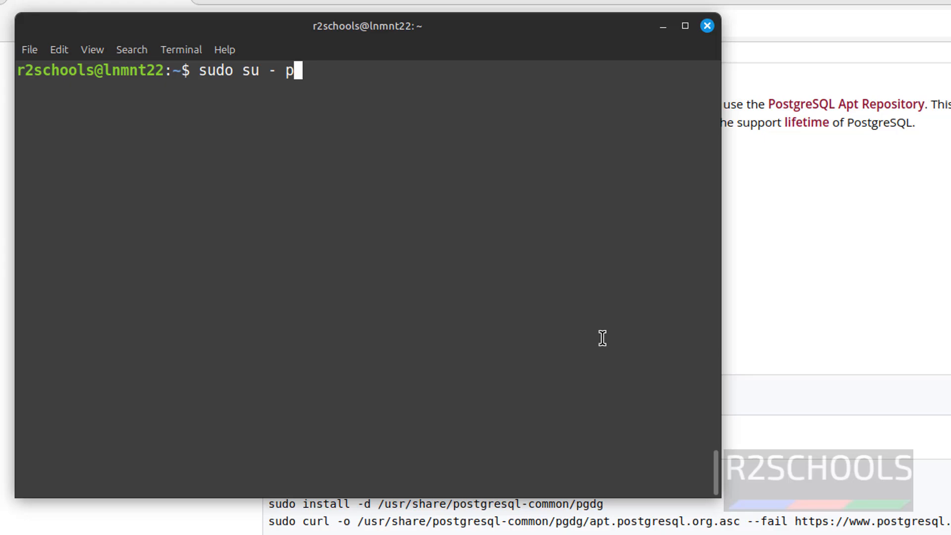
{"action": "type", "text": "ostgres"}
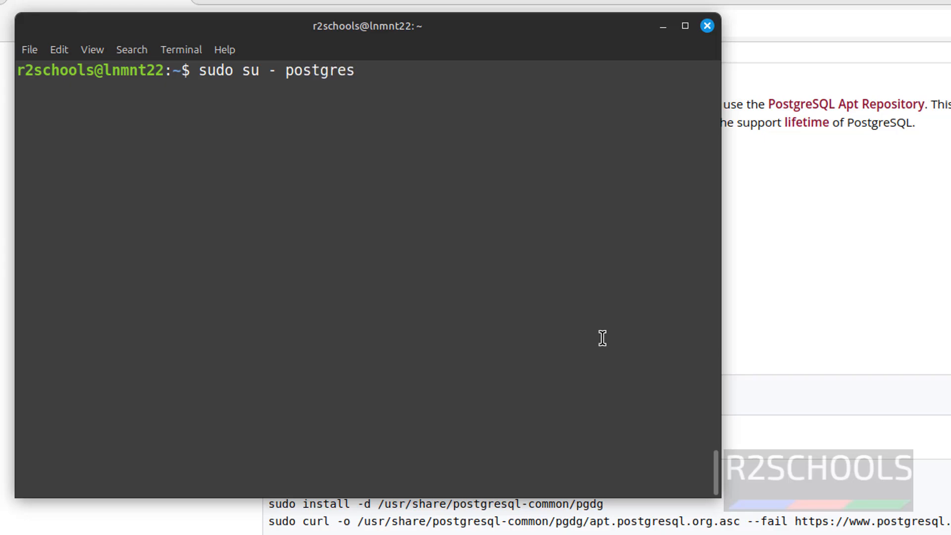
{"action": "type", "text": "psql"}
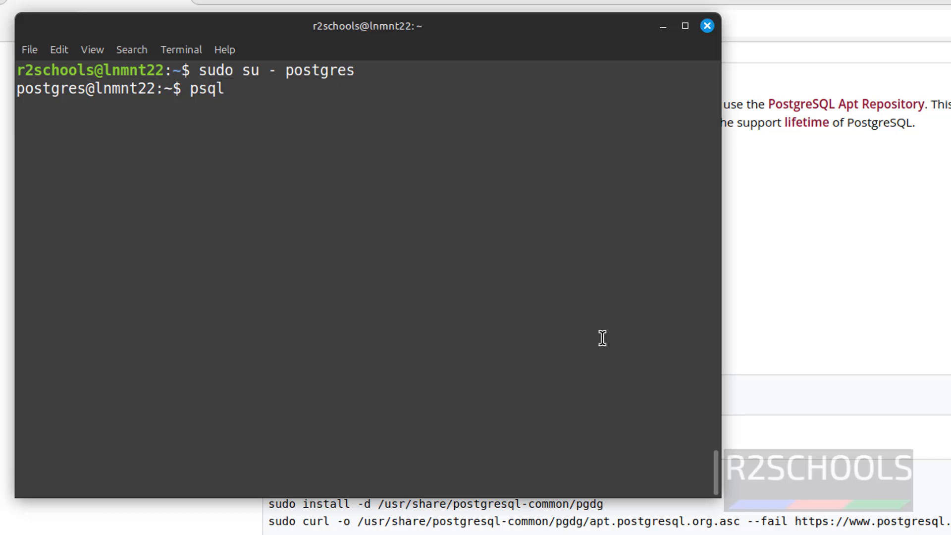
{"action": "key", "text": "Return"}
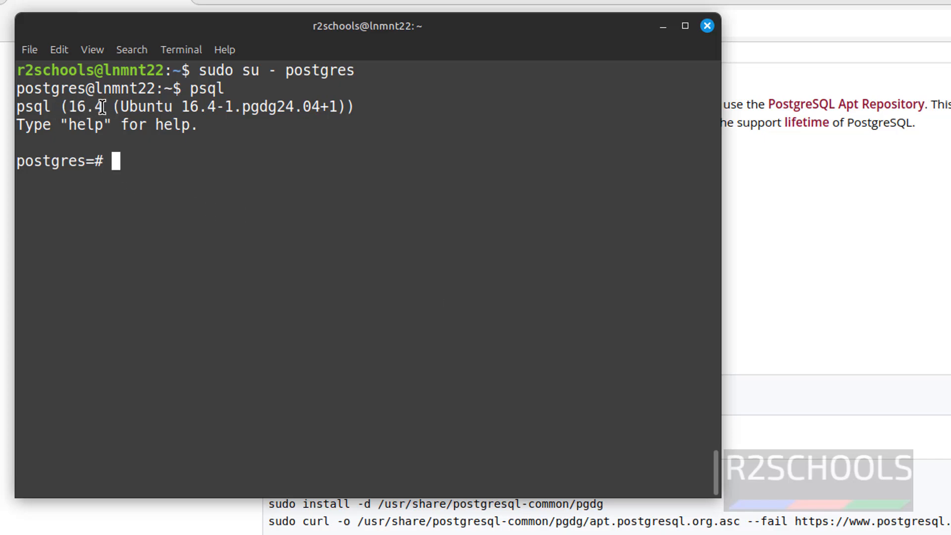
Run 'select version();' showing PostgreSQL 16.4, then list roles with \du.
{"action": "type", "text": "s"}
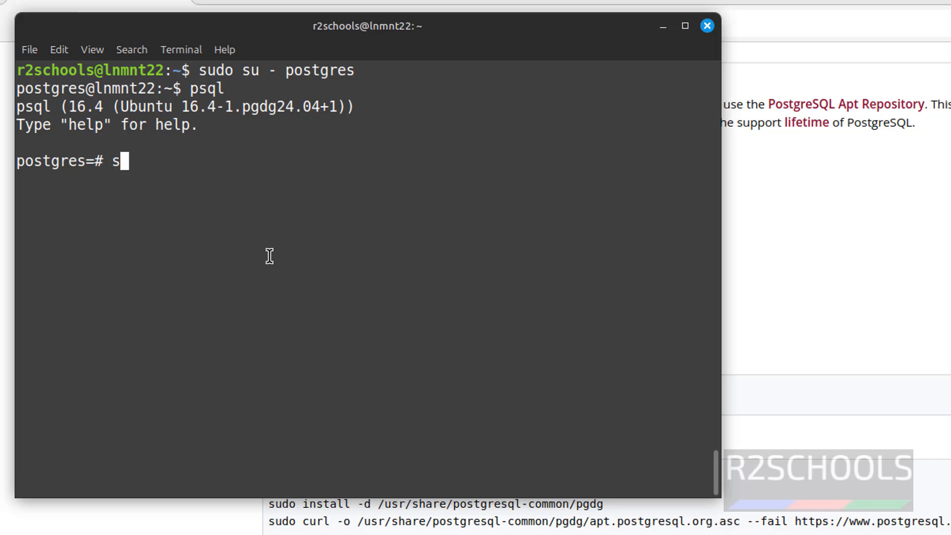
{"action": "type", "text": "elect versi"}
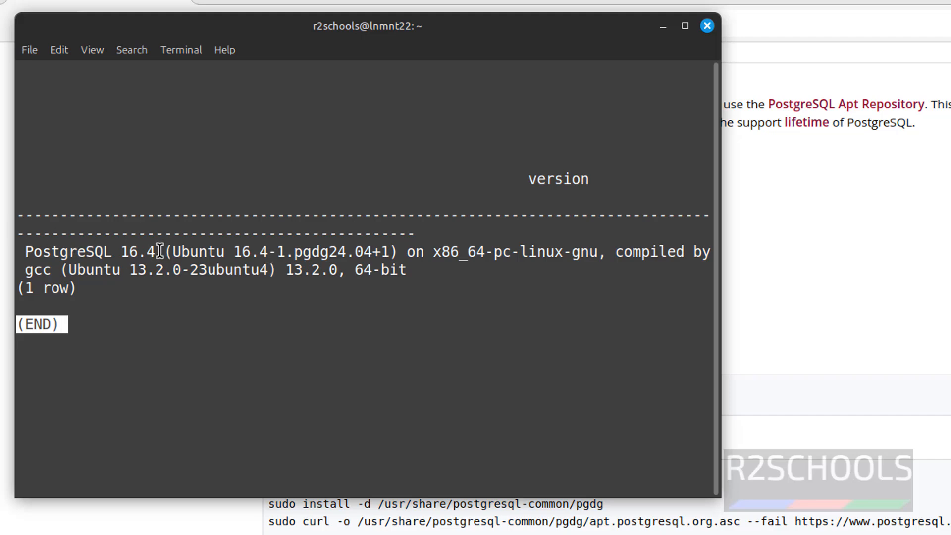
{"action": "key", "text": "q"}
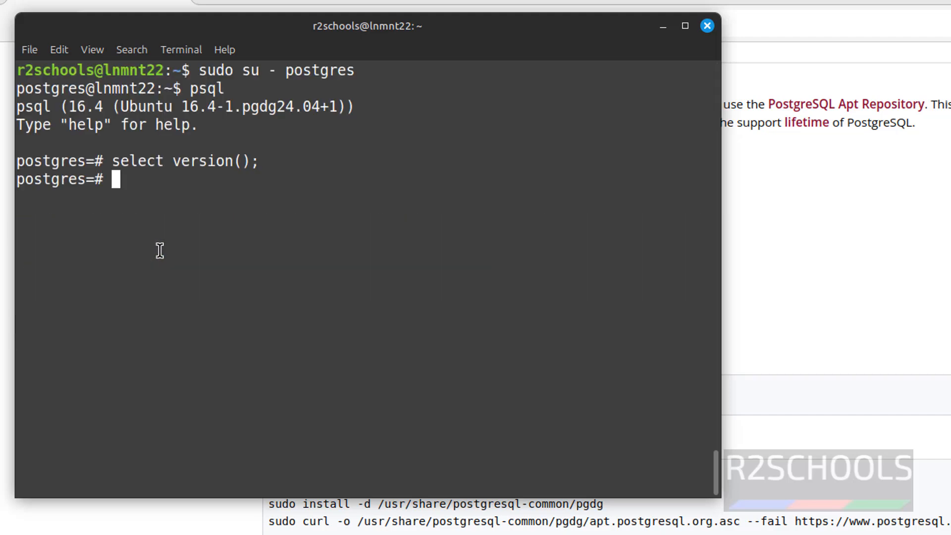
{"action": "type", "text": "\\"}
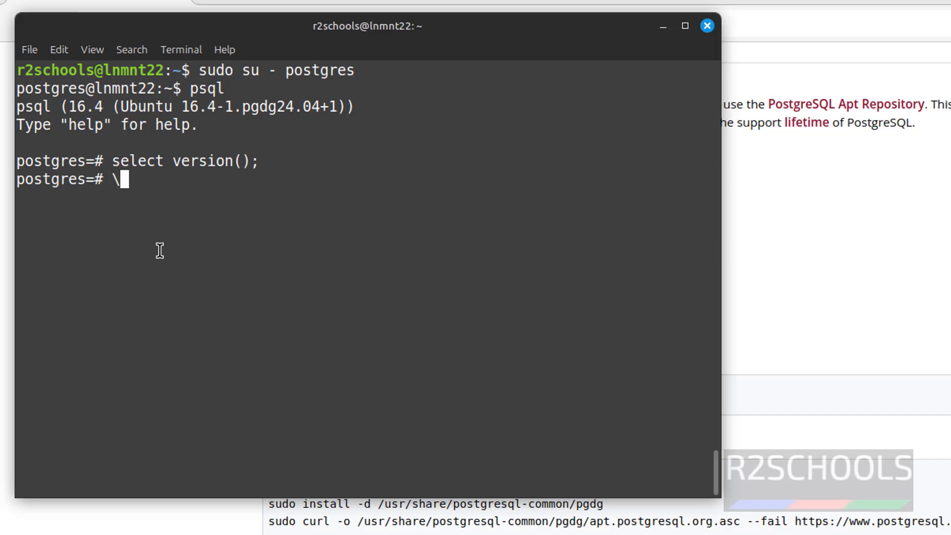
{"action": "type", "text": "du"}
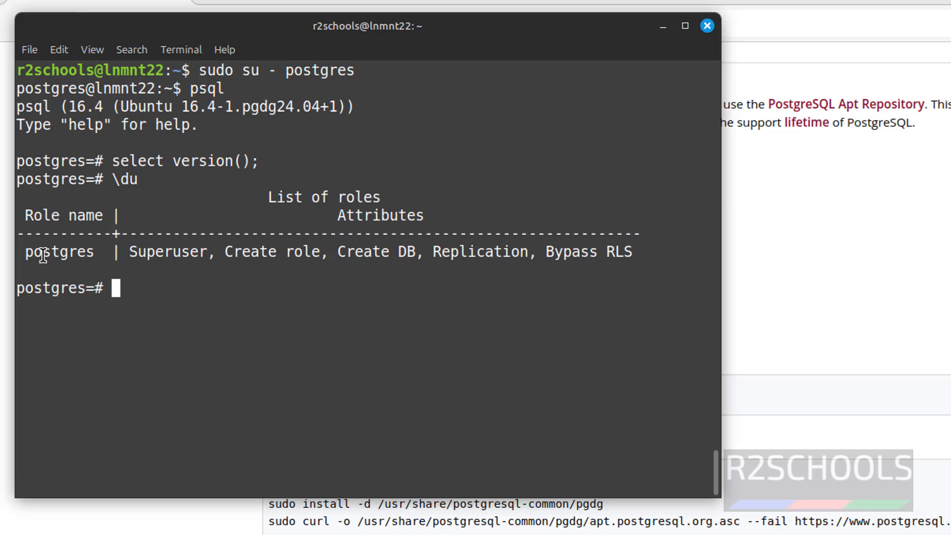
{"action": "double_click", "coordinate": [54, 252]}
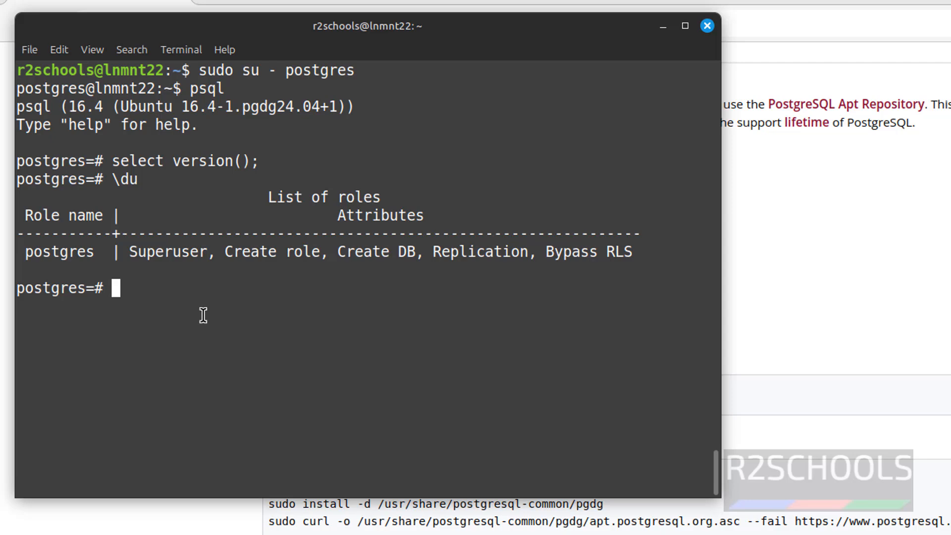
{"action": "type", "text": "alter us"}
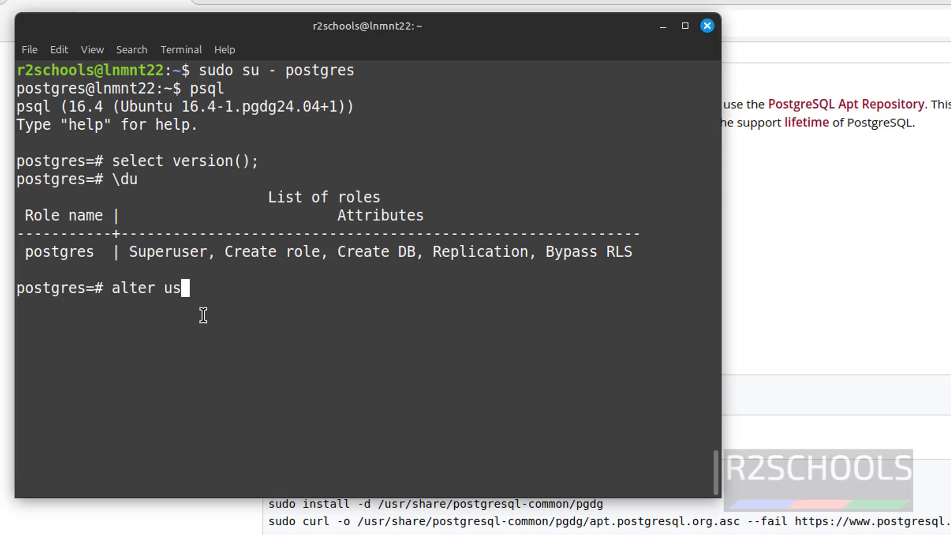
{"action": "type", "text": "er postgres"}
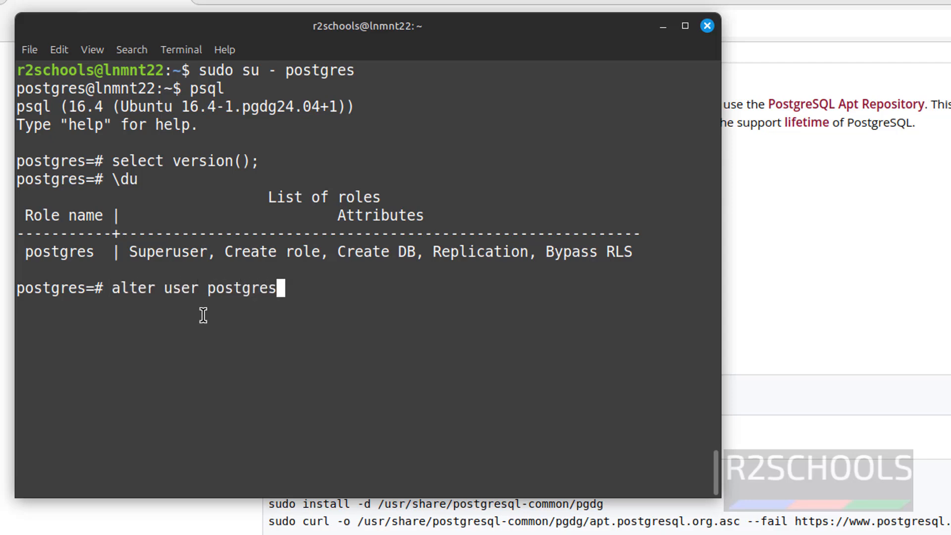
{"action": "type", "text": "with"}
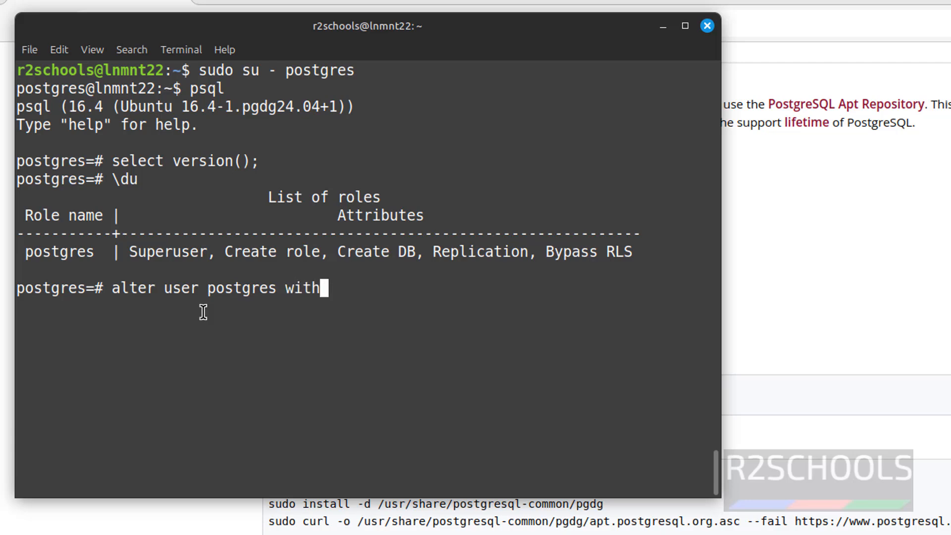
{"action": "type", "text": "password"}
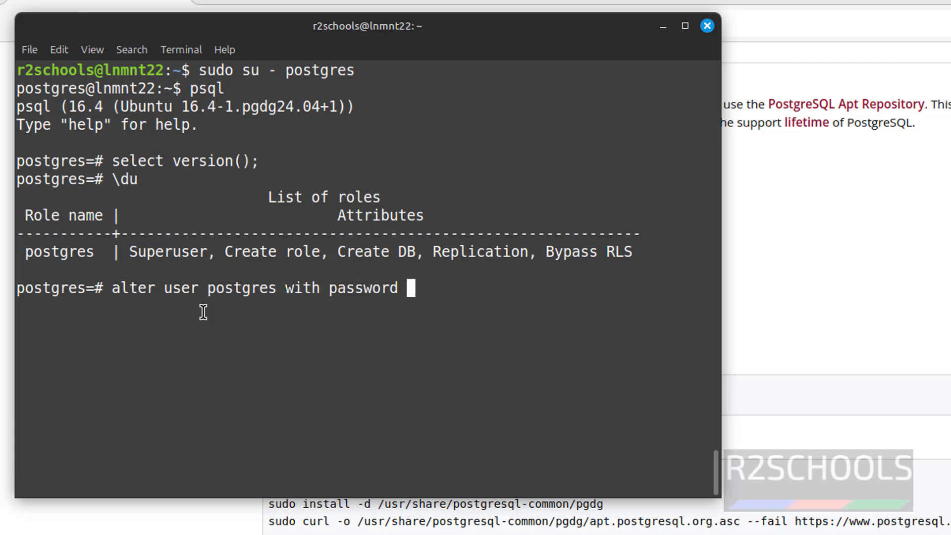
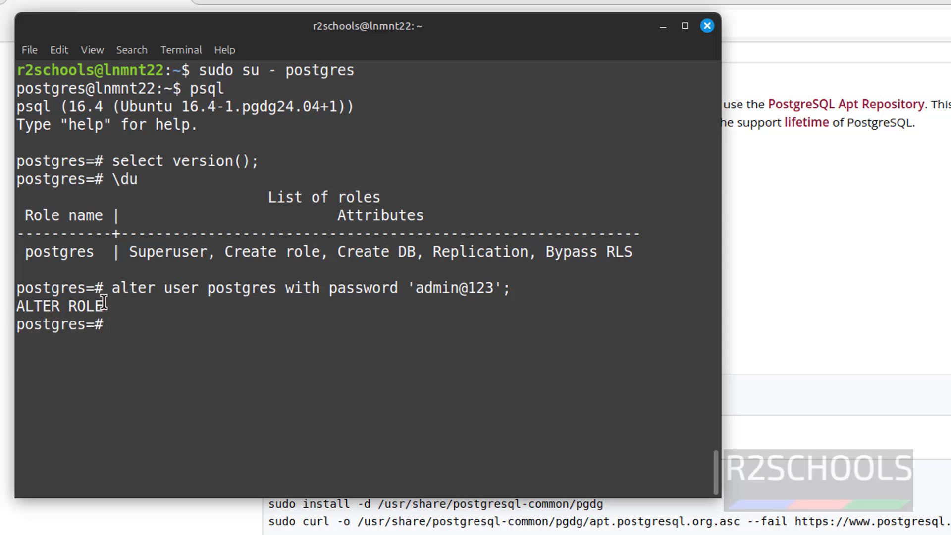
List databases with \l showing postgres, template0 and template1, then quit the pager.
{"action": "type", "text": "\\"}
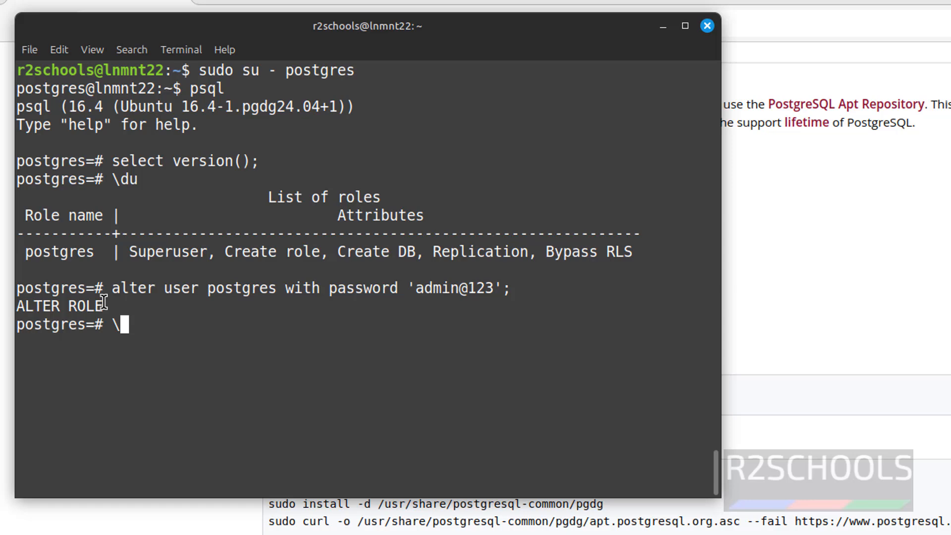
{"action": "type", "text": "l"}
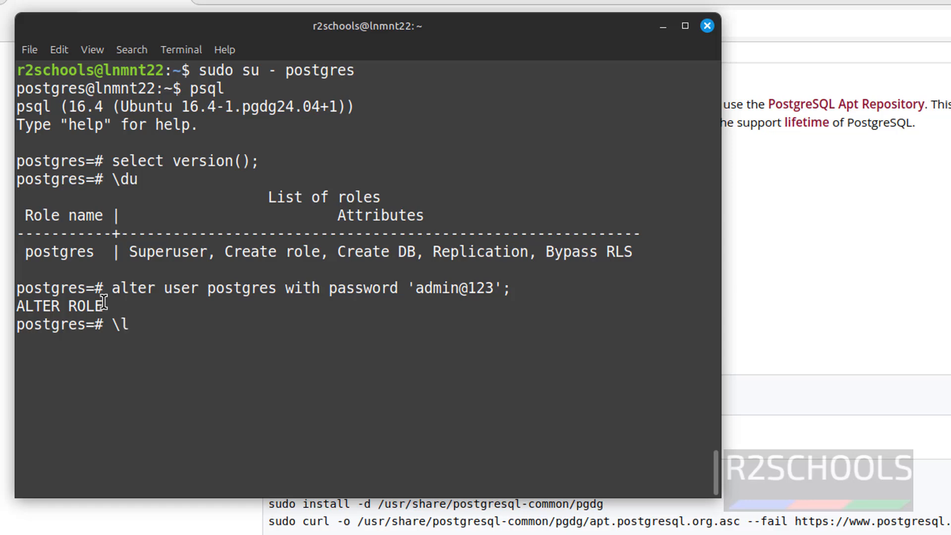
{"action": "key", "text": "Return"}
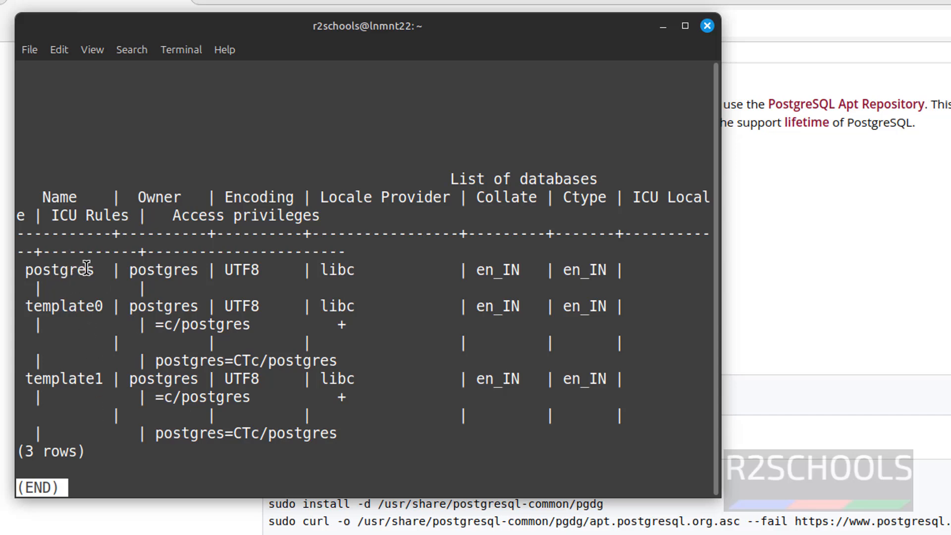
{"action": "mouse_move", "coordinate": [63, 296]}
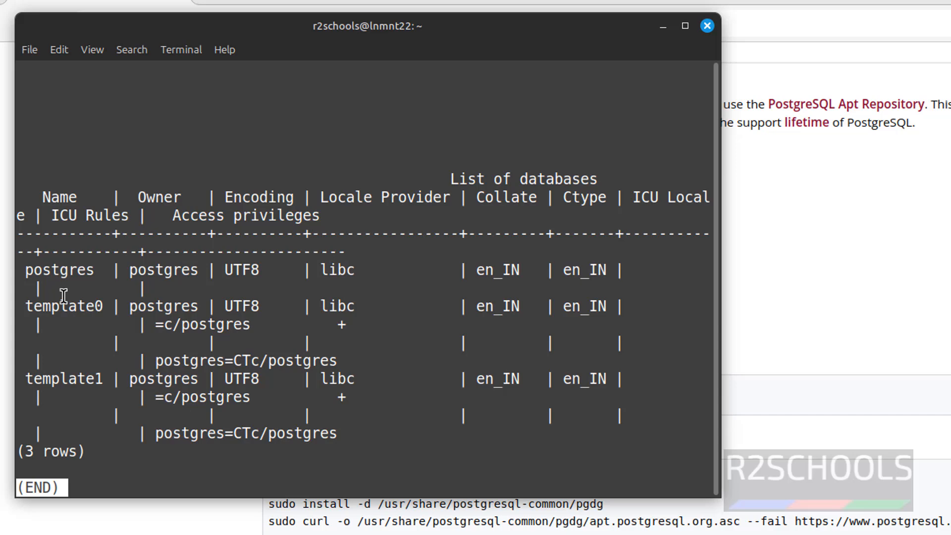
{"action": "key", "text": "q"}
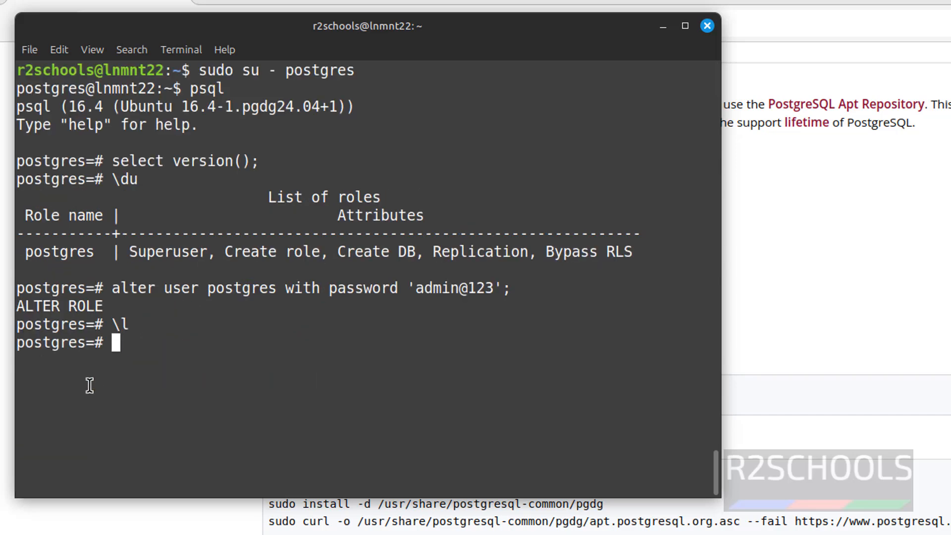
Run 'create database r2schools;' and list databases with \l to see it.
{"action": "type", "text": "create"}
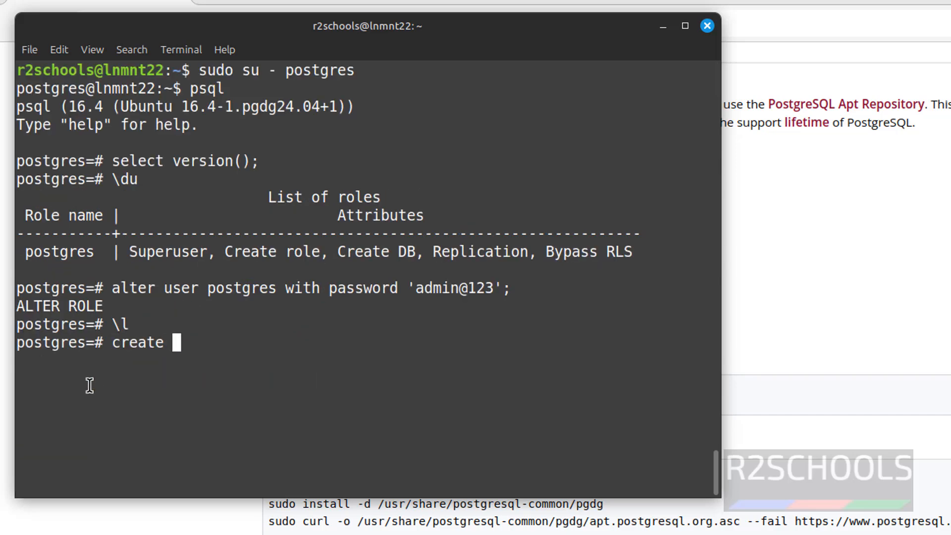
{"action": "type", "text": "databa"}
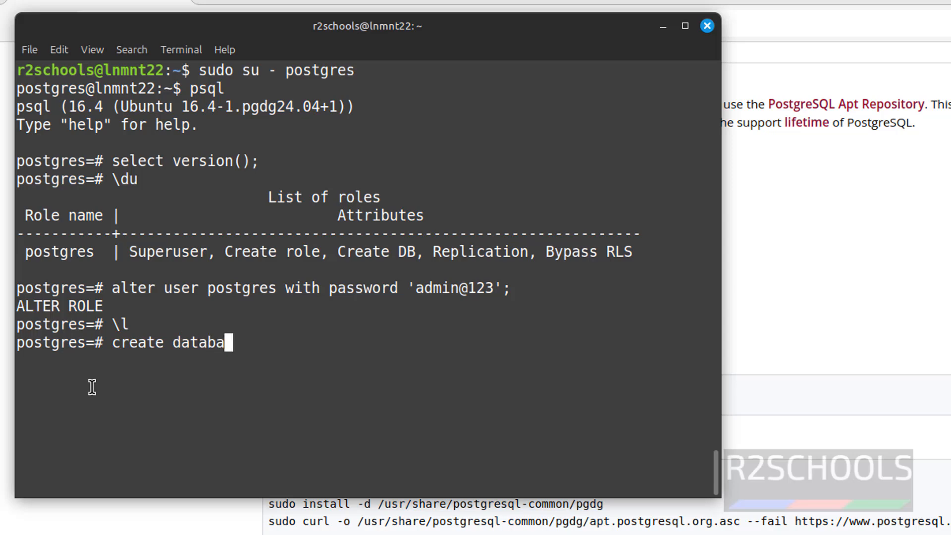
{"action": "type", "text": "se r2sch"}
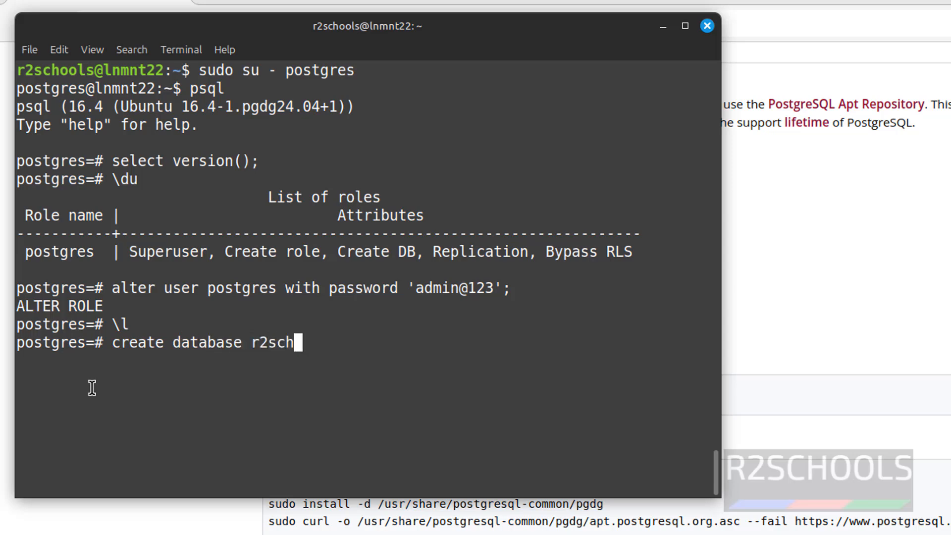
{"action": "type", "text": "ools;"}
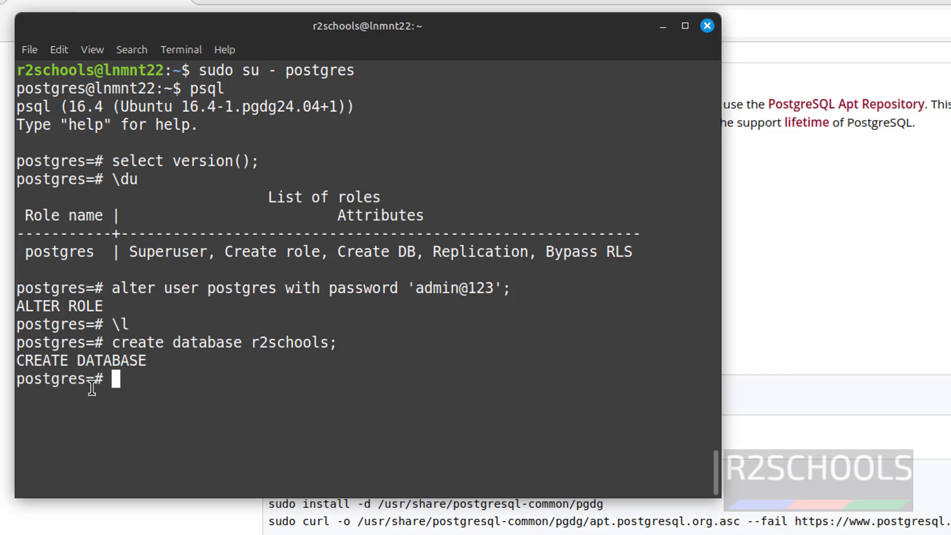
{"action": "type", "text": "\\l"}
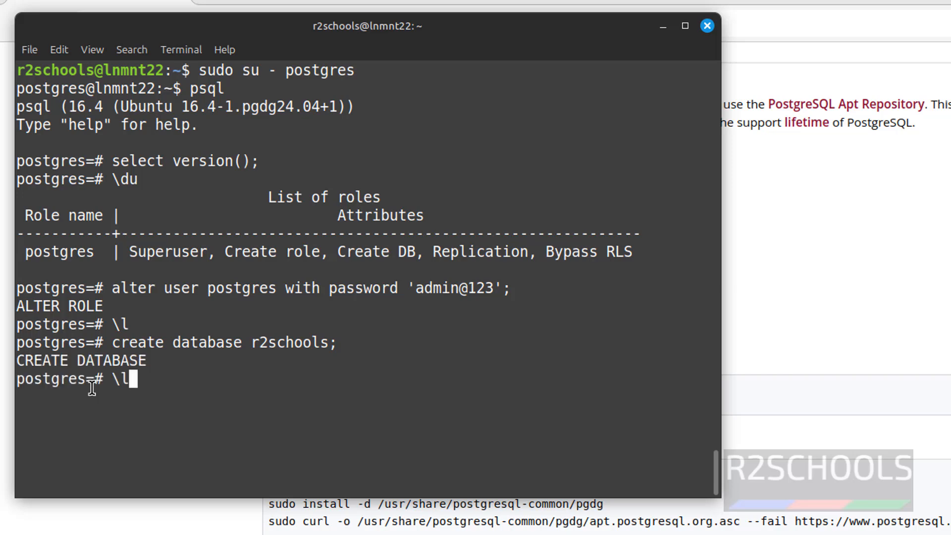
{"action": "key", "text": "Return"}
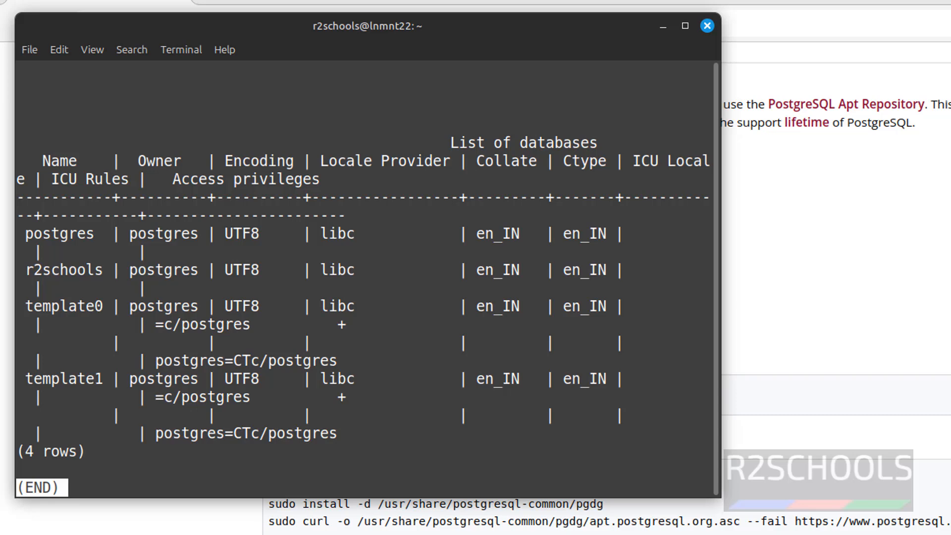
Query 'select * from pg_database;' to confirm r2schools among the 4 databases.
{"action": "double_click", "coordinate": [60, 269]}
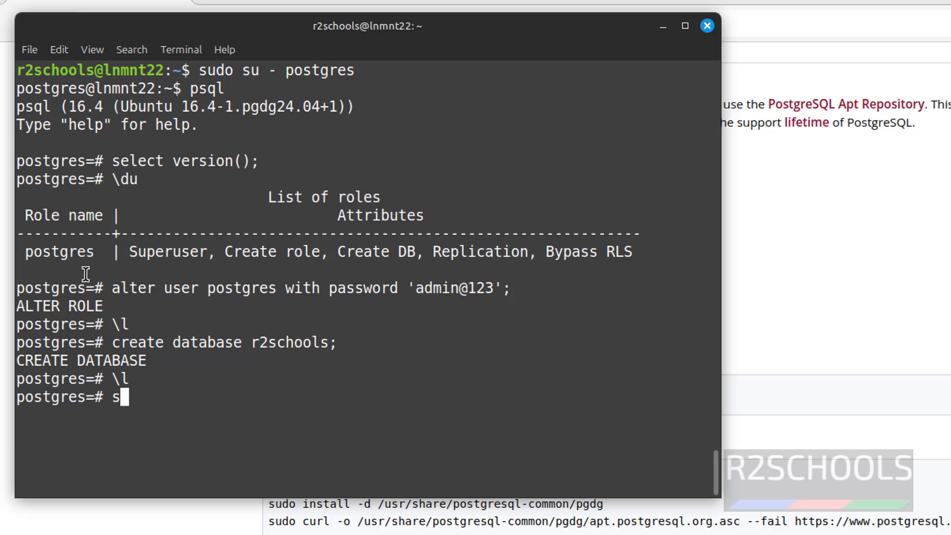
{"action": "type", "text": "elect"}
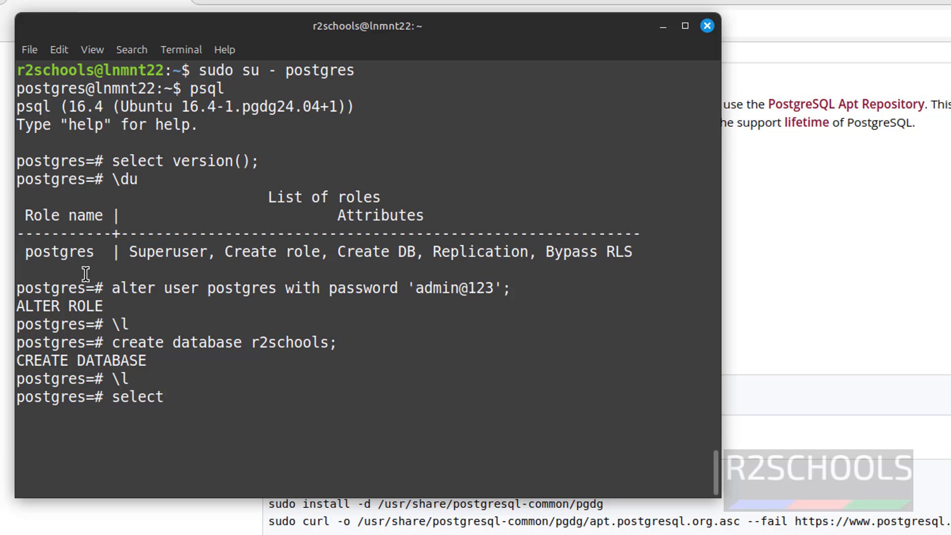
{"action": "type", "text": "* from"}
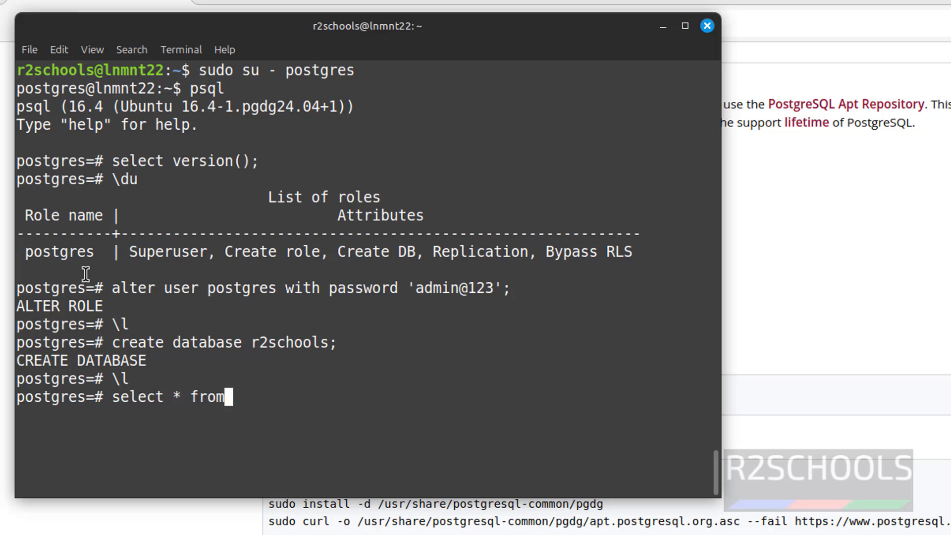
{"action": "type", "text": "pg_"}
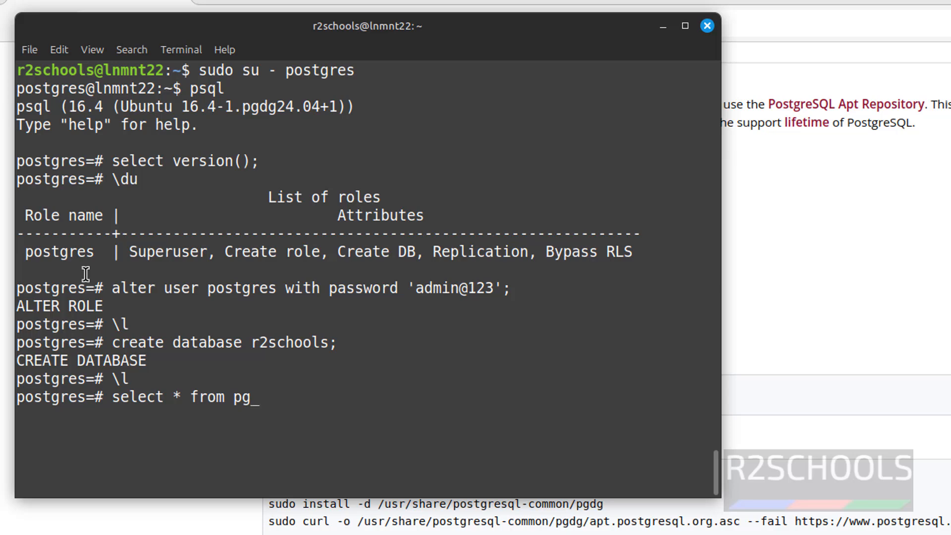
{"action": "type", "text": "database;"}
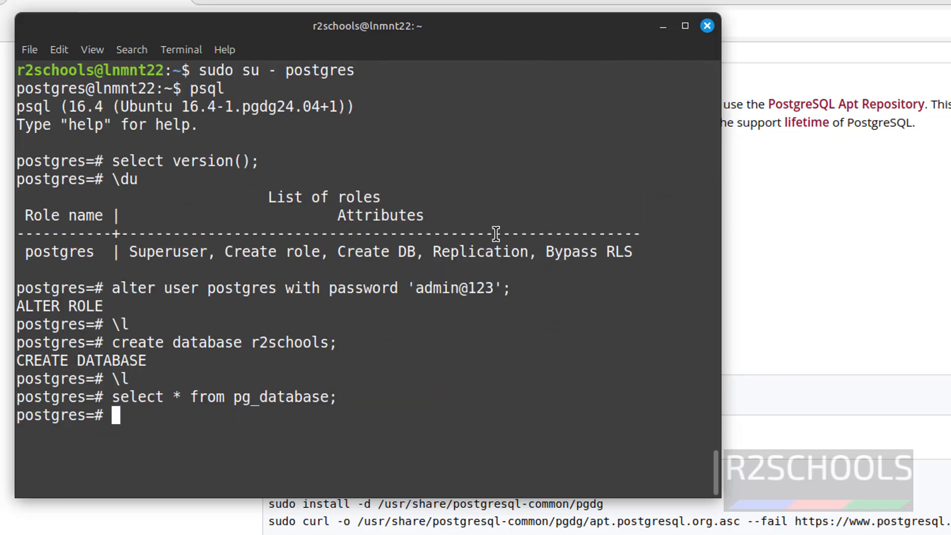
{"action": "type", "text": "select * from pg_database;"}
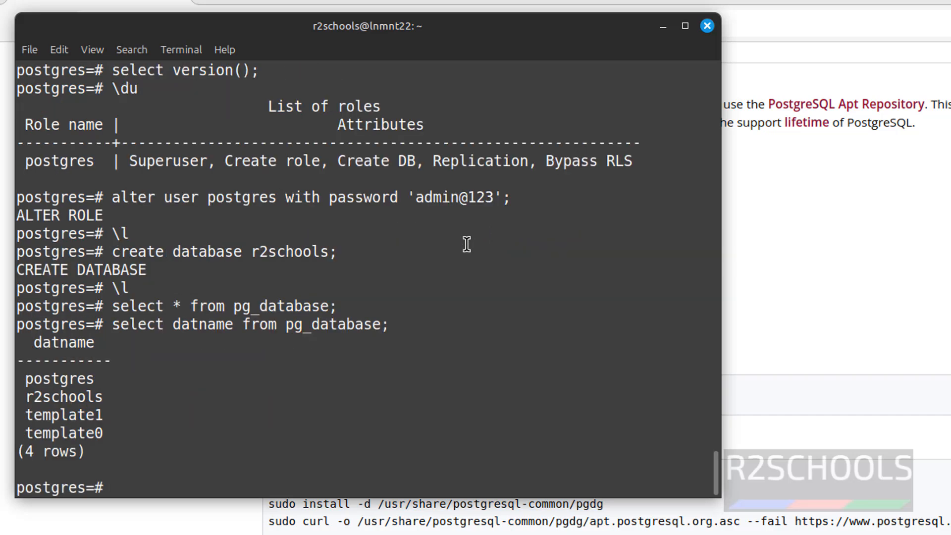
{"action": "mouse_move", "coordinate": [55, 380]}
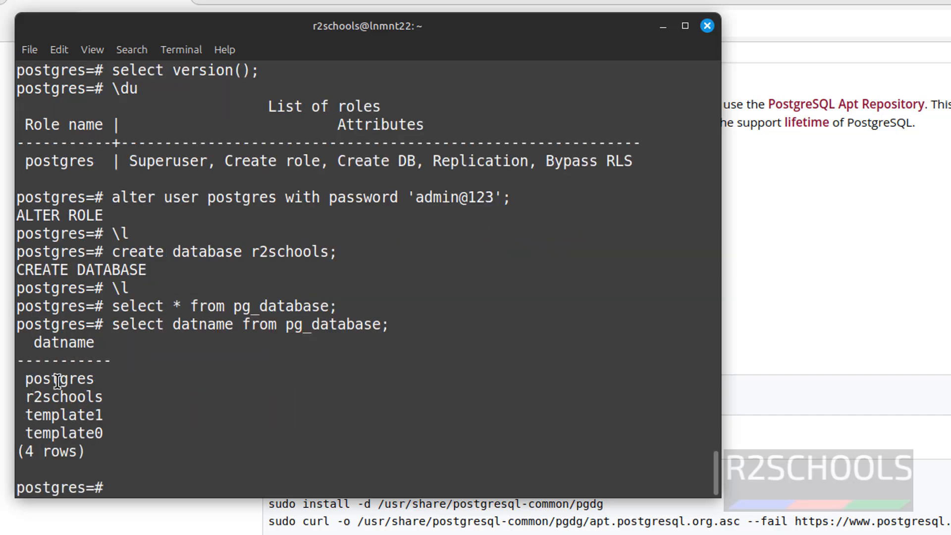
{"action": "type", "text": "c"}
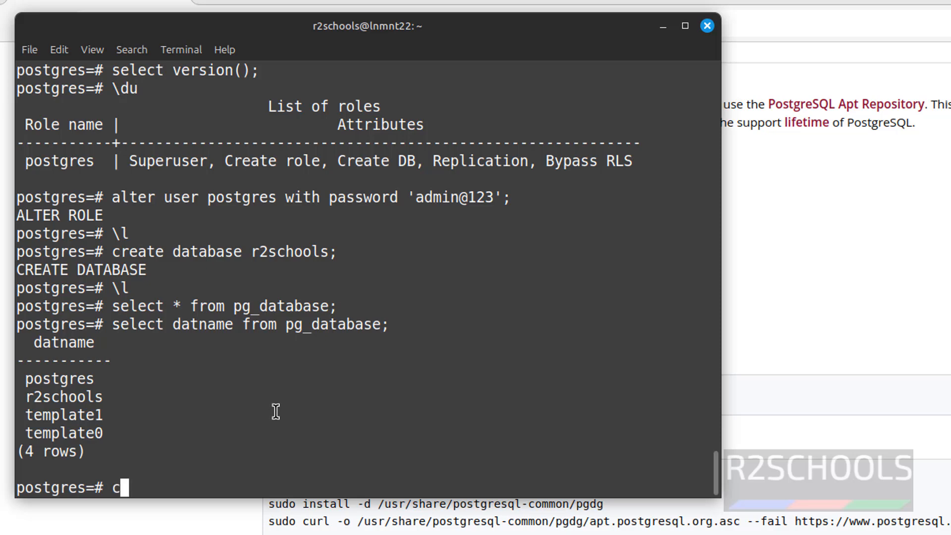
{"action": "type", "text": "reate user"}
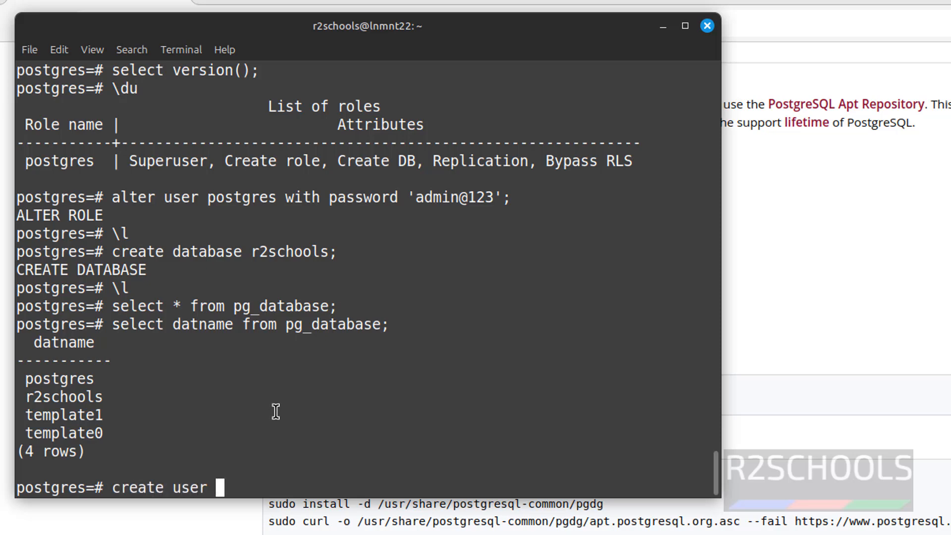
{"action": "type", "text": "james with"}
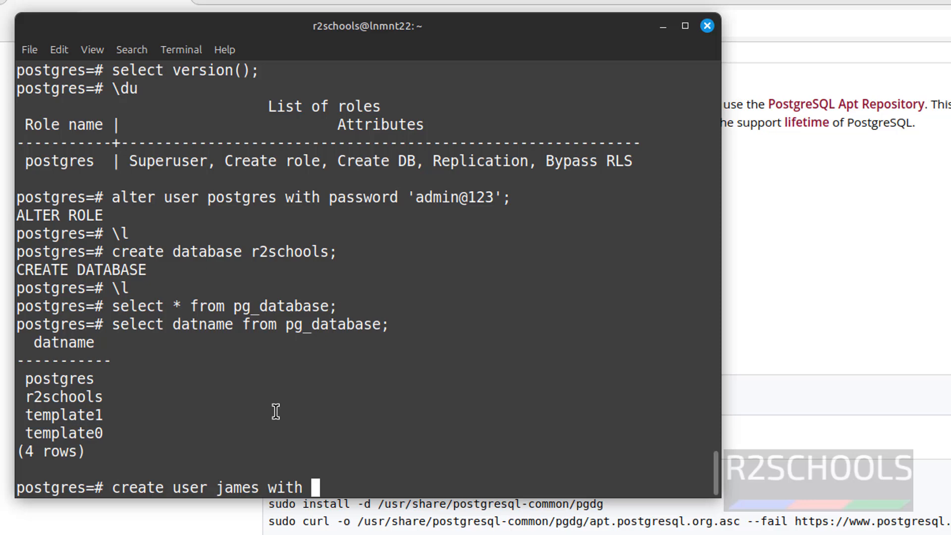
{"action": "type", "text": "passwo"}
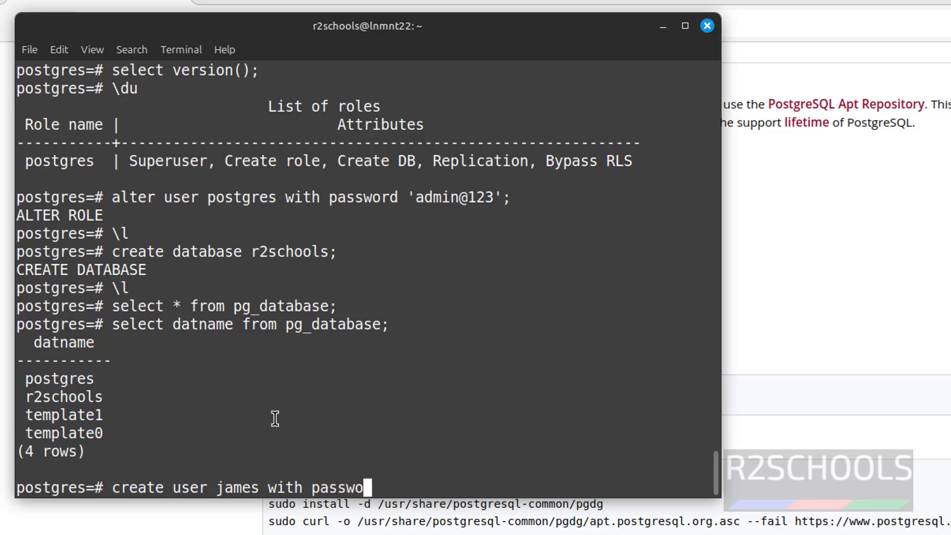
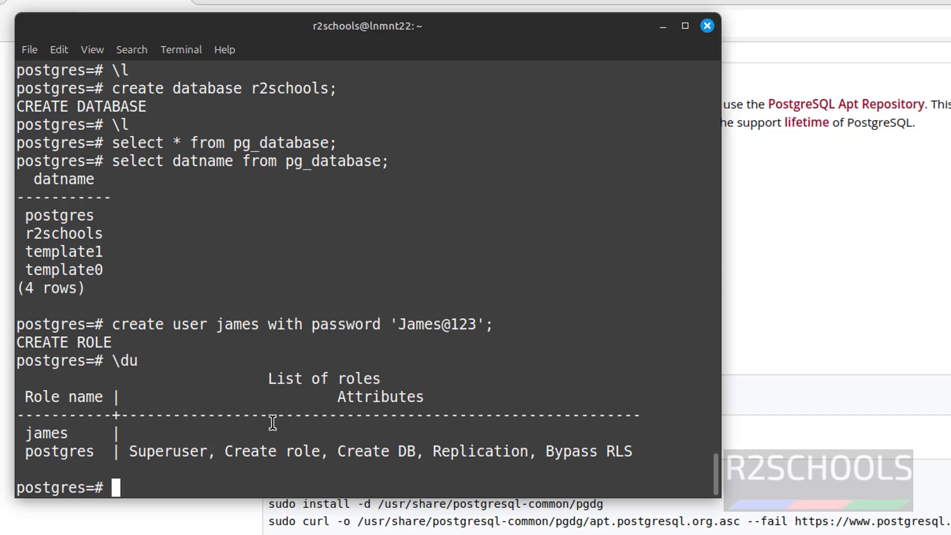
{"action": "type", "text": "\\"}
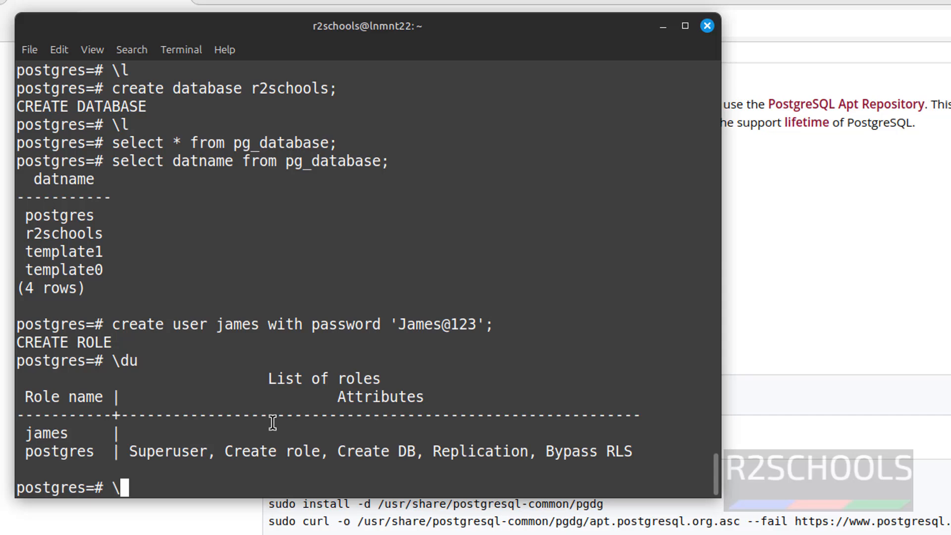
{"action": "type", "text": "c"}
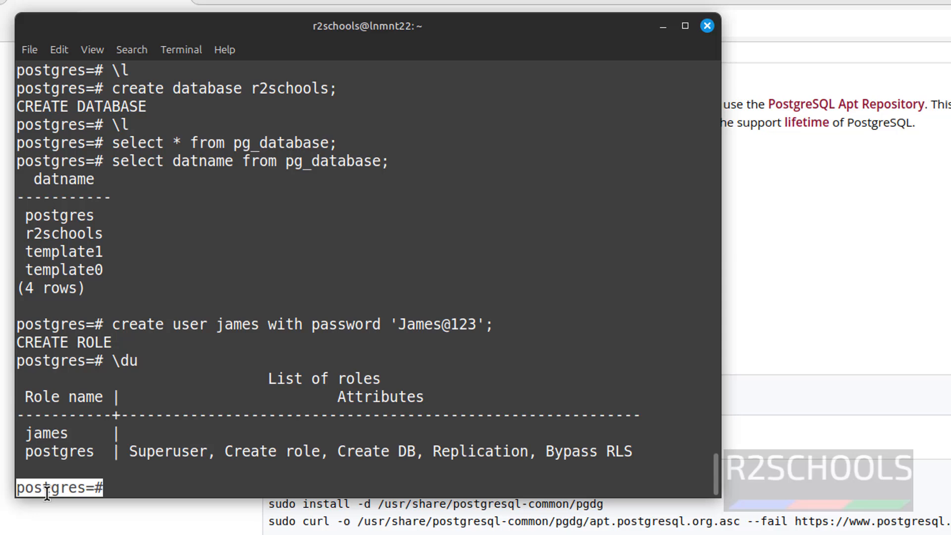
{"action": "type", "text": "\\"}
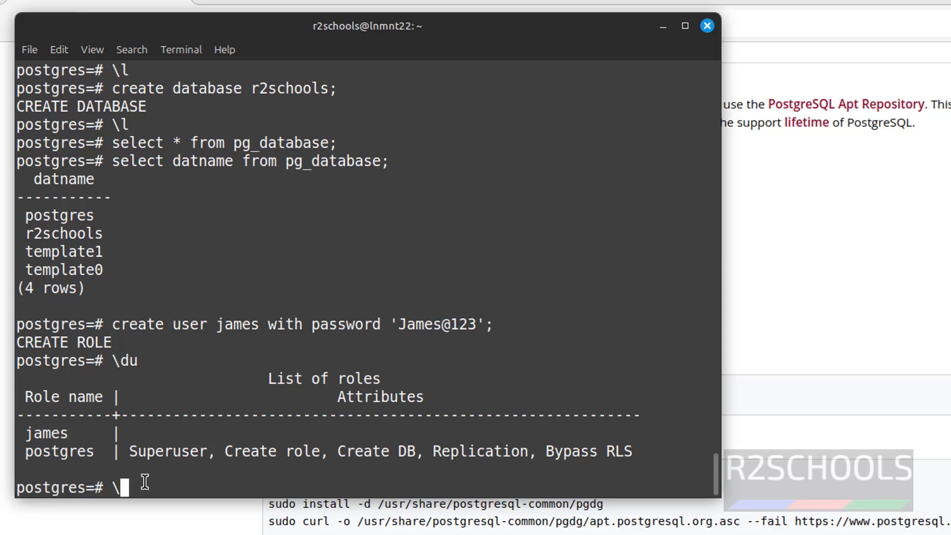
Connect the psql session to the r2schools database with \c.
{"action": "type", "text": "c"}
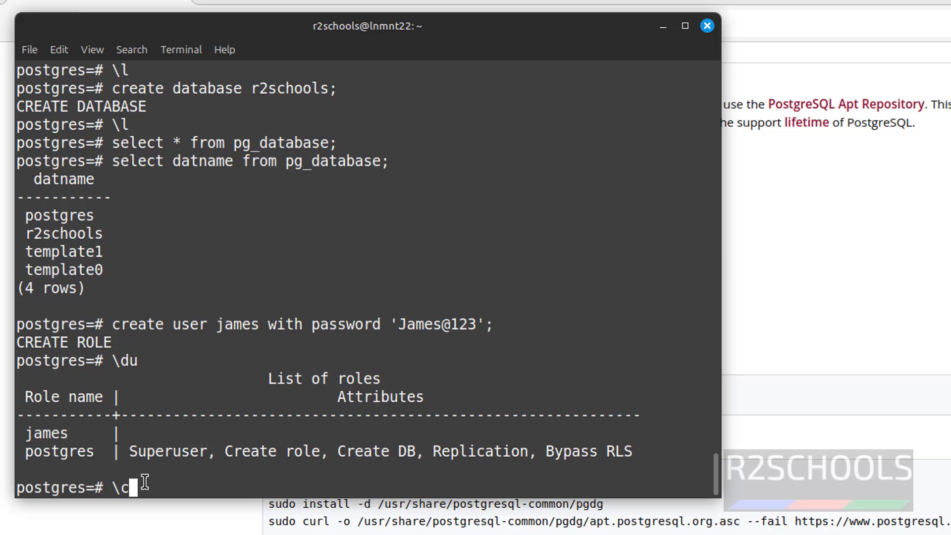
{"action": "type", "text": "onnect"}
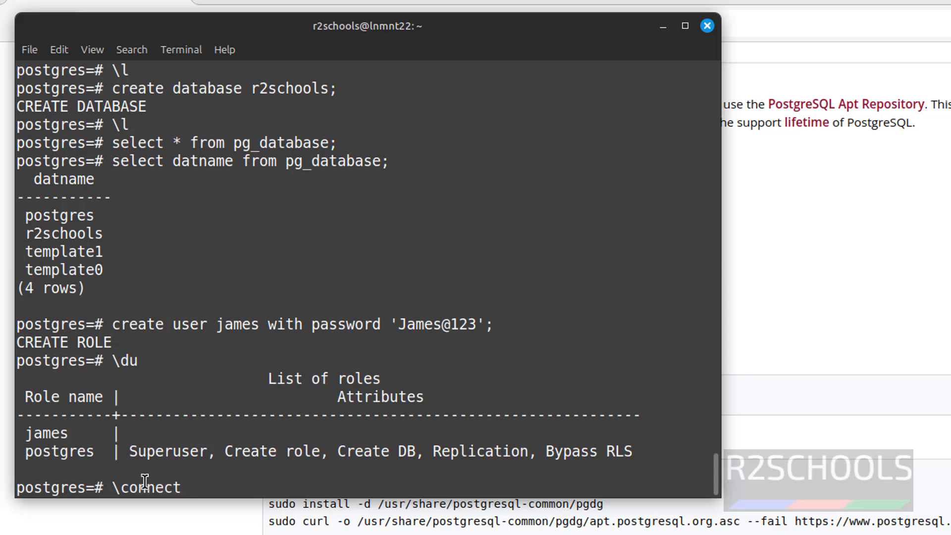
{"action": "type", "text": "r2schools"}
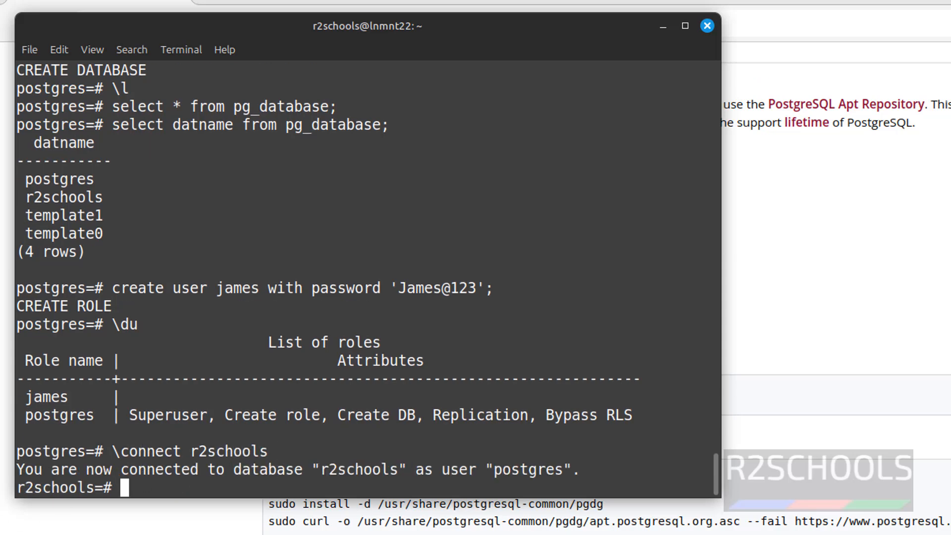
{"action": "mouse_move", "coordinate": [393, 469]}
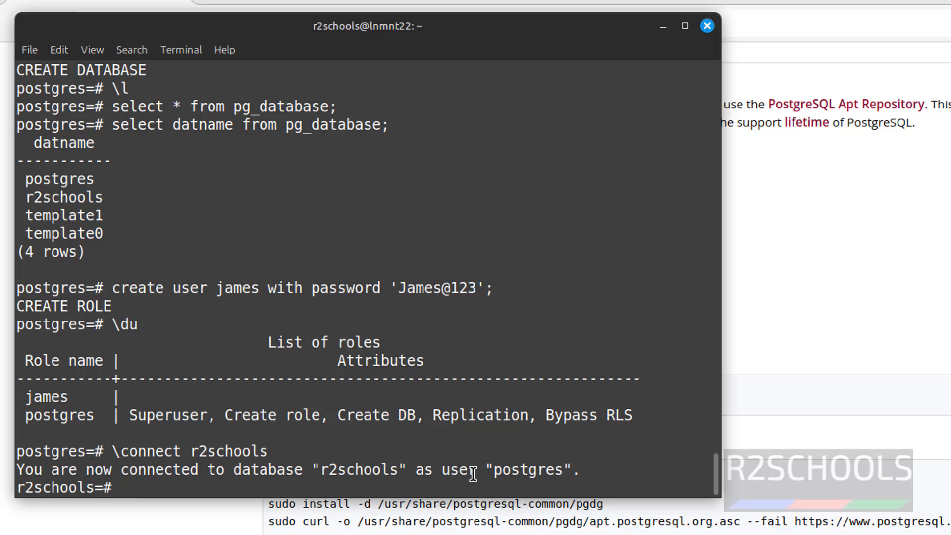
Run SELECT current_user; correcting the typo, confirming the session user is postgres.
{"action": "type", "text": "sele"}
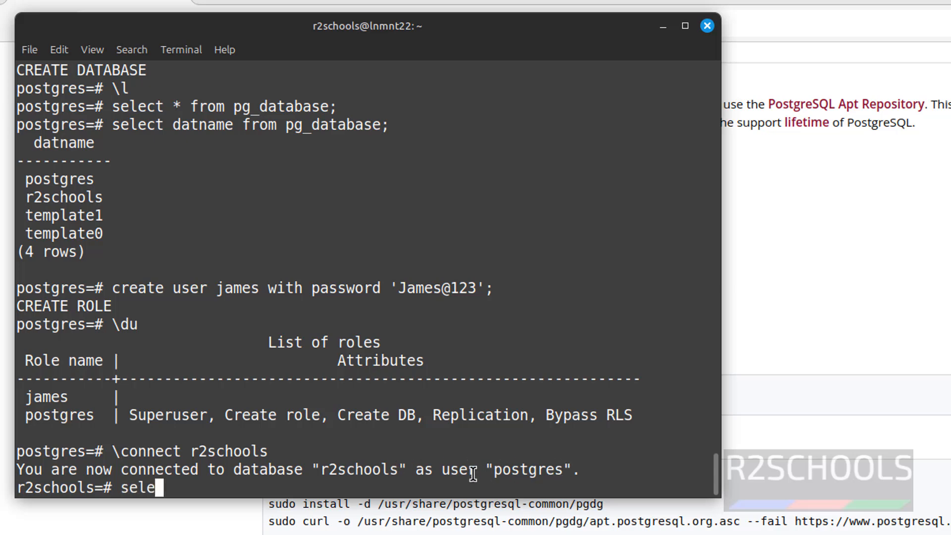
{"action": "type", "text": "ct current)user;"}
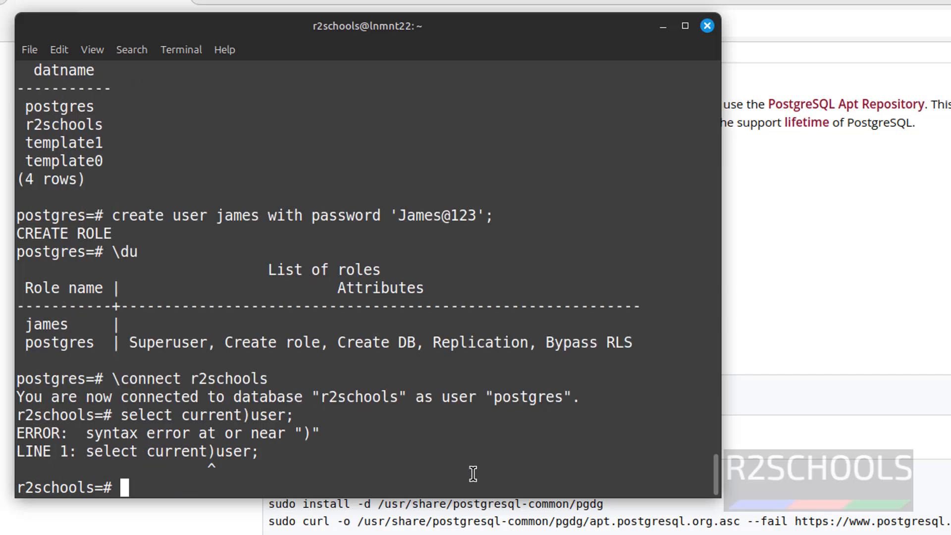
{"action": "type", "text": "select current)user;"}
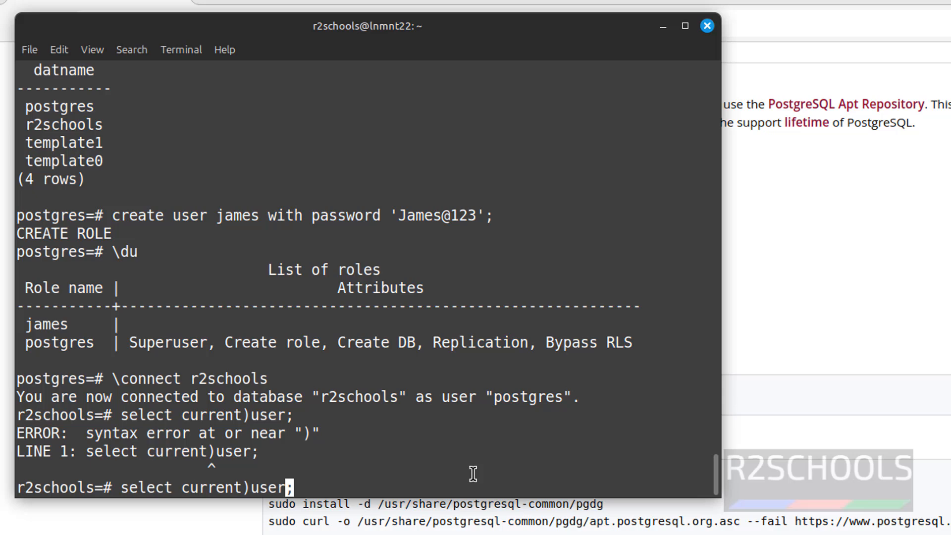
{"action": "type", "text": "_"}
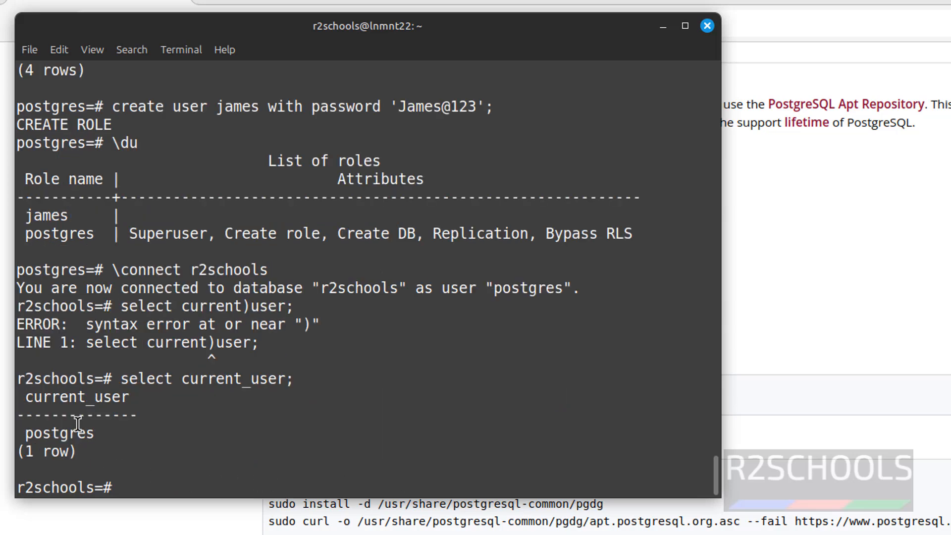
Create table student(sno int primary key, sname varchar(50)).
{"action": "type", "text": "c"}
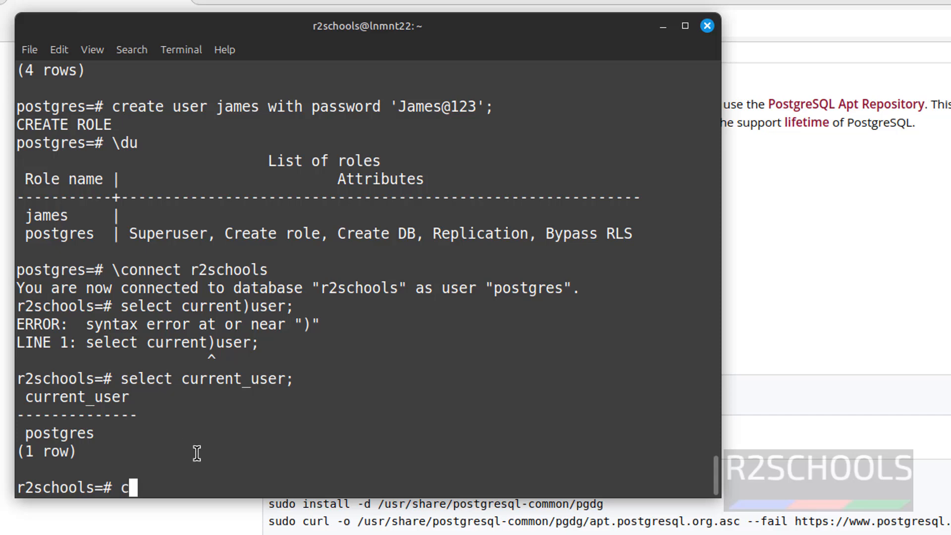
{"action": "type", "text": "reate table s"}
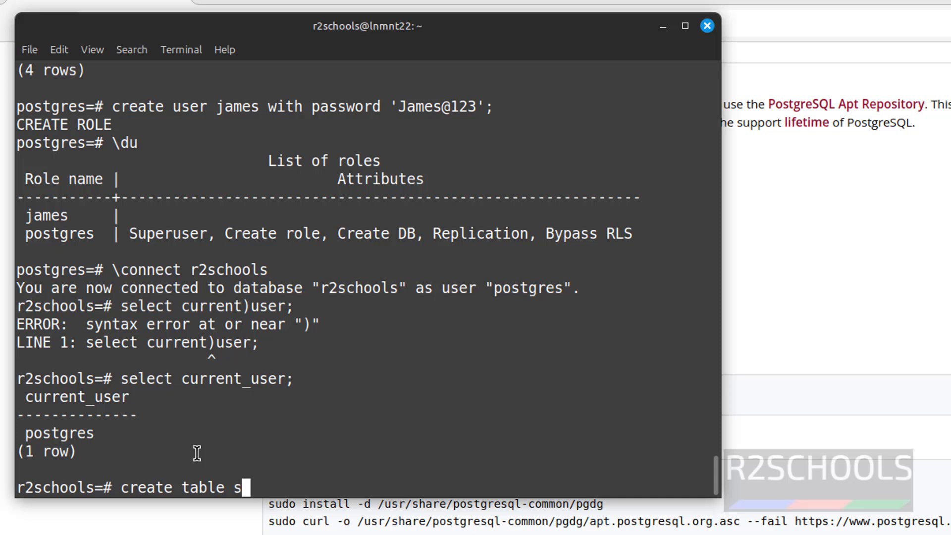
{"action": "type", "text": "tudent("}
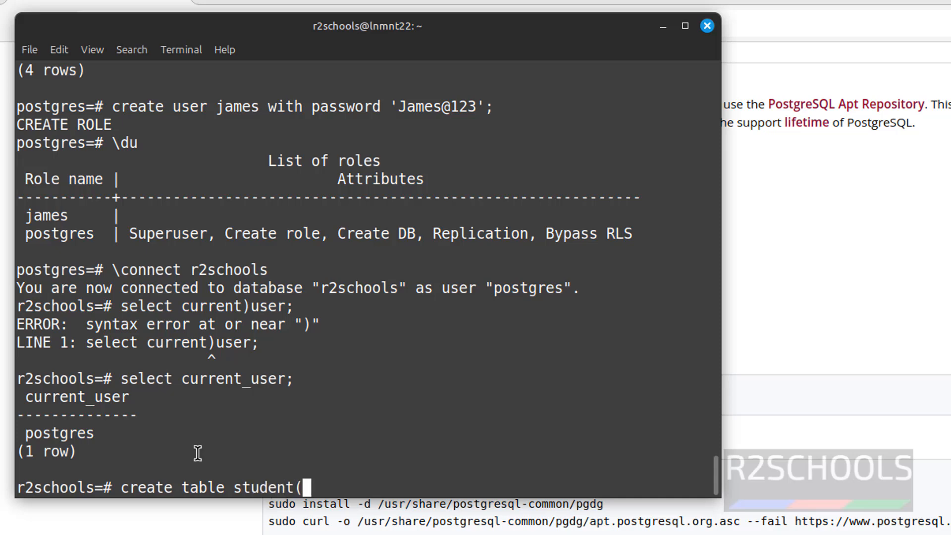
{"action": "type", "text": "sno"}
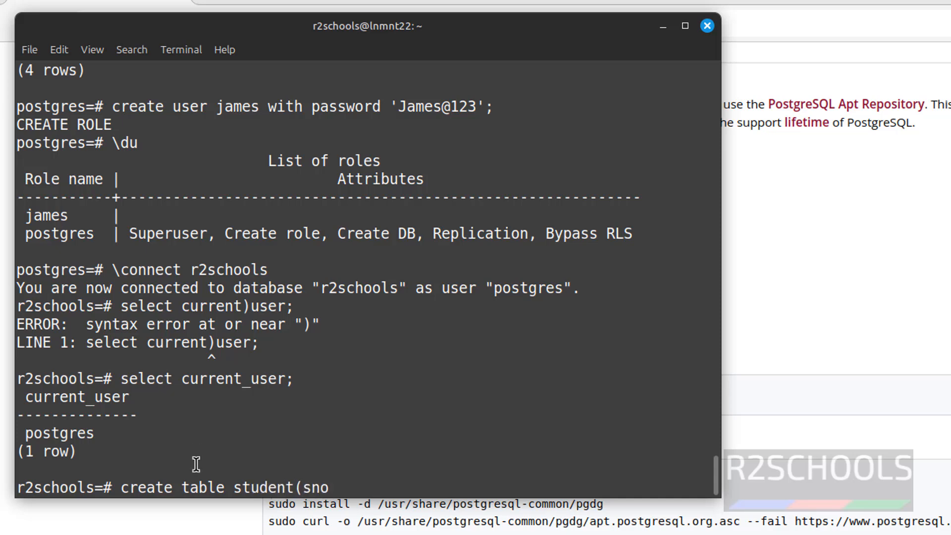
{"action": "mouse_move", "coordinate": [329, 486]}
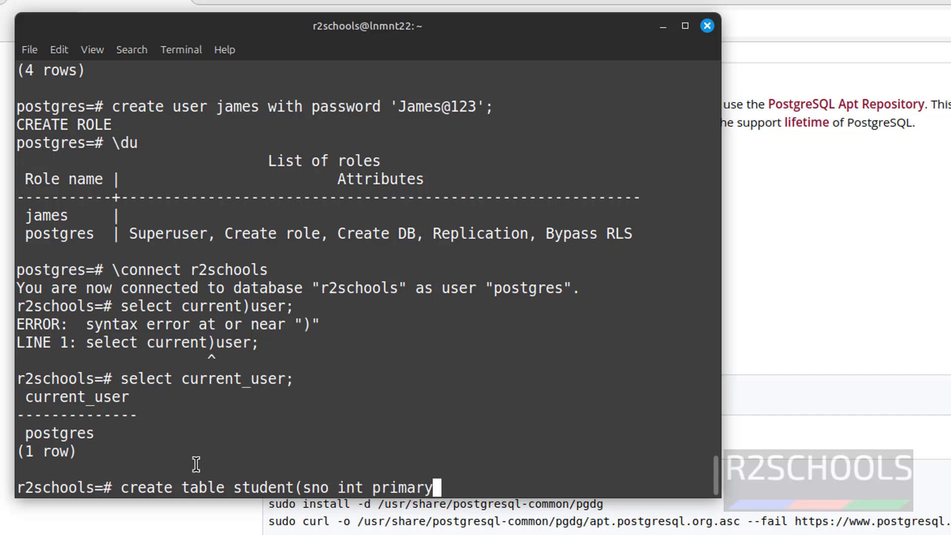
{"action": "type", "text": "key,"}
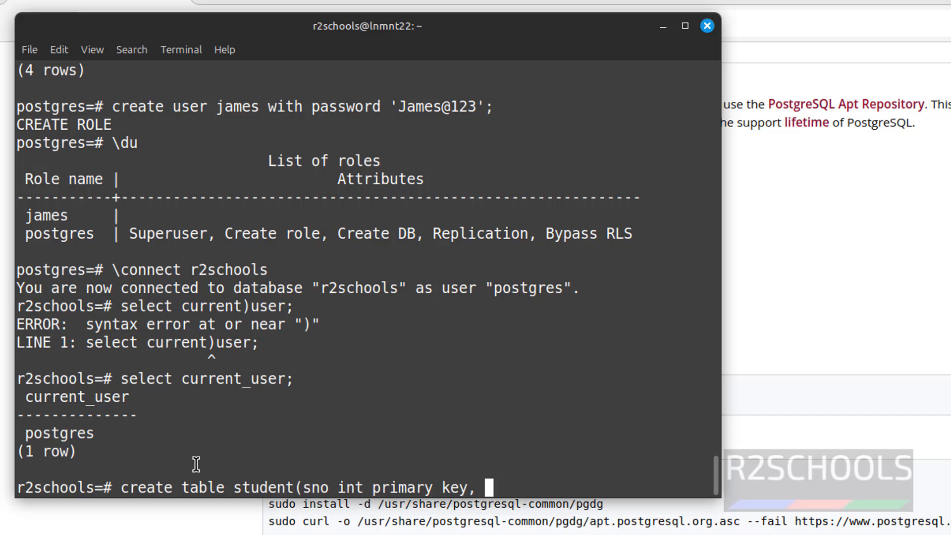
{"action": "type", "text": "sname varcha"}
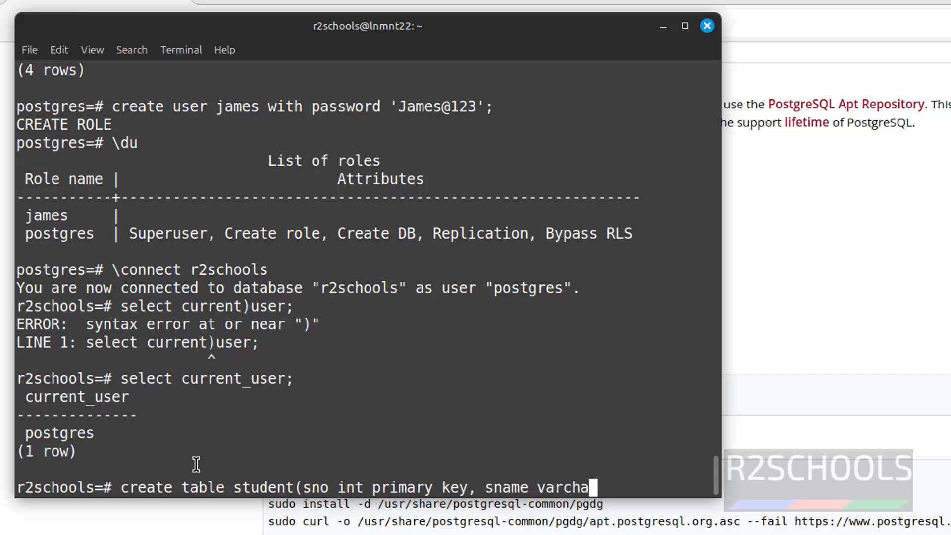
{"action": "type", "text": "(50)"}
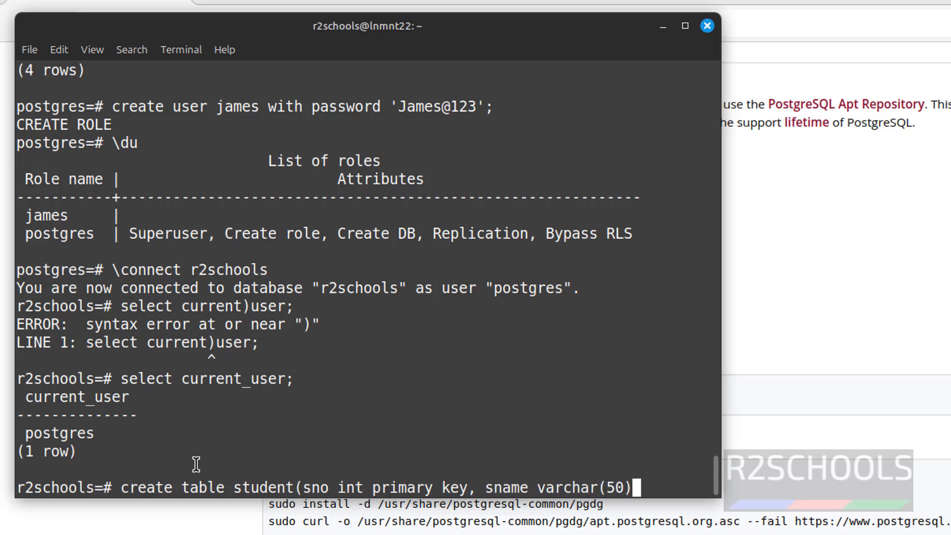
{"action": "type", "text": ")"}
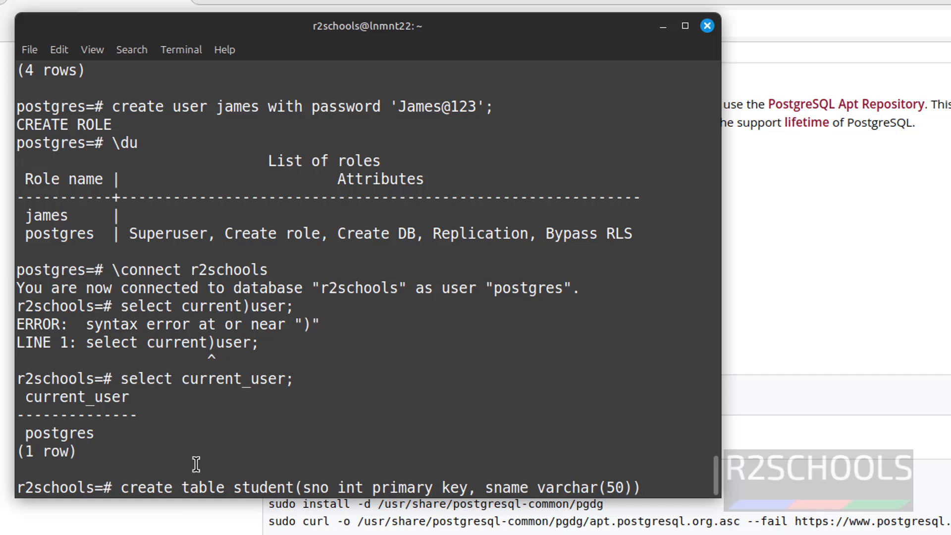
{"action": "type", "text": ");"}
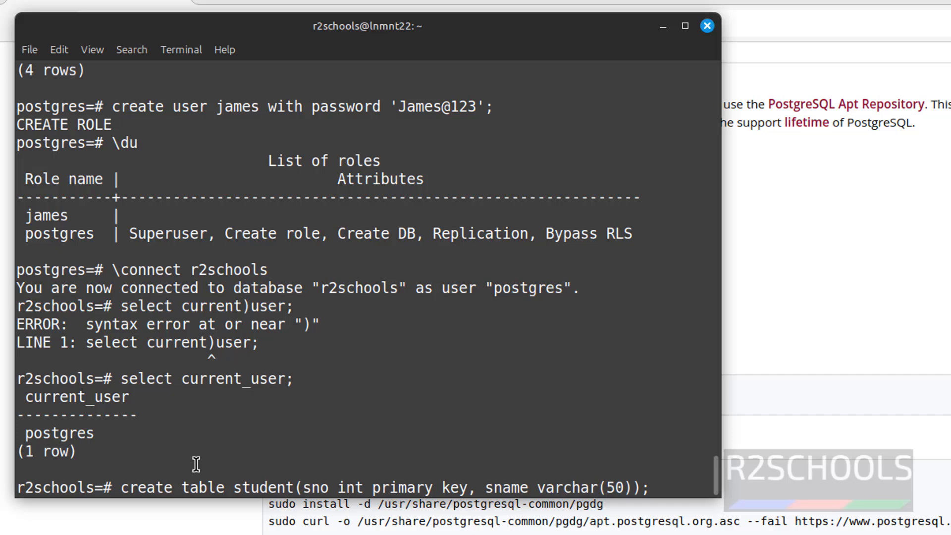
{"action": "key", "text": "Return"}
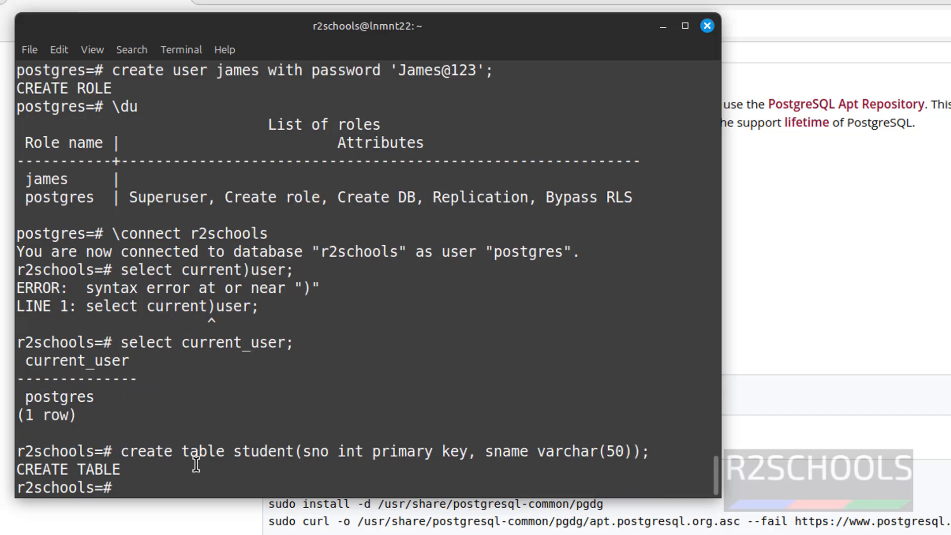
List relations with \dt to confirm the student table exists.
{"action": "type", "text": "\\dt"}
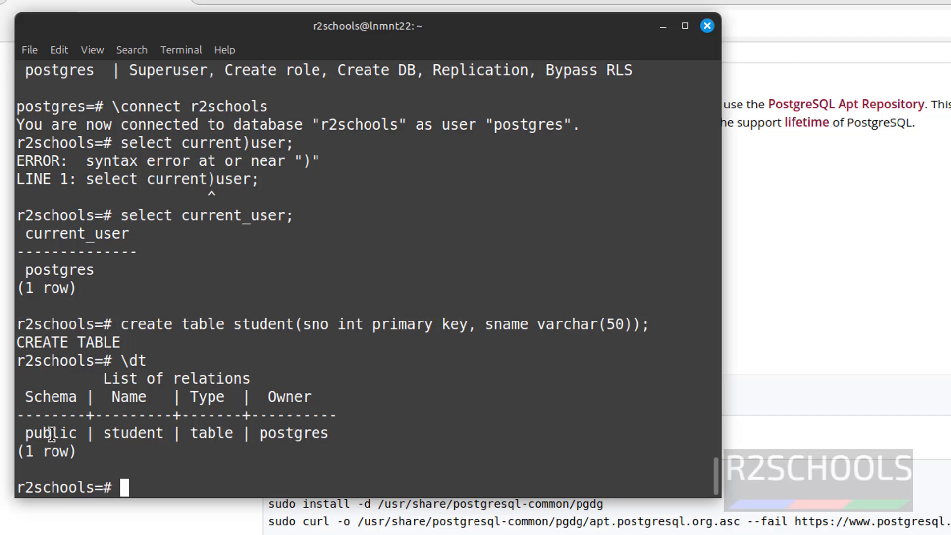
List schemas with \dn, showing only public owned by pg_database_owner.
{"action": "type", "text": "\\dn"}
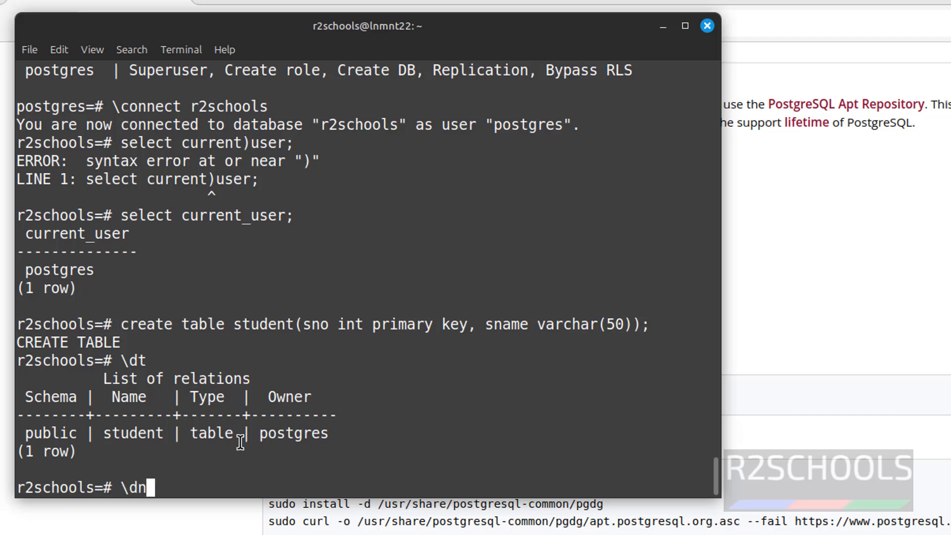
{"action": "key", "text": "Return"}
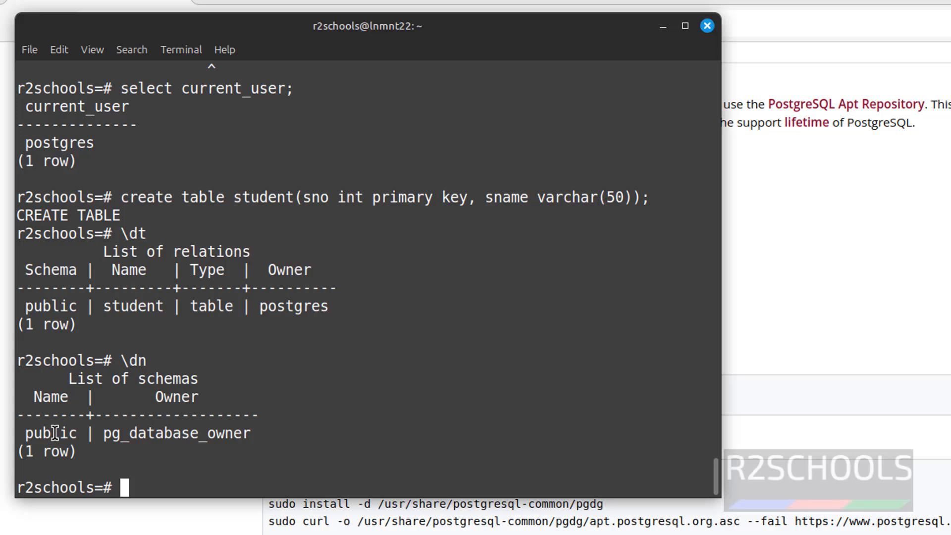
{"action": "mouse_move", "coordinate": [414, 415]}
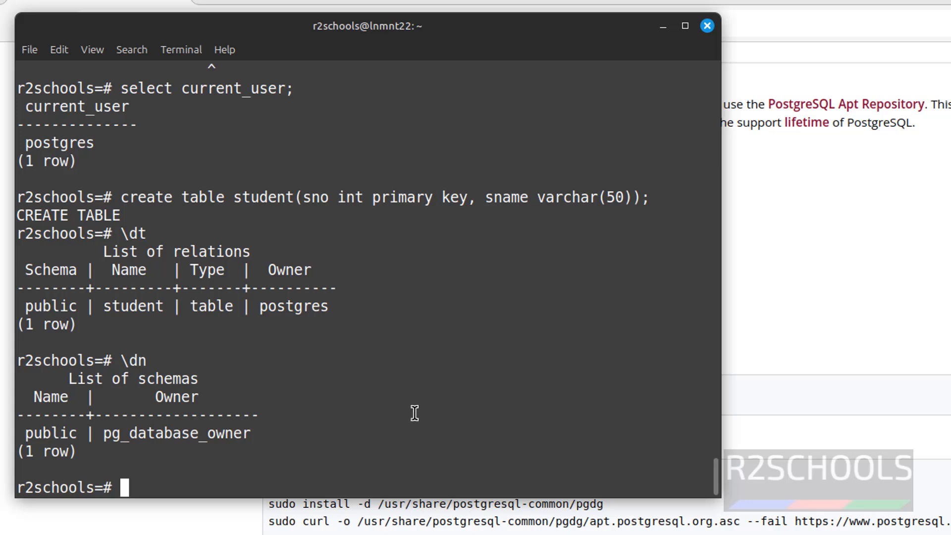
Insert student row 100 'Vijaya' into the student table.
{"action": "type", "text": "ins"}
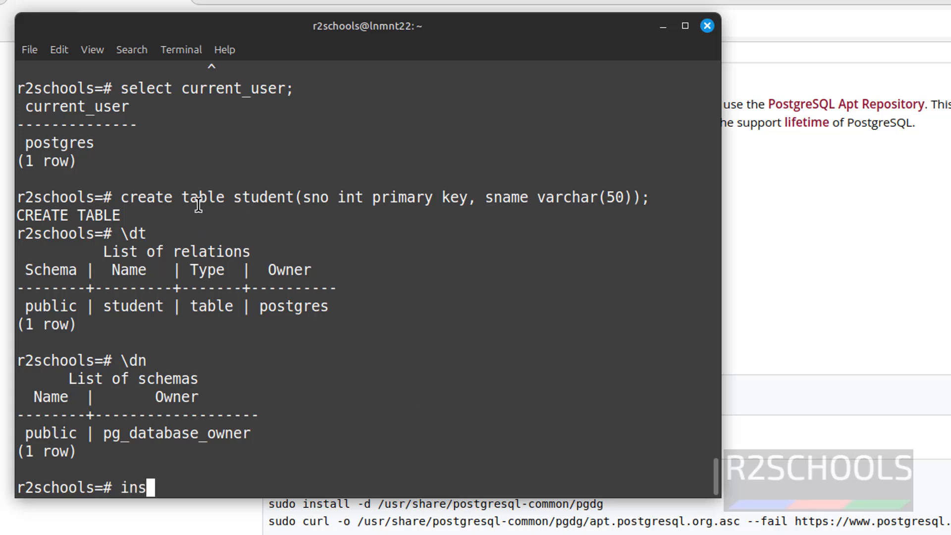
{"action": "type", "text": "ert i"}
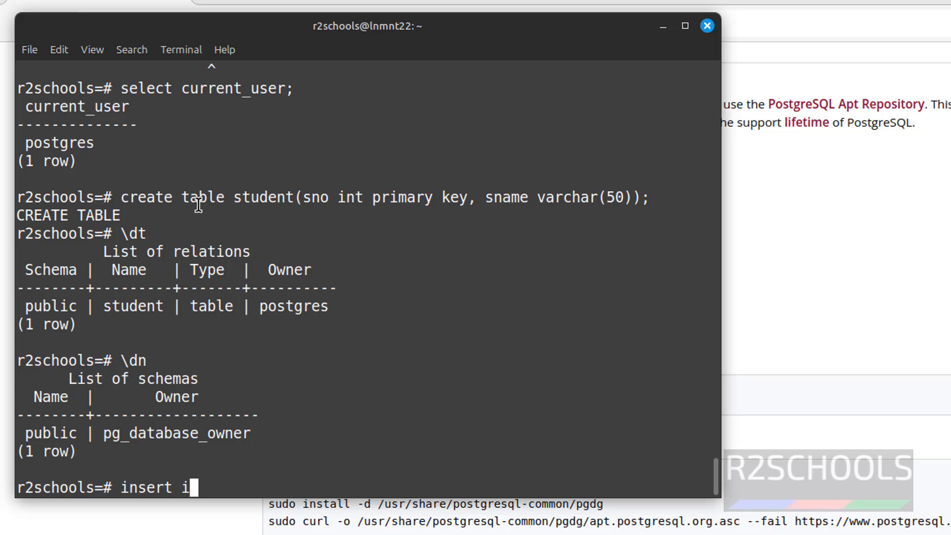
{"action": "type", "text": "nto s"}
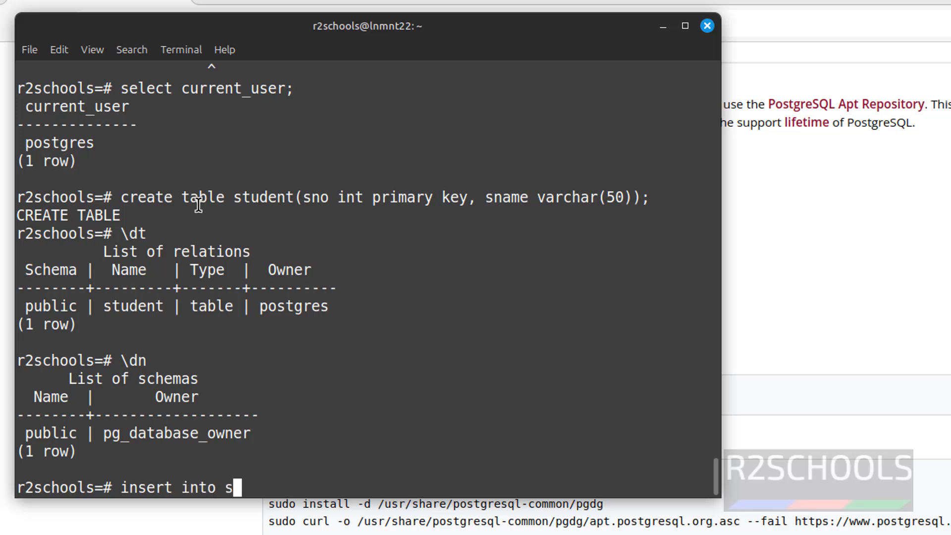
{"action": "type", "text": "tudent v"}
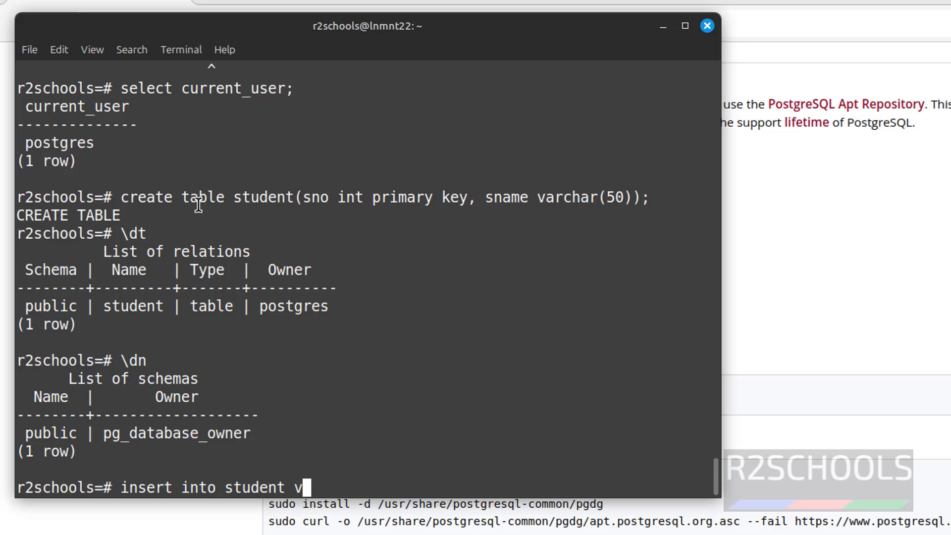
{"action": "type", "text": "alues("}
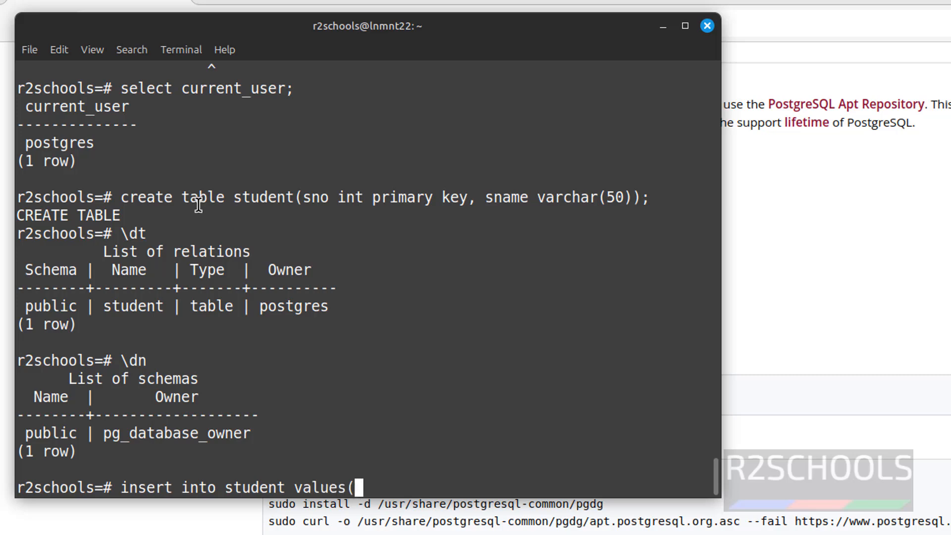
{"action": "type", "text": "100,"}
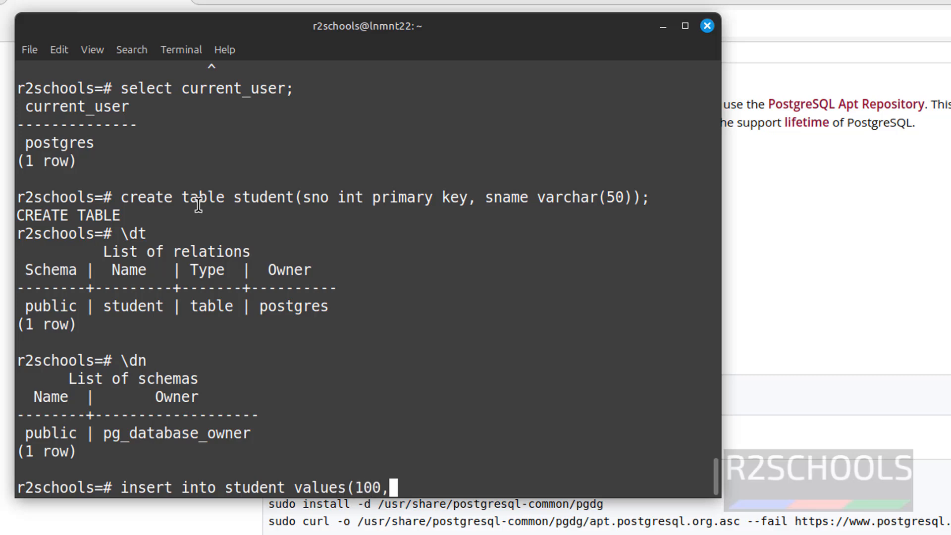
{"action": "type", "text": "'Vijaya"}
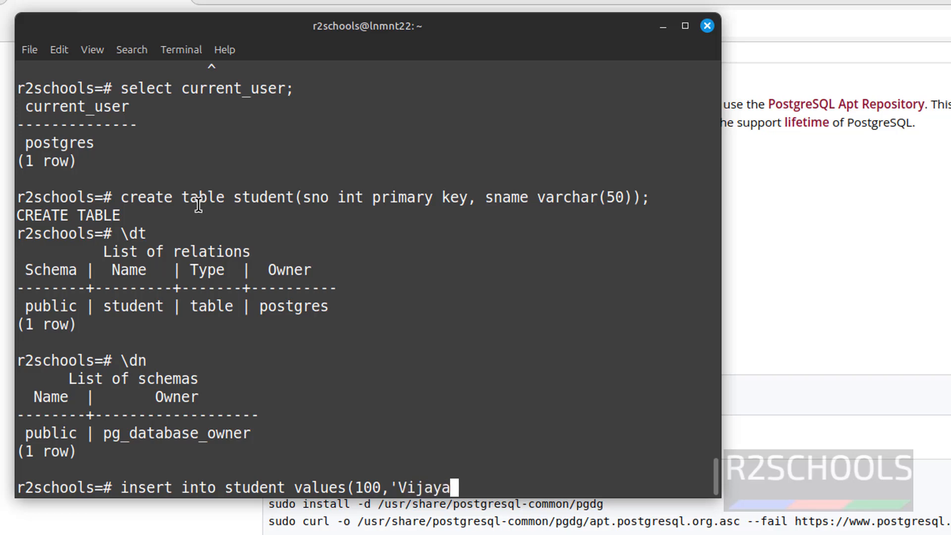
{"action": "type", "text": "');"}
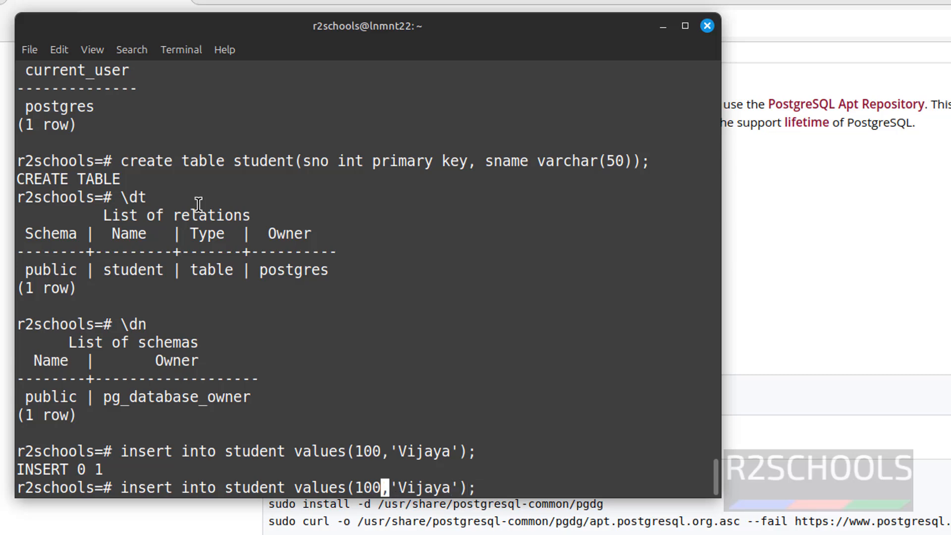
Insert 101 'James', then attempt 101 'David', which is rejected as a duplicate key.
{"action": "type", "text": "101"}
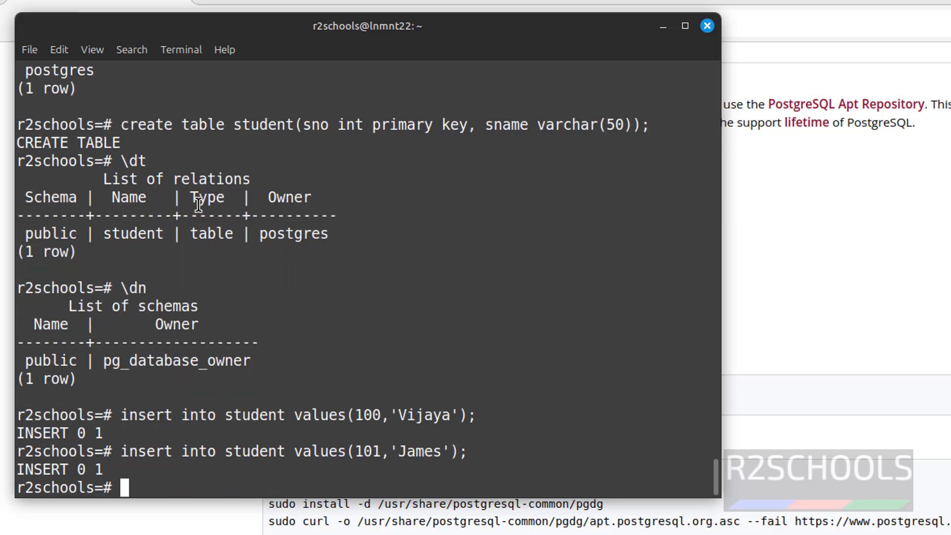
{"action": "type", "text": "insert into student values(101,'James');"}
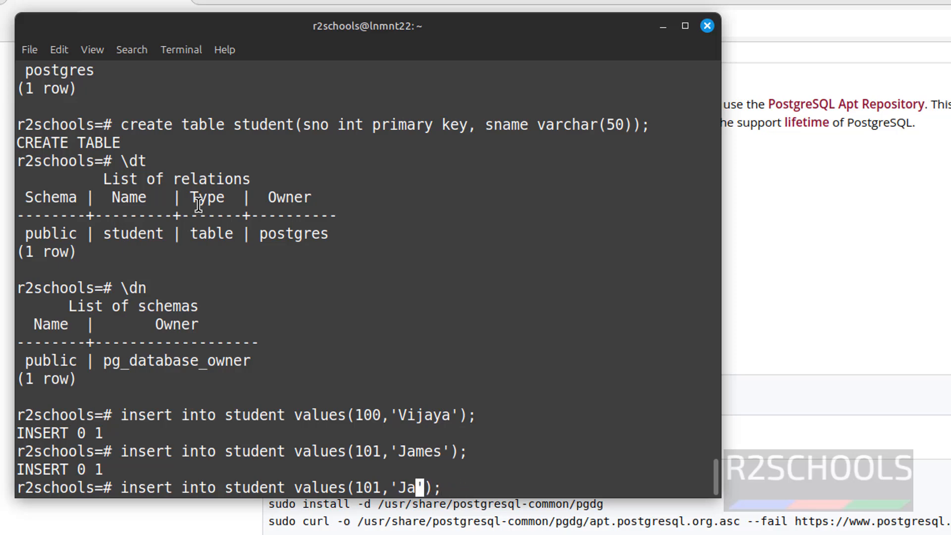
{"action": "key", "text": "BackSpace"}
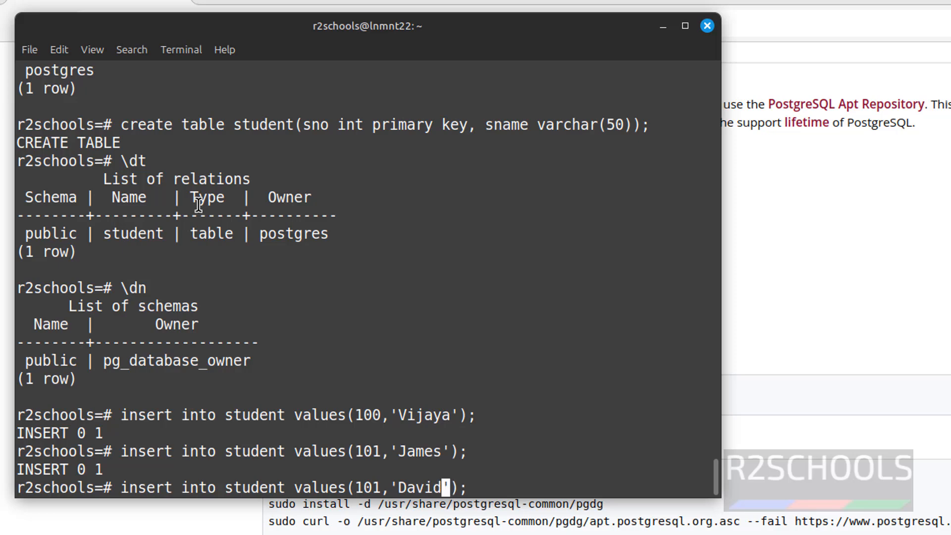
{"action": "mouse_move", "coordinate": [392, 154]}
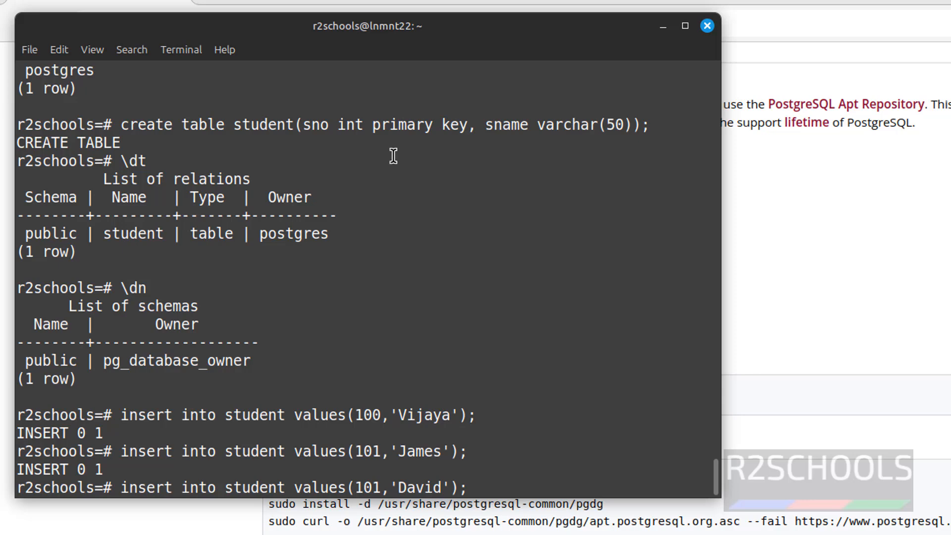
{"action": "key", "text": "Return"}
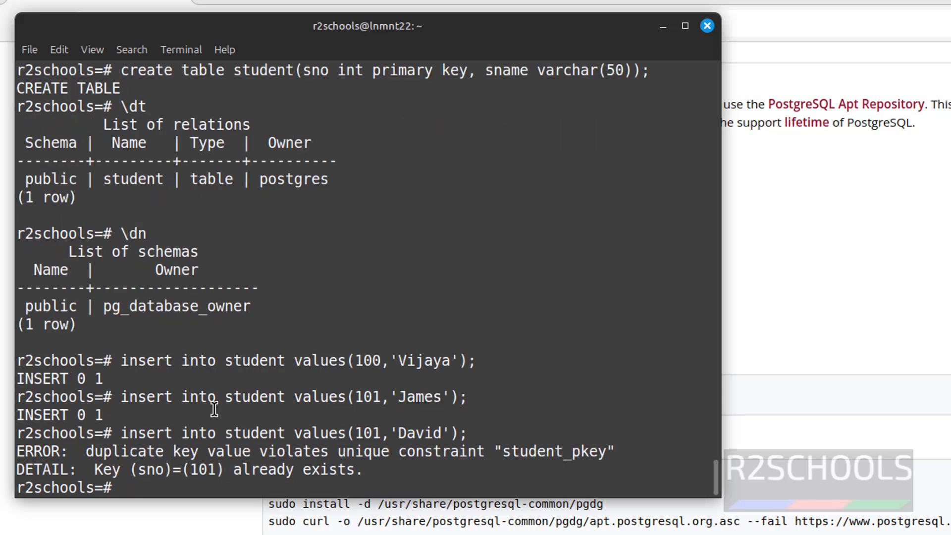
{"action": "mouse_move", "coordinate": [184, 473]}
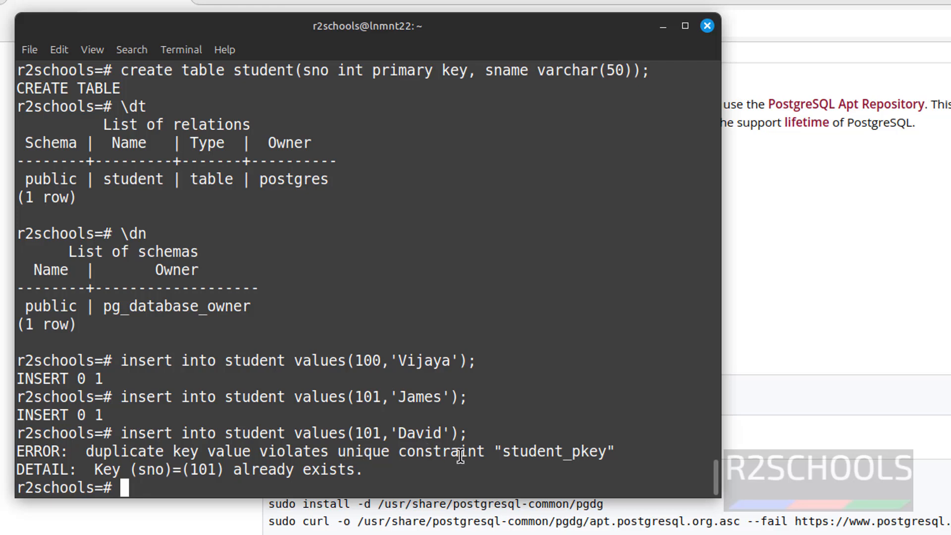
{"action": "mouse_move", "coordinate": [388, 414]}
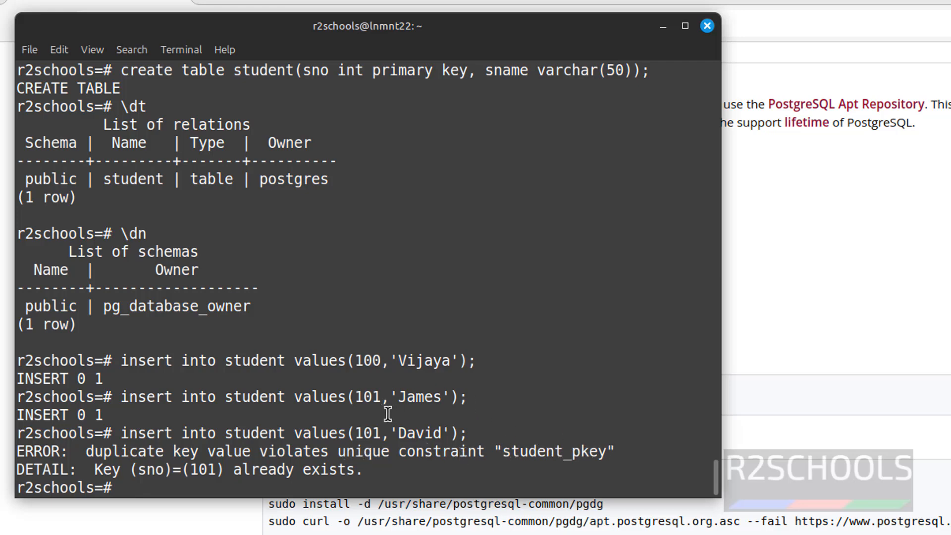
{"action": "mouse_move", "coordinate": [364, 432]}
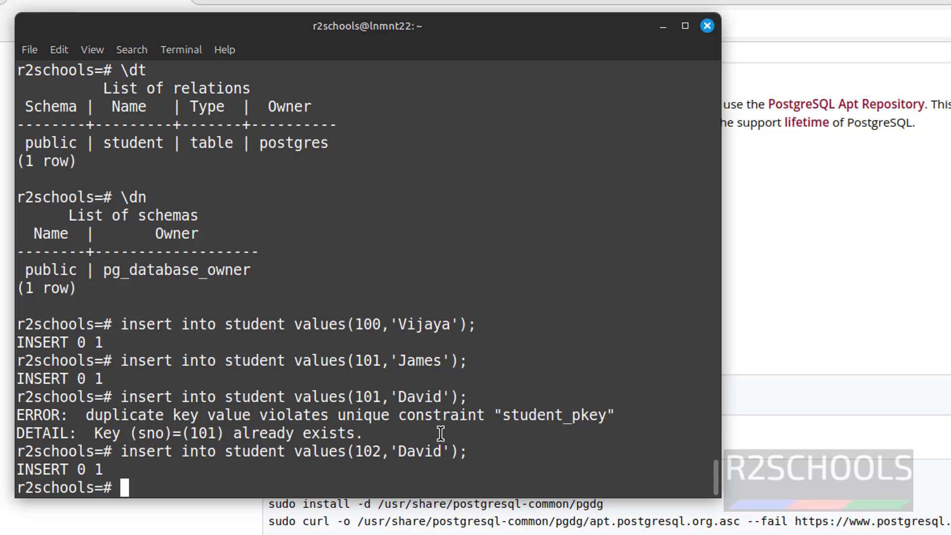
Query the student table for all columns, then for sno and sname.
{"action": "type", "text": "select * from student;"}
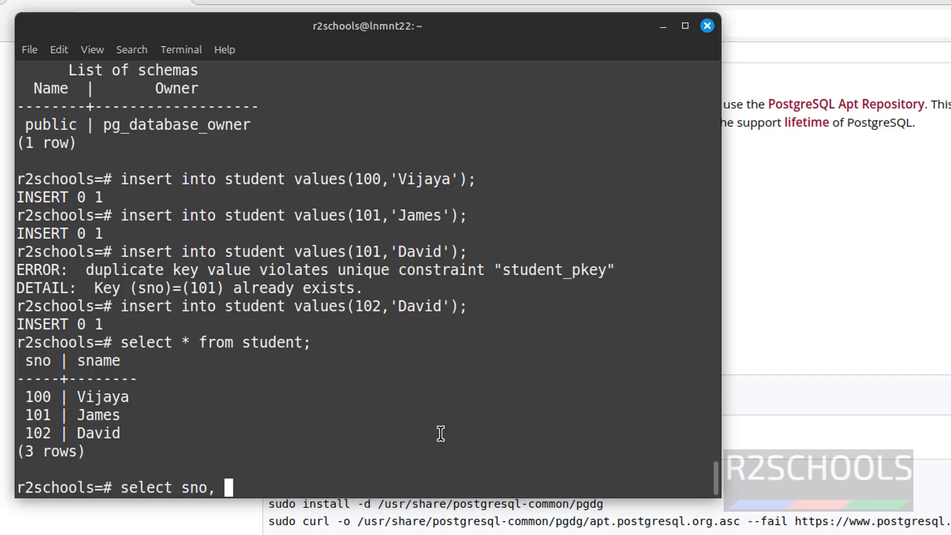
{"action": "type", "text": "sname from"}
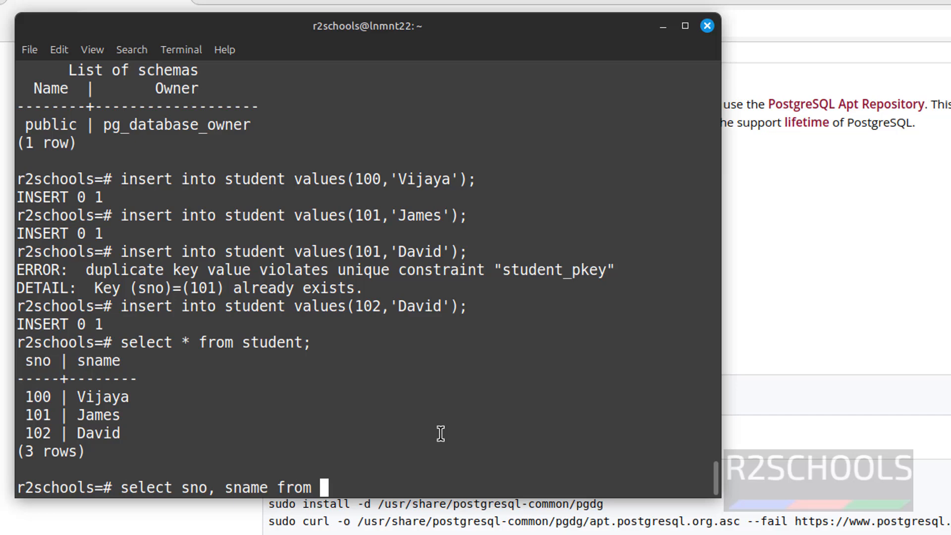
{"action": "type", "text": "student;"}
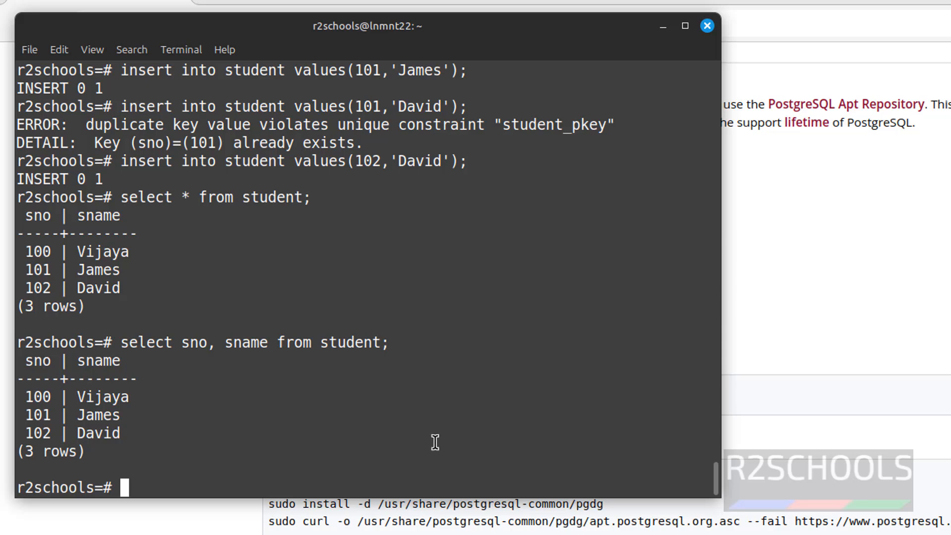
Query only the sname column from the student table.
{"action": "type", "text": "select"}
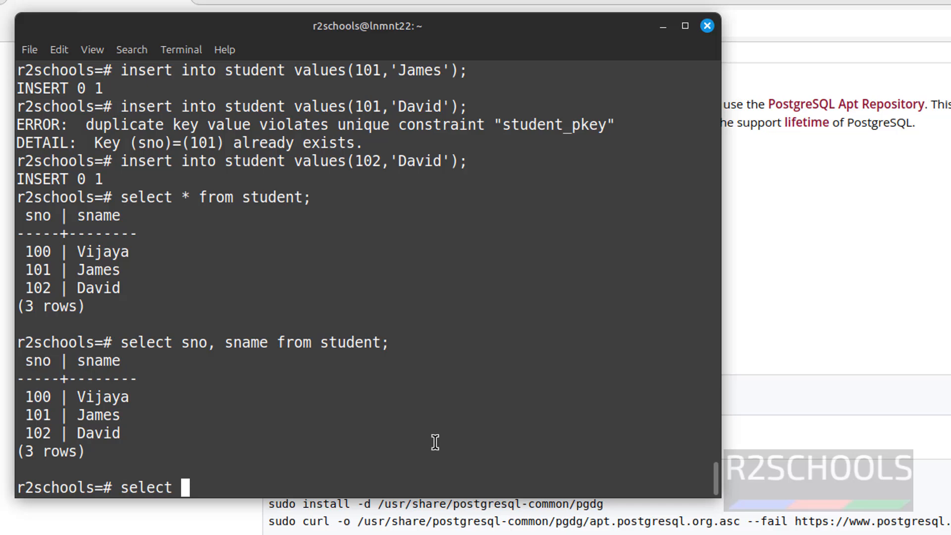
{"action": "type", "text": "sname from student;"}
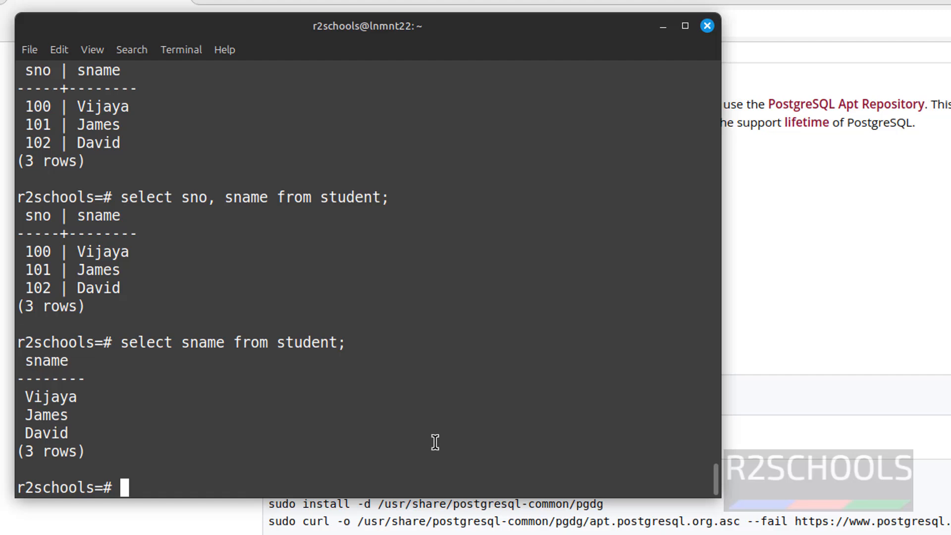
{"action": "type", "text": "show co"}
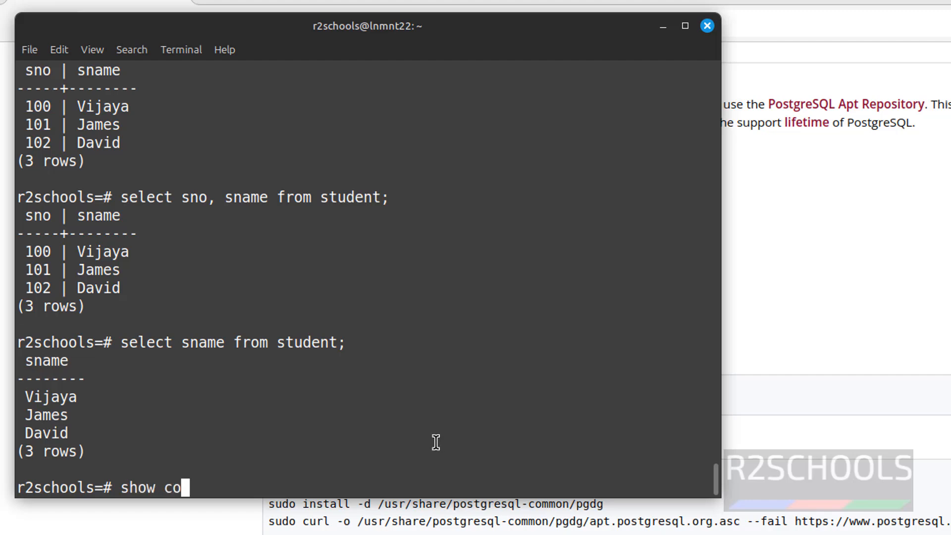
Run SHOW config_file; and select the postgresql.conf path under /etc/postgresql/16/main.
{"action": "type", "text": "nfig"}
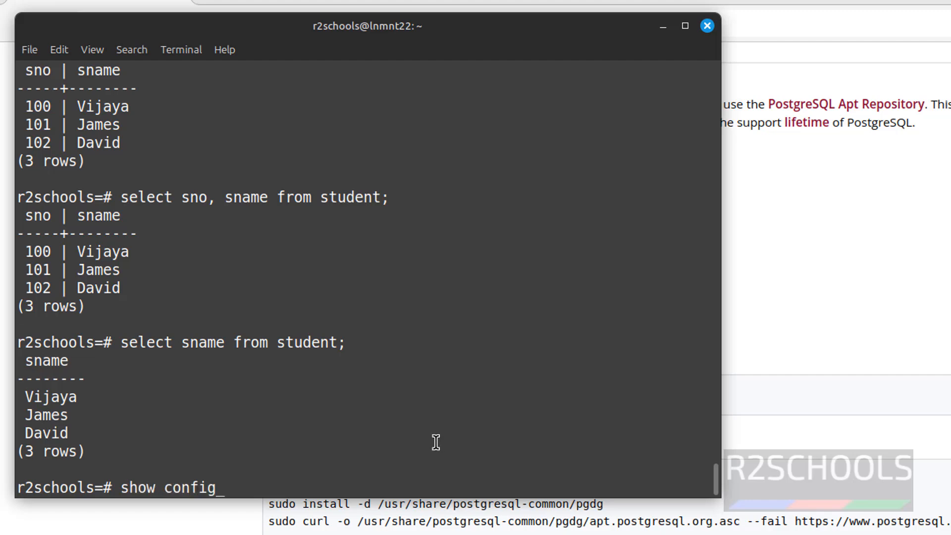
{"action": "type", "text": "_file;"}
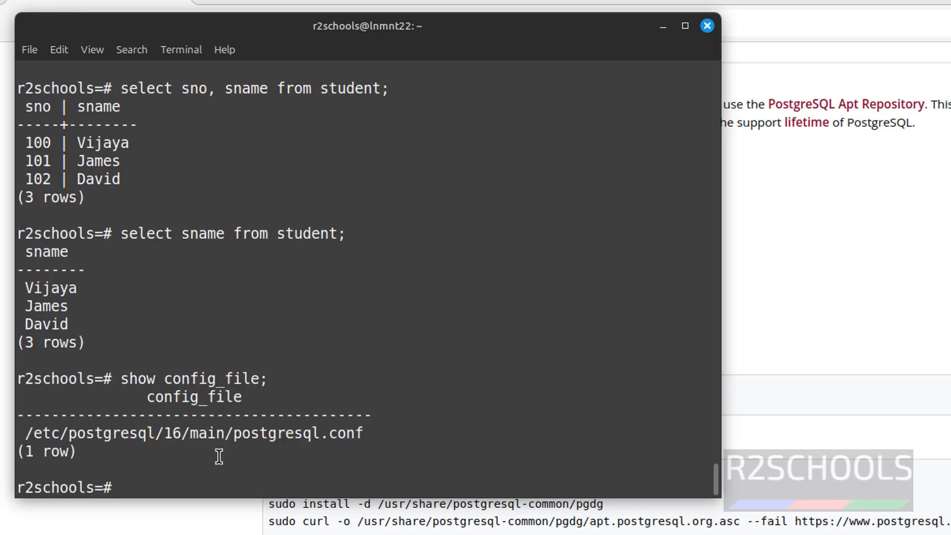
{"action": "double_click", "coordinate": [187, 434]}
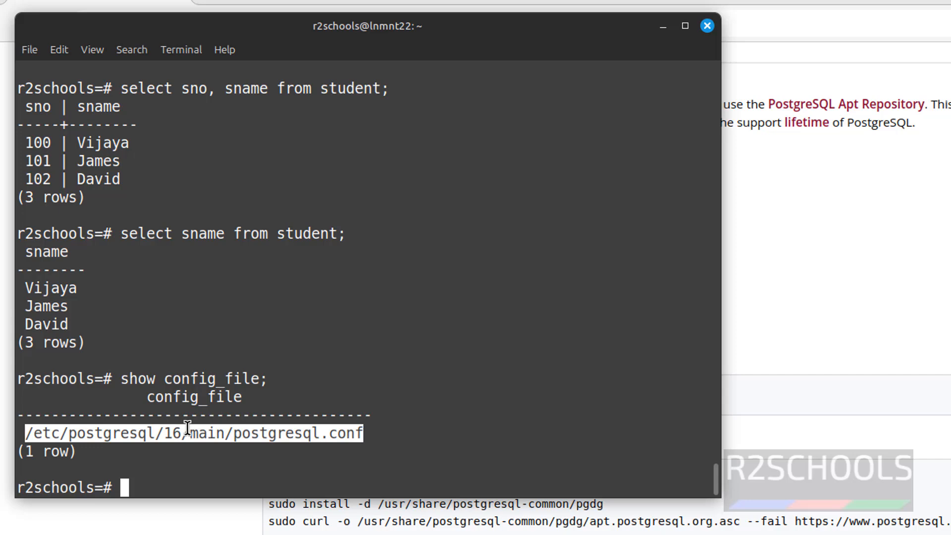
{"action": "mouse_move", "coordinate": [287, 434]}
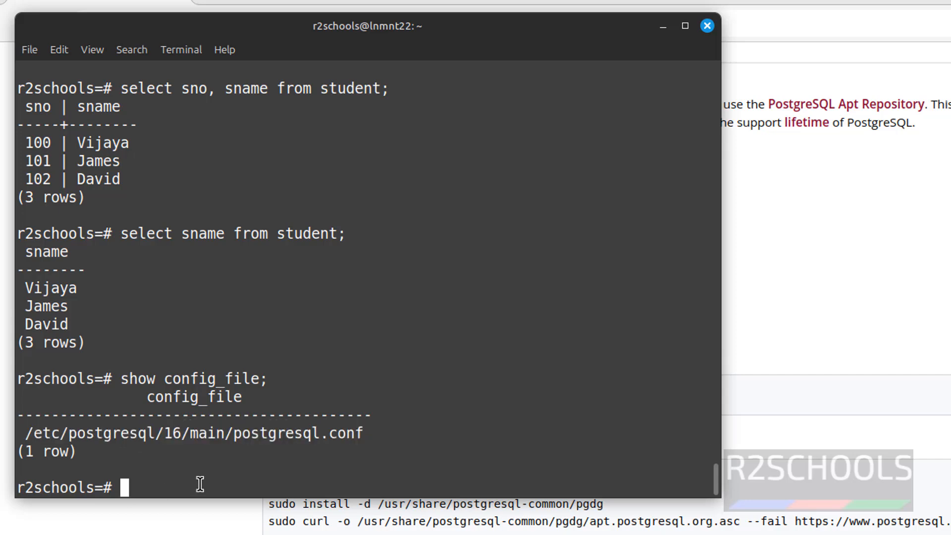
Run SHOW hba_file; for the pg_hba.conf path, then exit the psql session.
{"action": "type", "text": "show"}
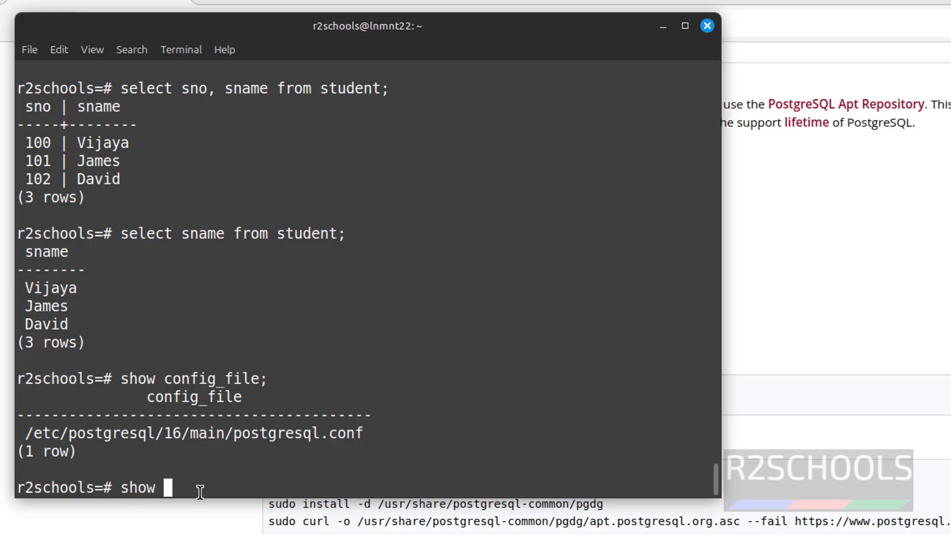
{"action": "type", "text": "hba_file;"}
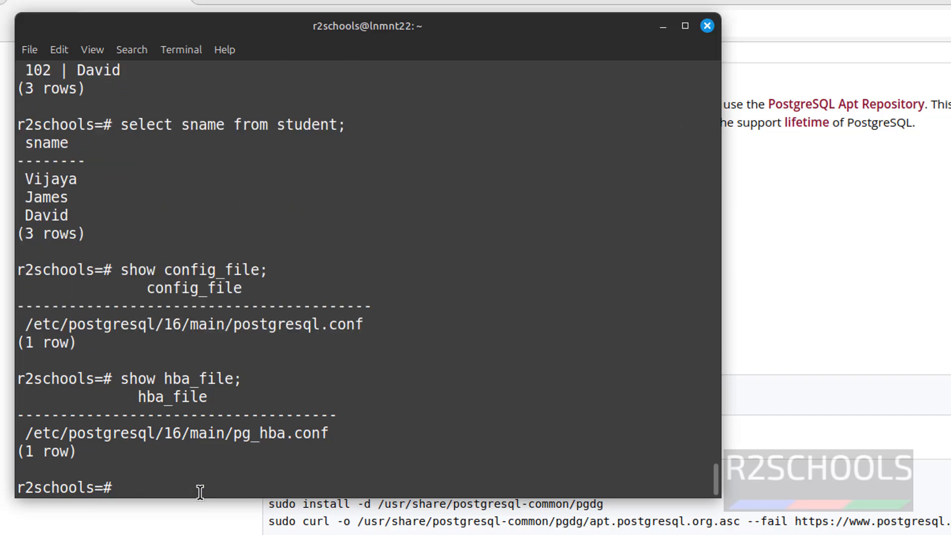
{"action": "mouse_move", "coordinate": [399, 432]}
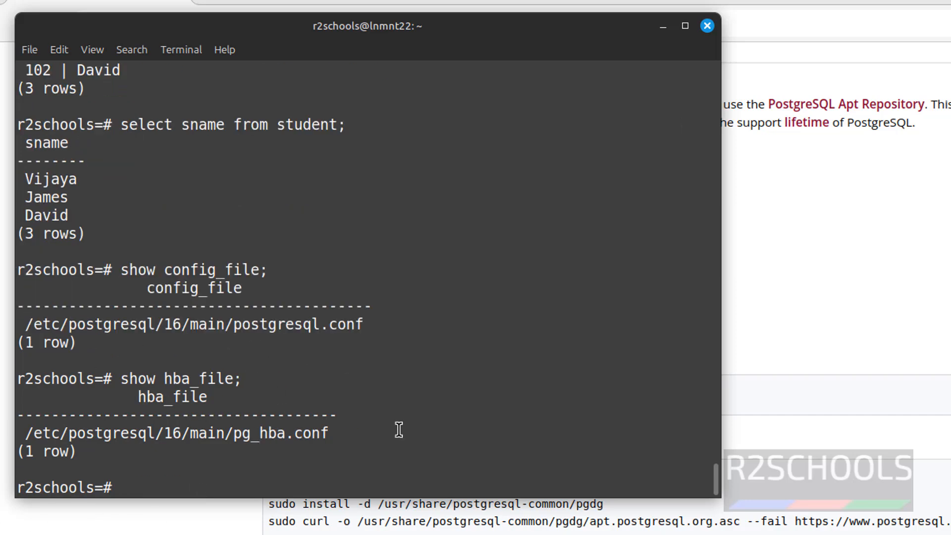
{"action": "type", "text": "exit"}
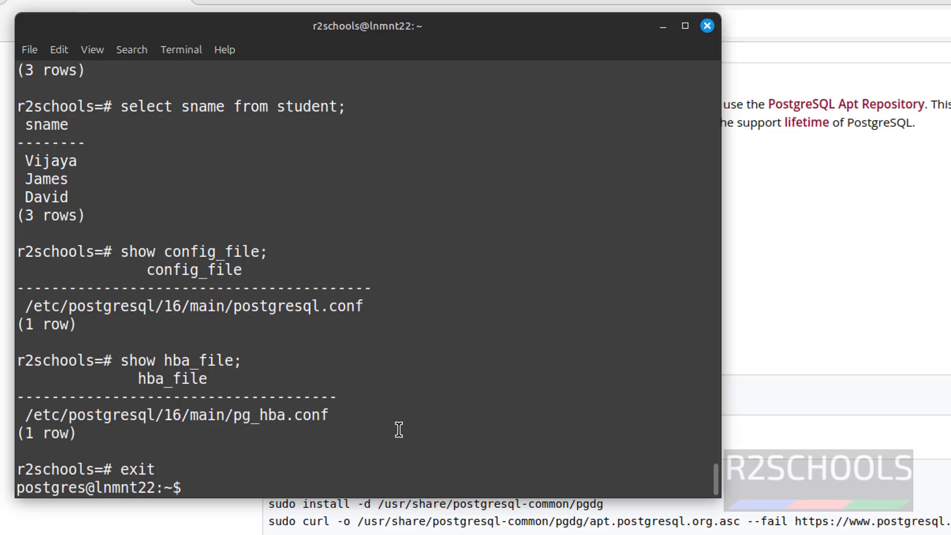
Attempt psql -U james -d postgres (peer authentication fails), then exit the postgres user shell.
{"action": "type", "text": "psql"}
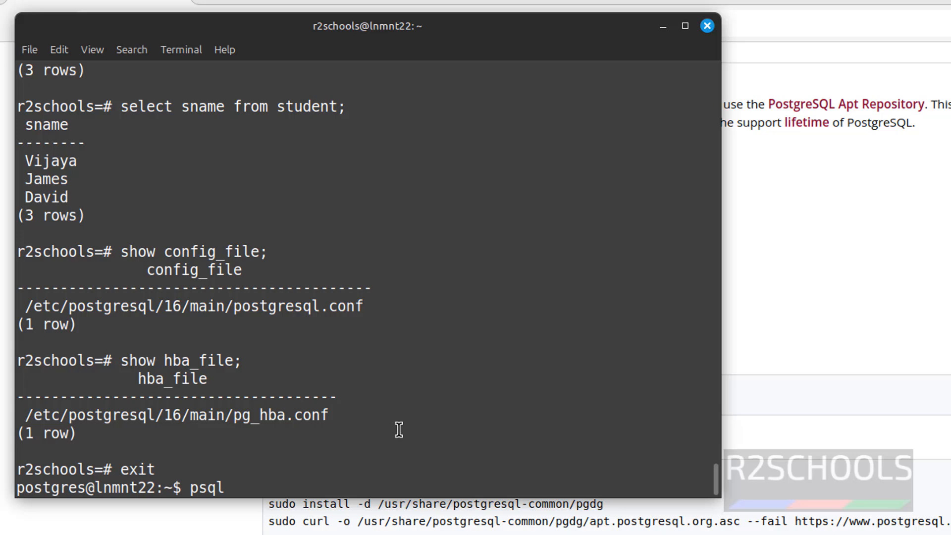
{"action": "type", "text": "-U james"}
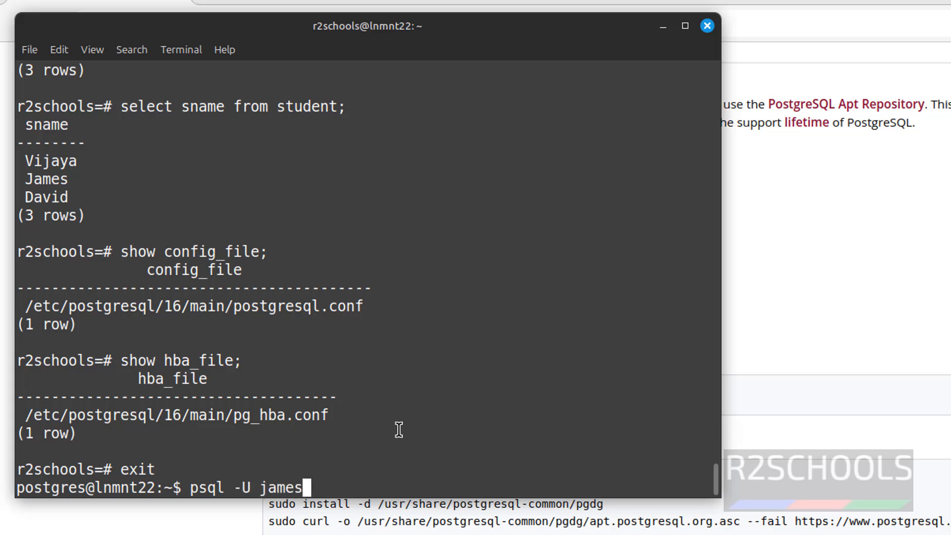
{"action": "type", "text": "-"}
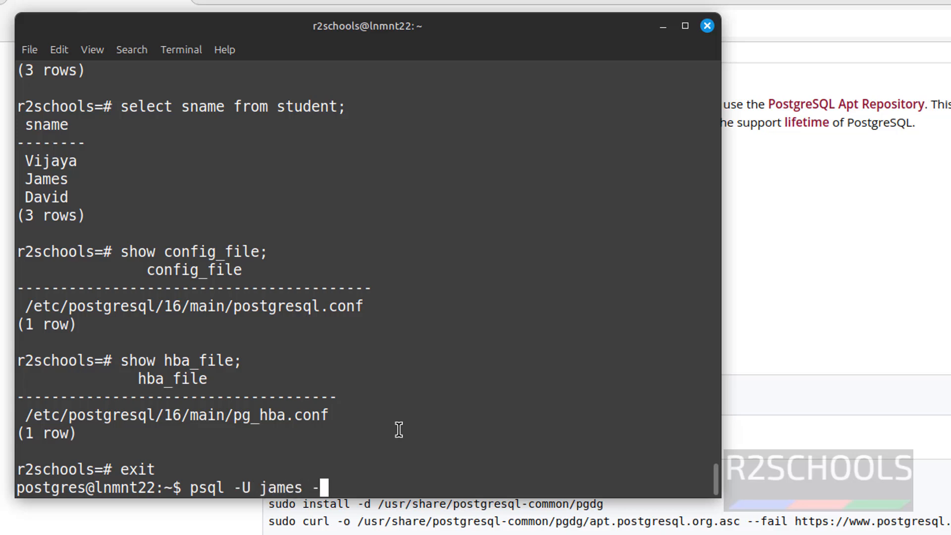
{"action": "type", "text": "d postgres"}
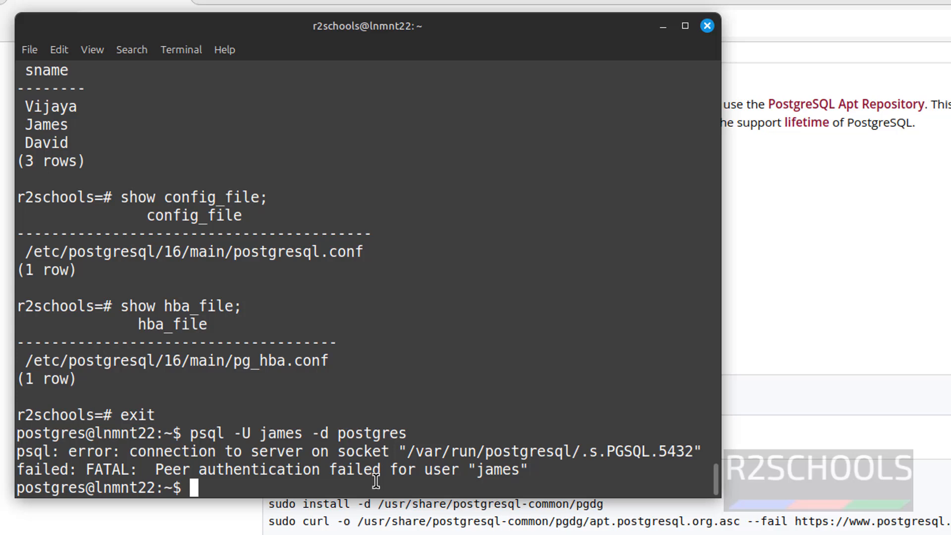
{"action": "mouse_move", "coordinate": [410, 470]}
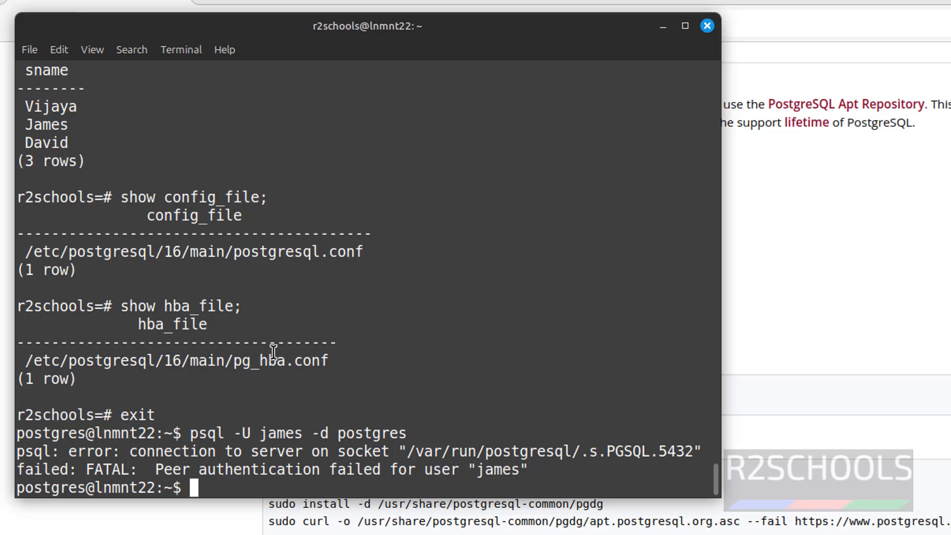
{"action": "mouse_move", "coordinate": [283, 354]}
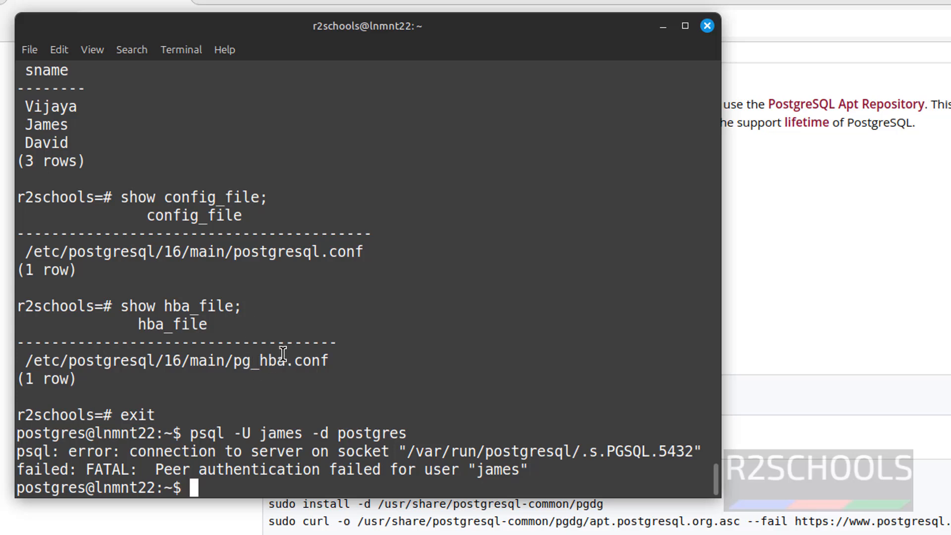
{"action": "mouse_move", "coordinate": [371, 354]}
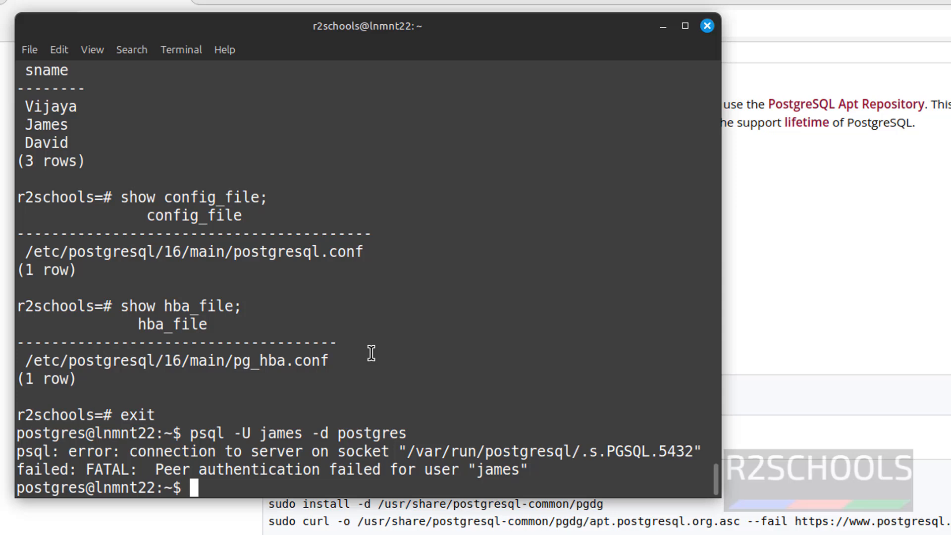
{"action": "mouse_move", "coordinate": [329, 414]}
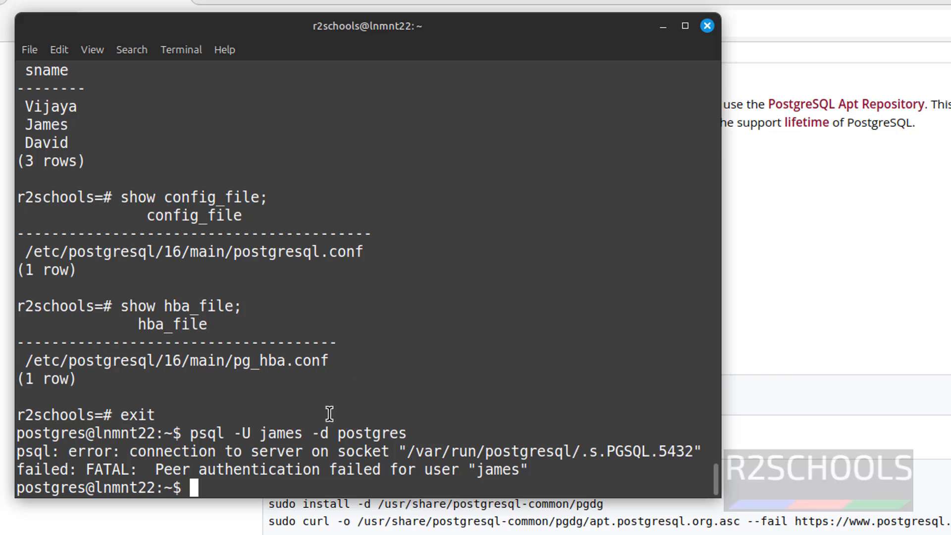
{"action": "type", "text": "exit"}
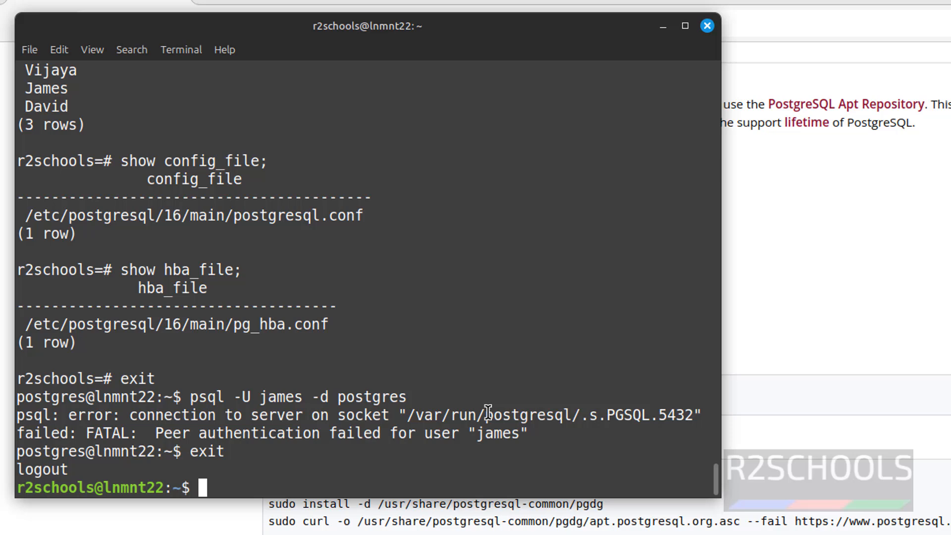
Check sudo systemctl status postgresql, showing the service active.
{"action": "type", "text": "sudo sys"}
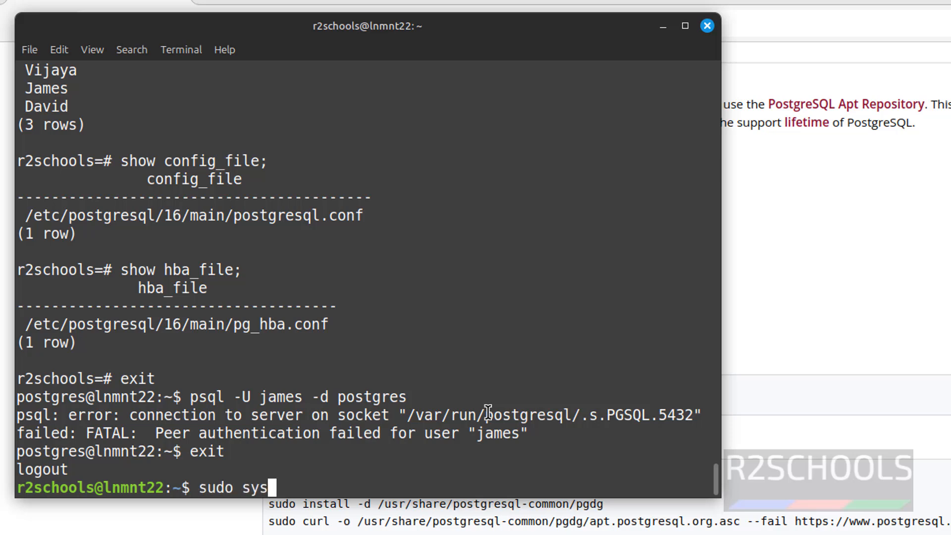
{"action": "type", "text": "temctl stat"}
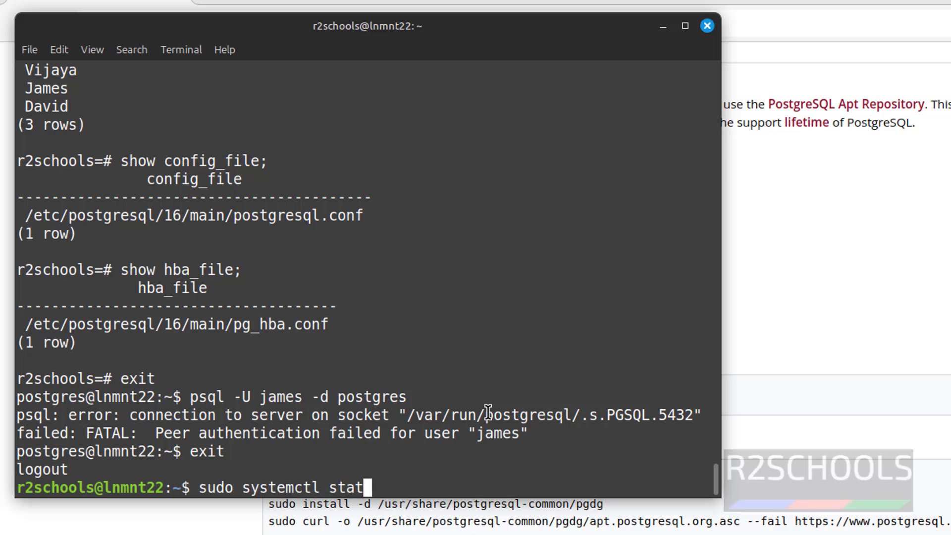
{"action": "type", "text": "us postgre"}
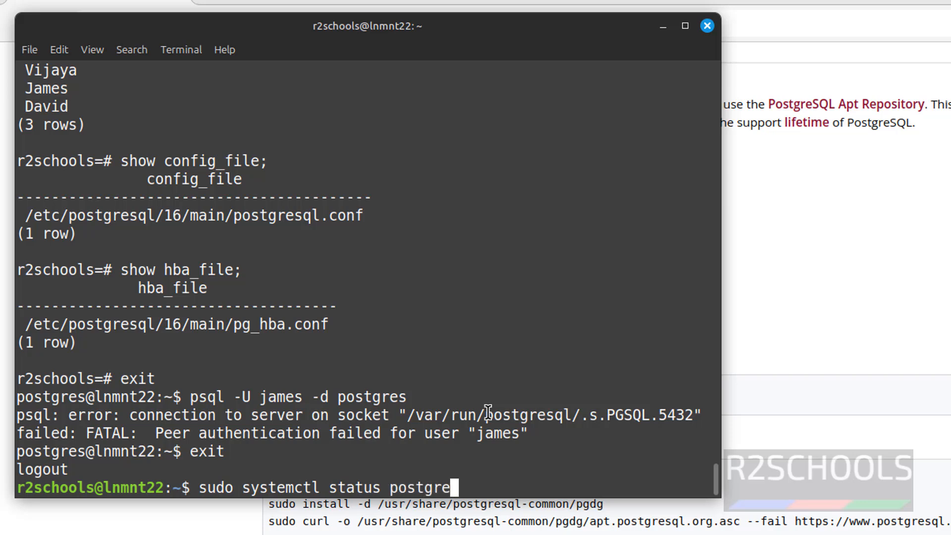
{"action": "key", "text": "Return"}
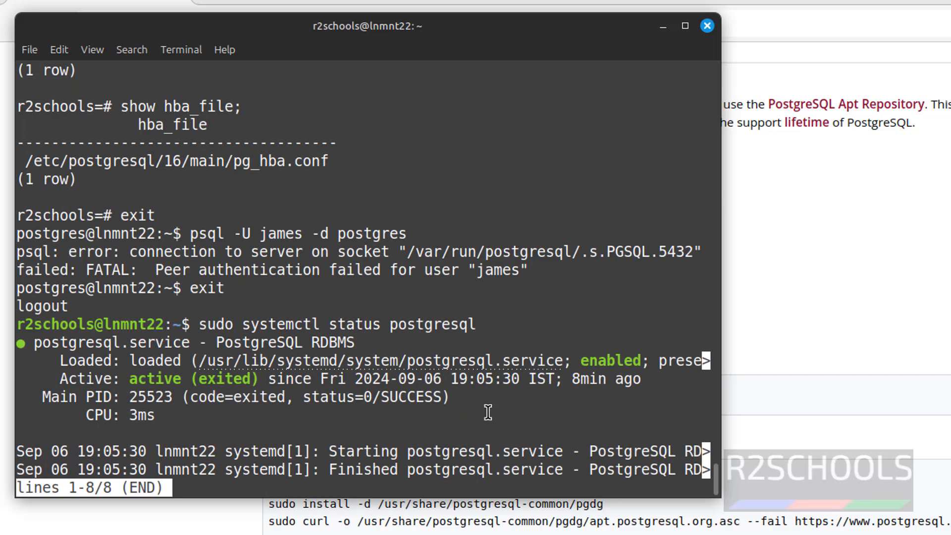
{"action": "key", "text": "q"}
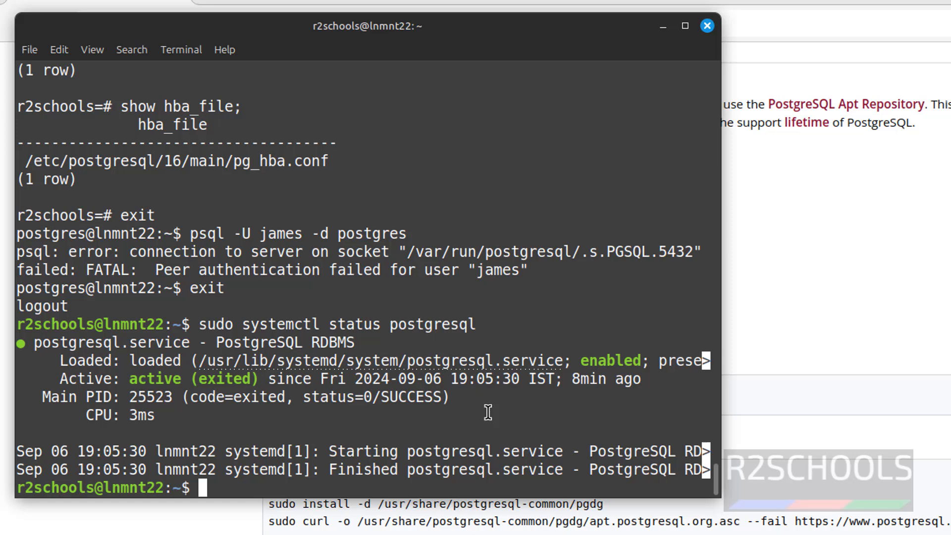
Stop the PostgreSQL service with sudo systemctl stop postgresql.
{"action": "type", "text": "sudo"}
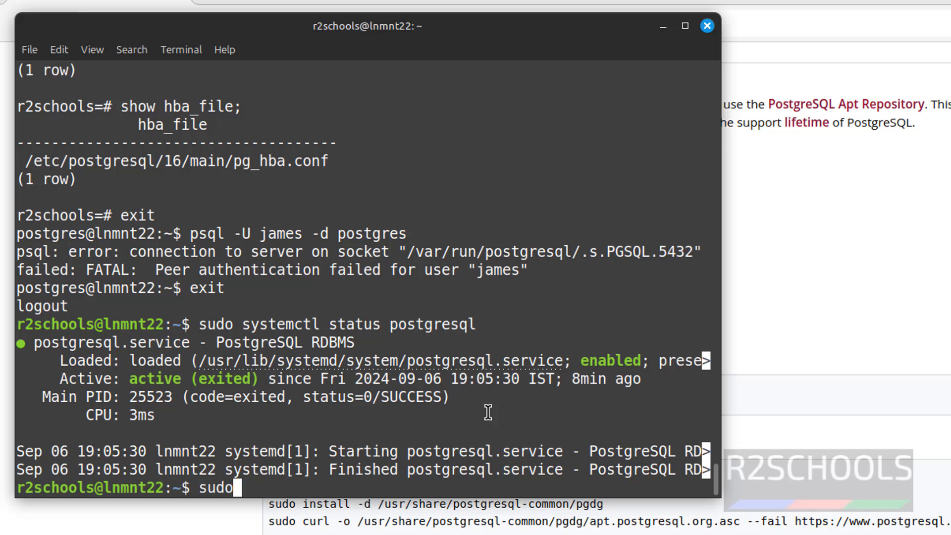
{"action": "type", "text": "systemctl s"}
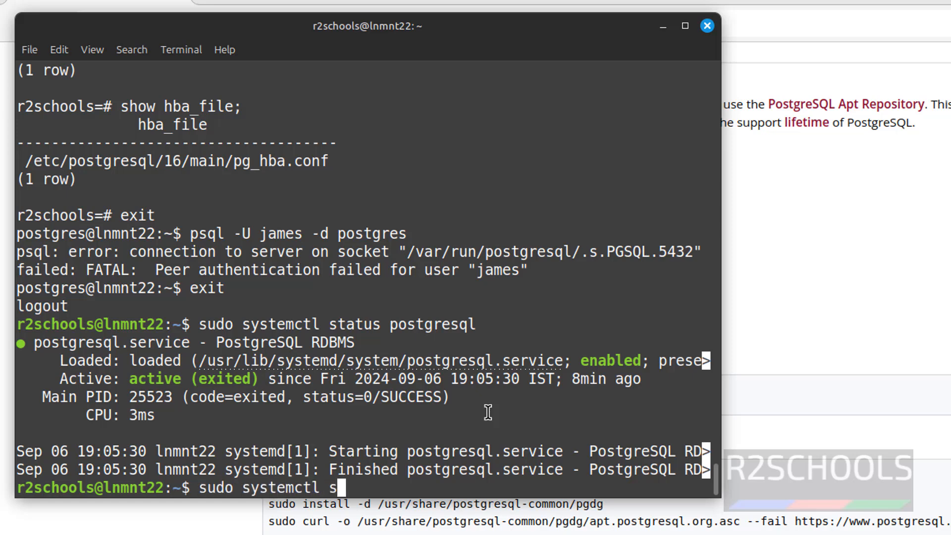
{"action": "type", "text": "top postg"}
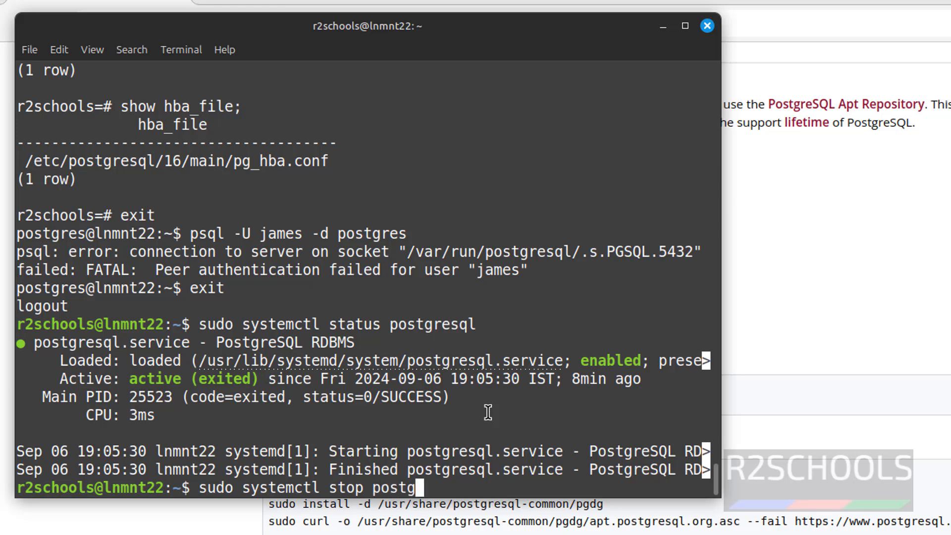
{"action": "key", "text": "Return"}
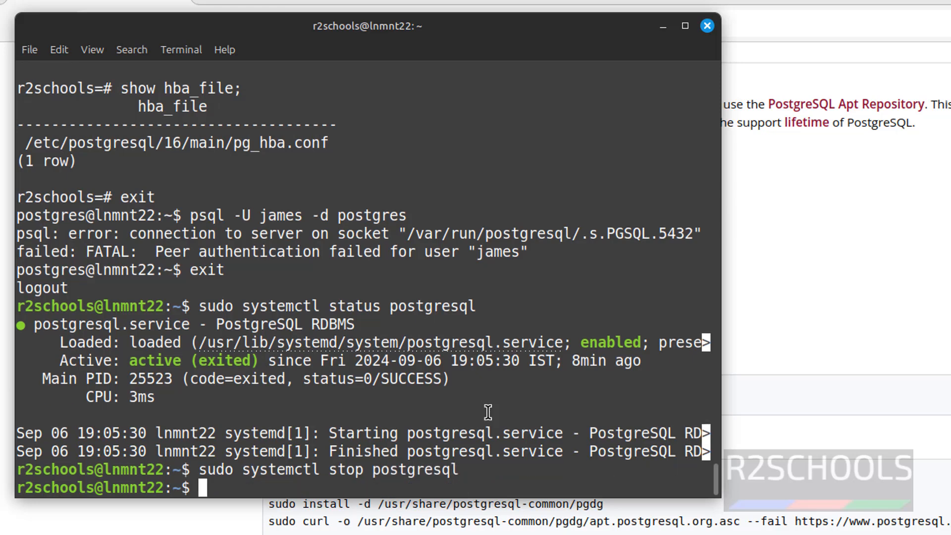
Recheck the service status, now inactive (dead), then switch to the postgres user with sudo su -.
{"action": "type", "text": "sudo"}
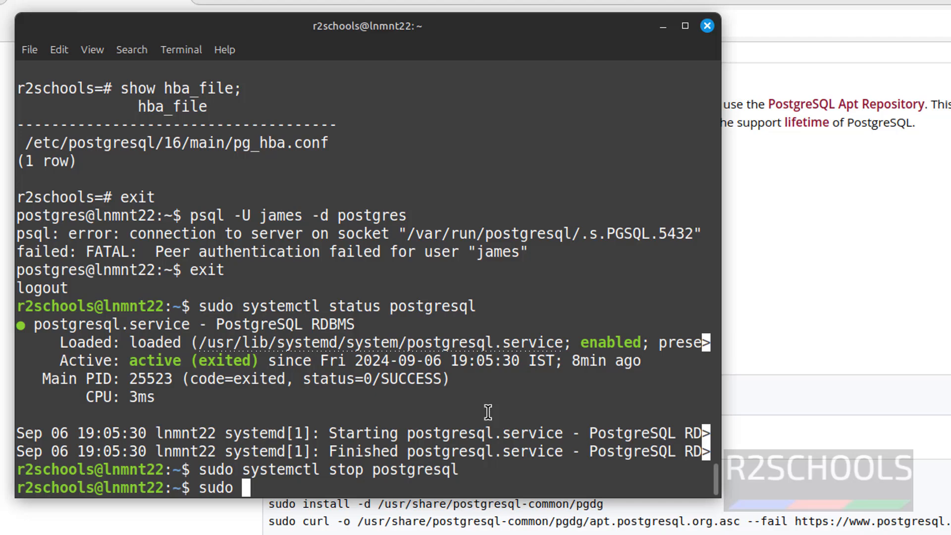
{"action": "type", "text": "systemctl"}
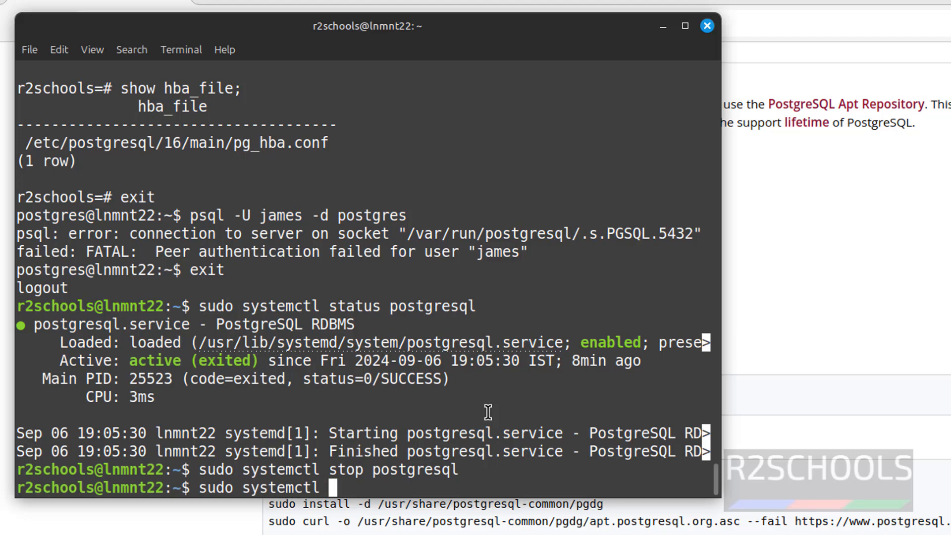
{"action": "type", "text": "status postgr"}
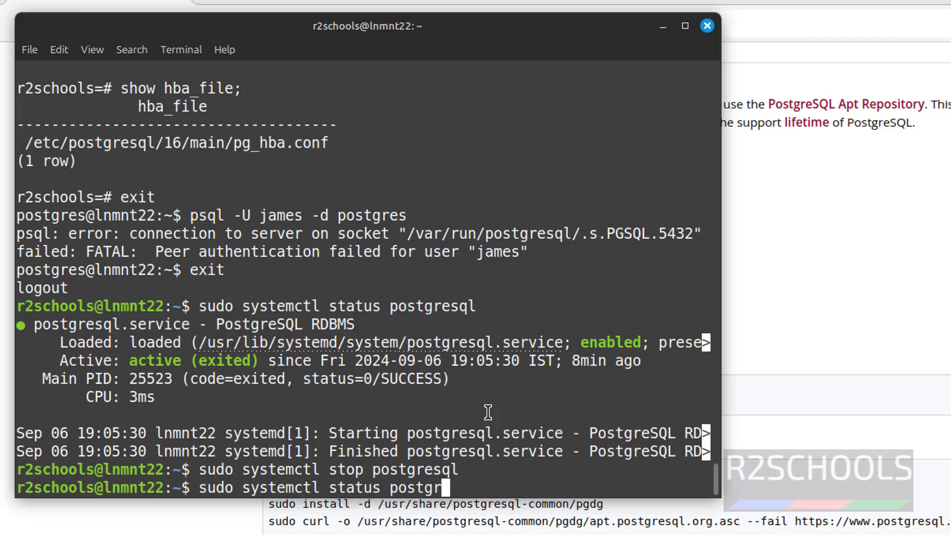
{"action": "key", "text": "Return"}
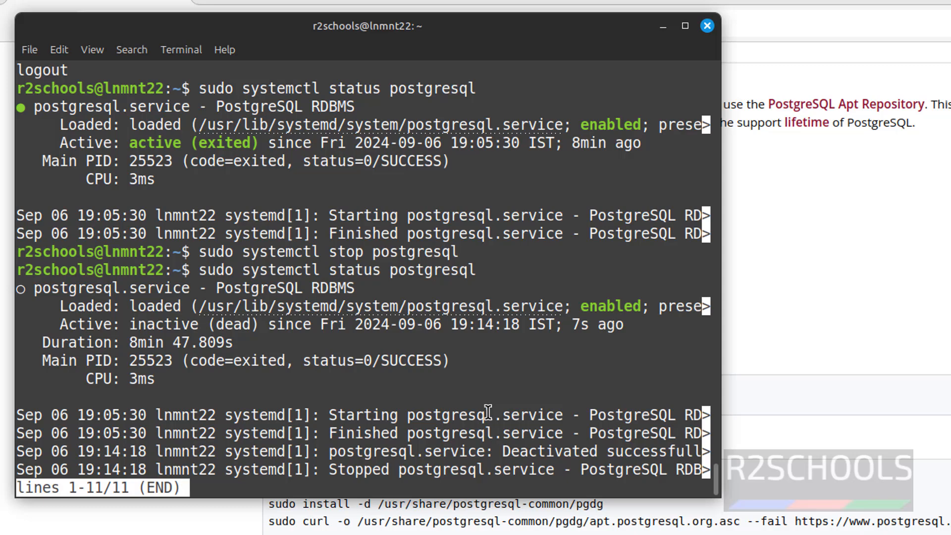
{"action": "mouse_move", "coordinate": [203, 324]}
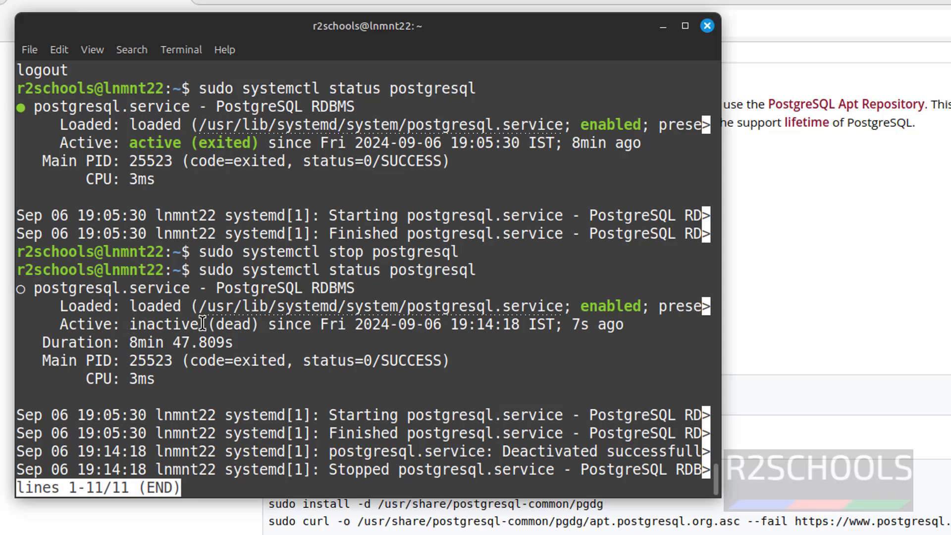
{"action": "mouse_move", "coordinate": [571, 325]}
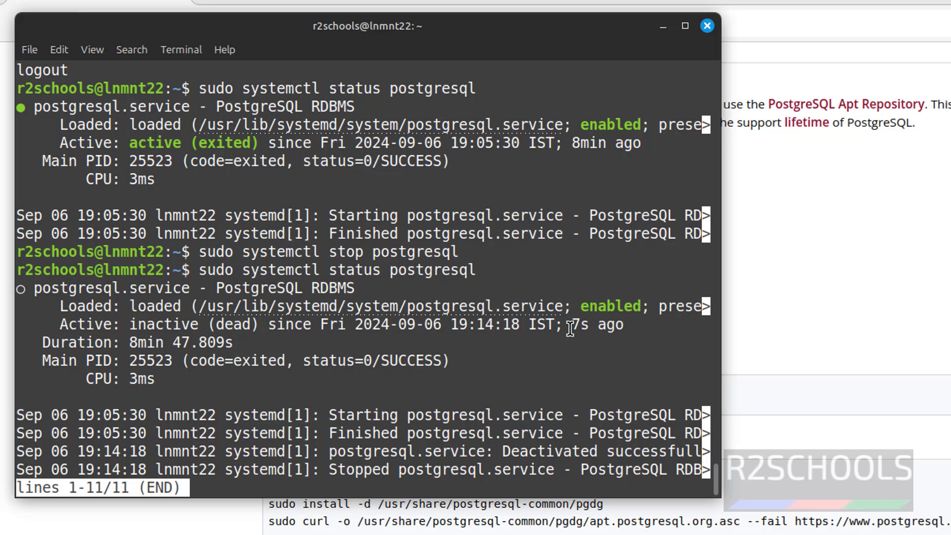
{"action": "key", "text": "q"}
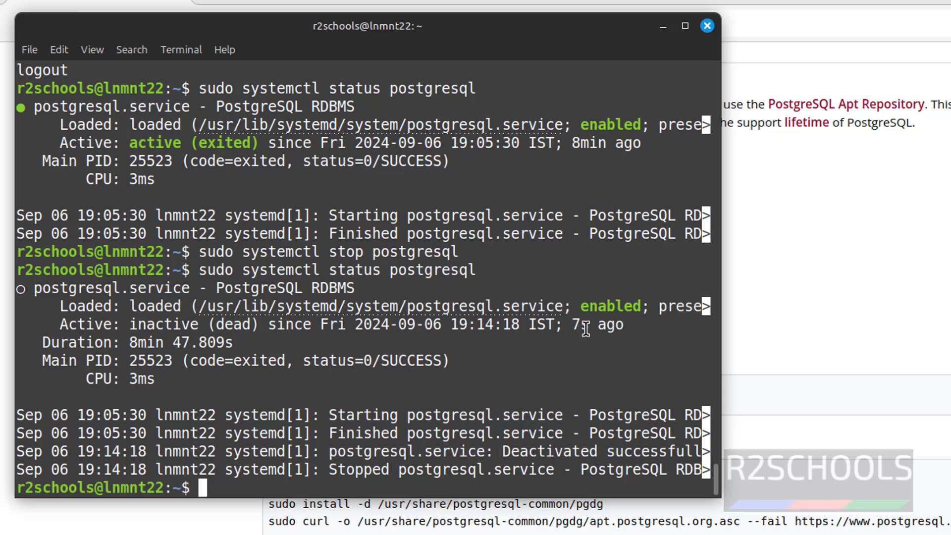
{"action": "type", "text": "sudo su - postgres"}
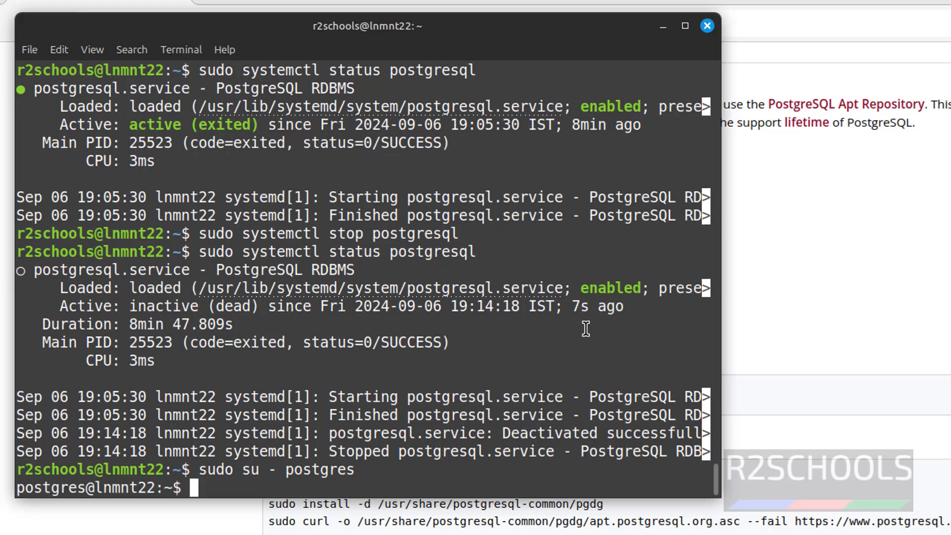
Run psql as postgres, which fails with no socket file since the server is not running.
{"action": "type", "text": "psql"}
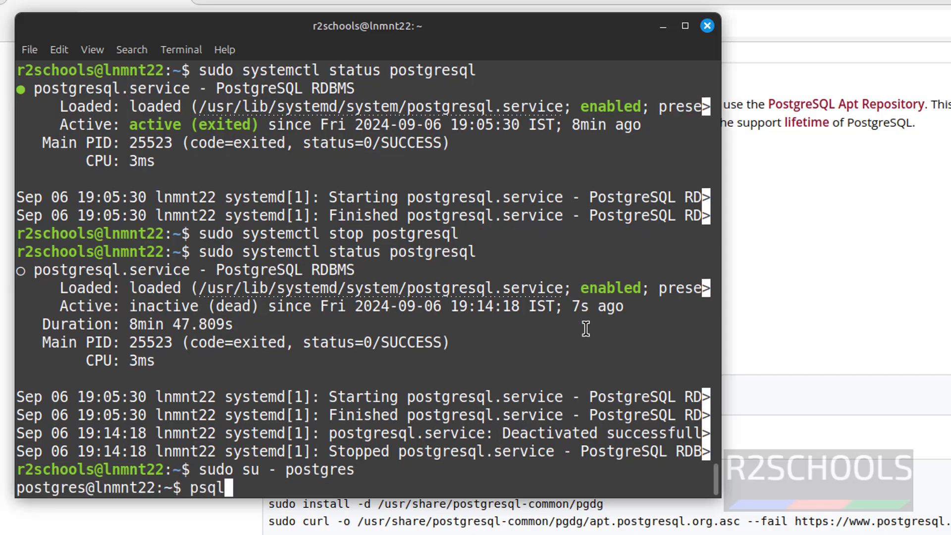
{"action": "key", "text": "Return"}
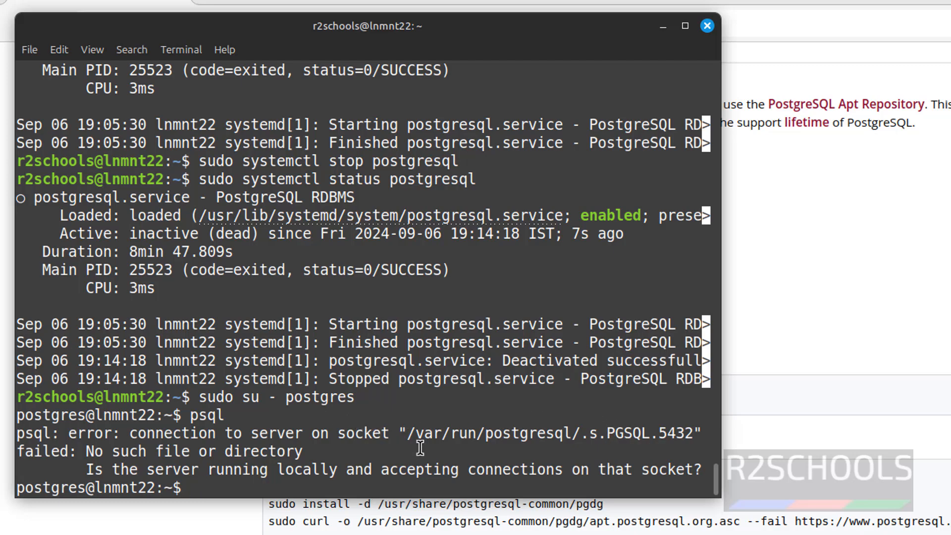
{"action": "mouse_move", "coordinate": [293, 470]}
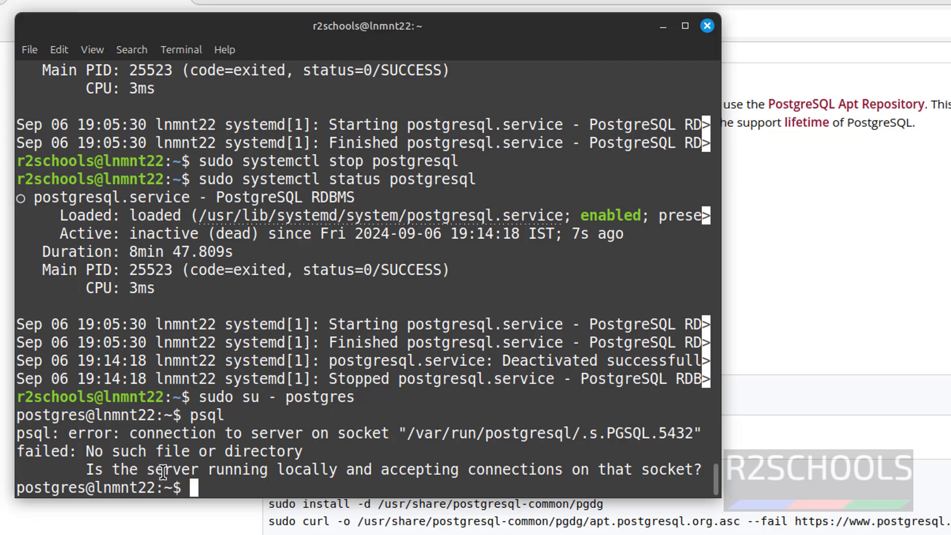
{"action": "mouse_move", "coordinate": [476, 491]}
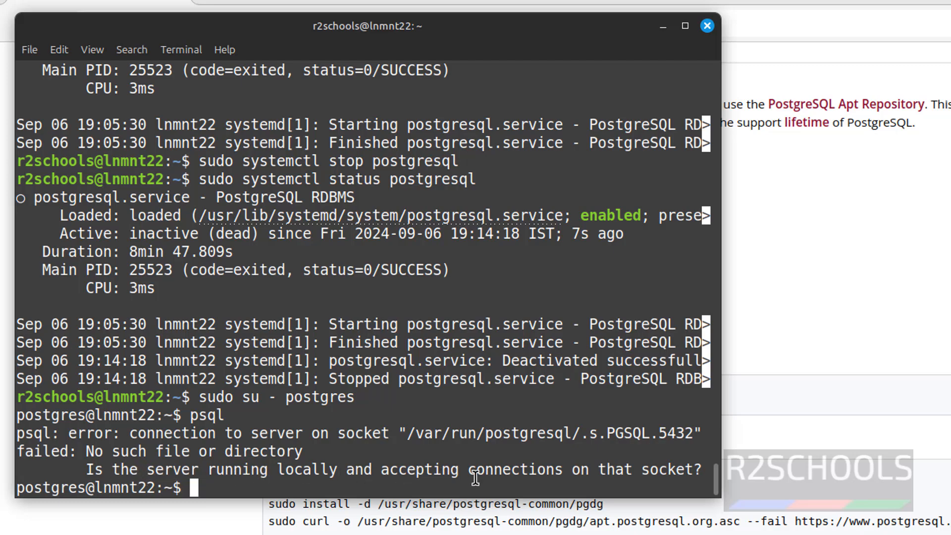
{"action": "mouse_move", "coordinate": [691, 461]}
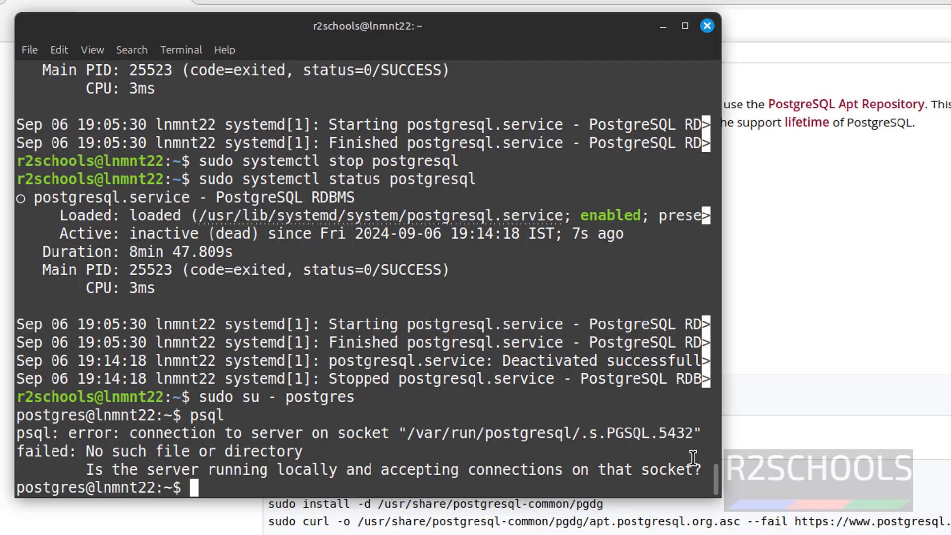
{"action": "mouse_move", "coordinate": [597, 464]}
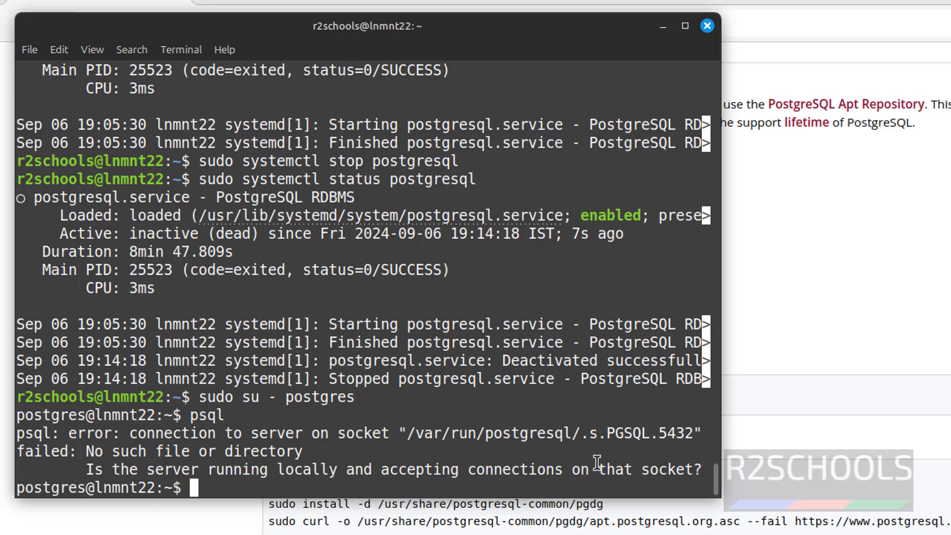
Attempt sudo to start the service as postgres, refused at the empty password prompt.
{"action": "type", "text": "sudo systemctl start postgresql"}
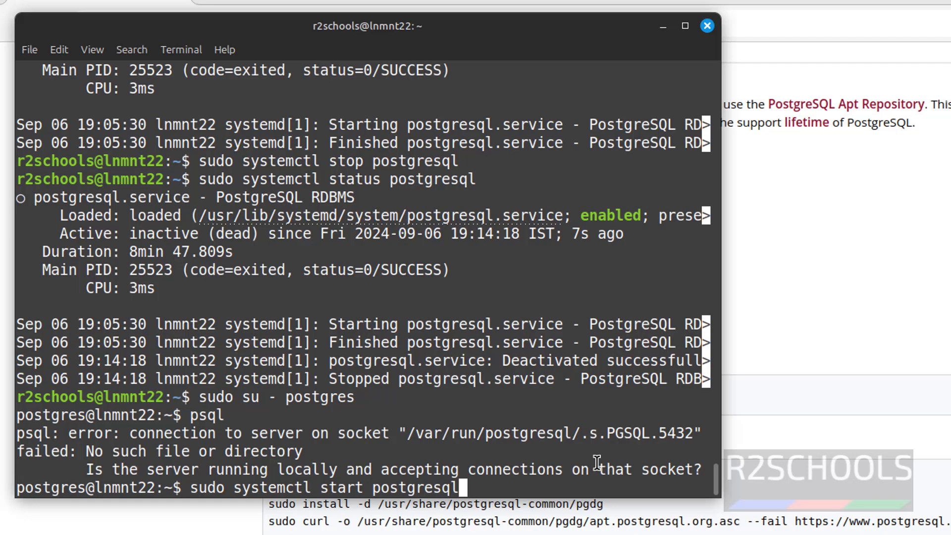
{"action": "key", "text": "Enter"}
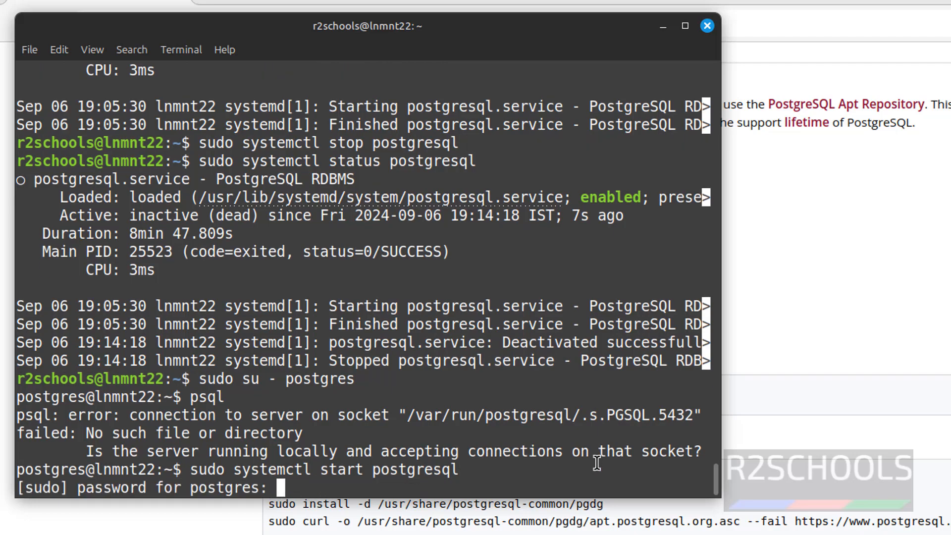
{"action": "key", "text": "Return"}
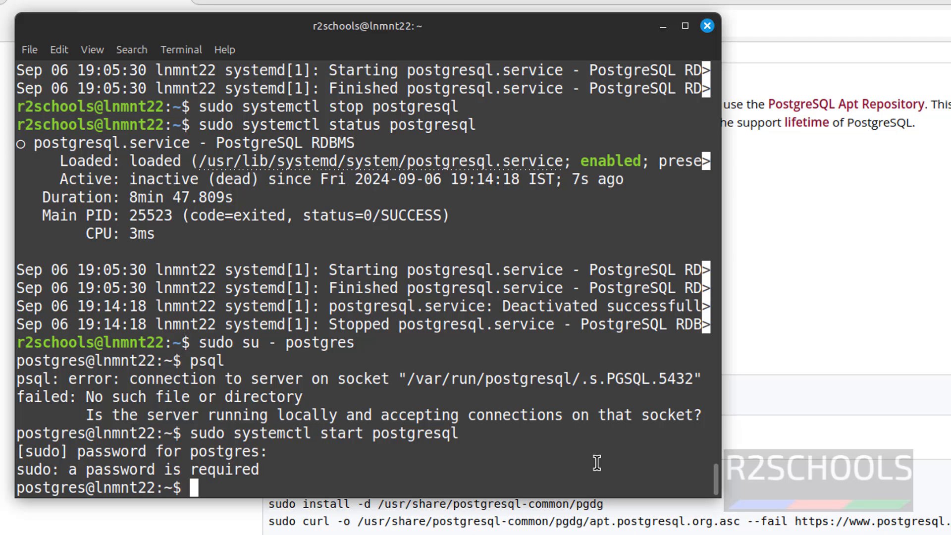
Exit the postgres user shell and begin a sudo command at the regular user prompt.
{"action": "type", "text": "exit"}
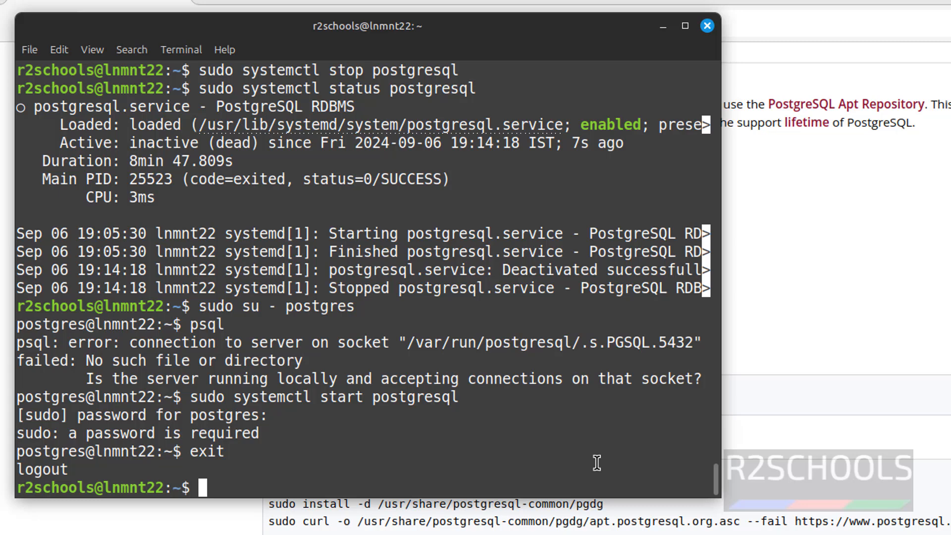
{"action": "mouse_move", "coordinate": [23, 519]}
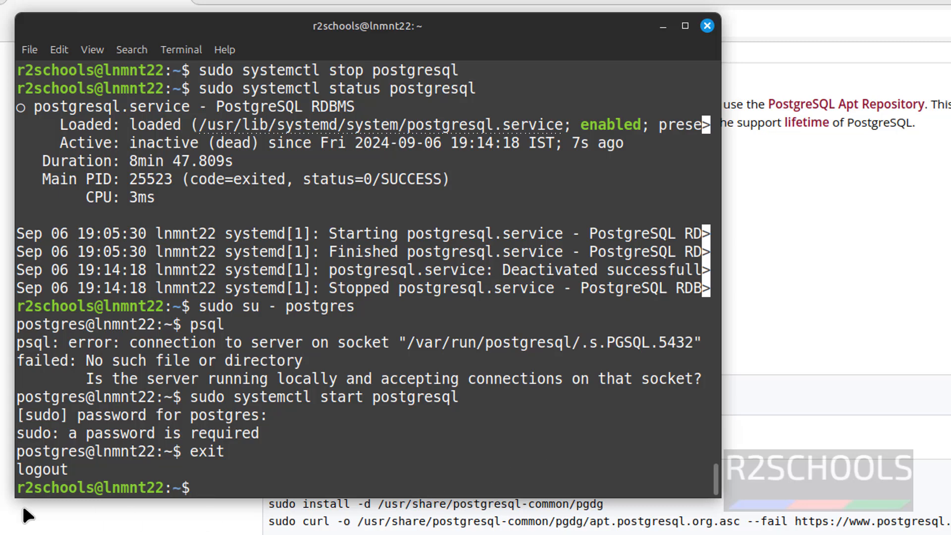
{"action": "mouse_move", "coordinate": [89, 483]}
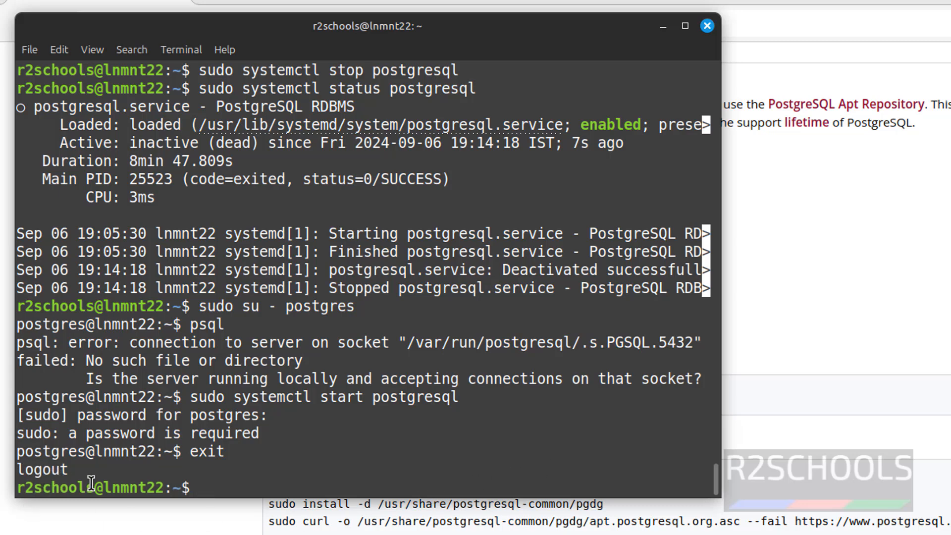
{"action": "type", "text": "sudo"}
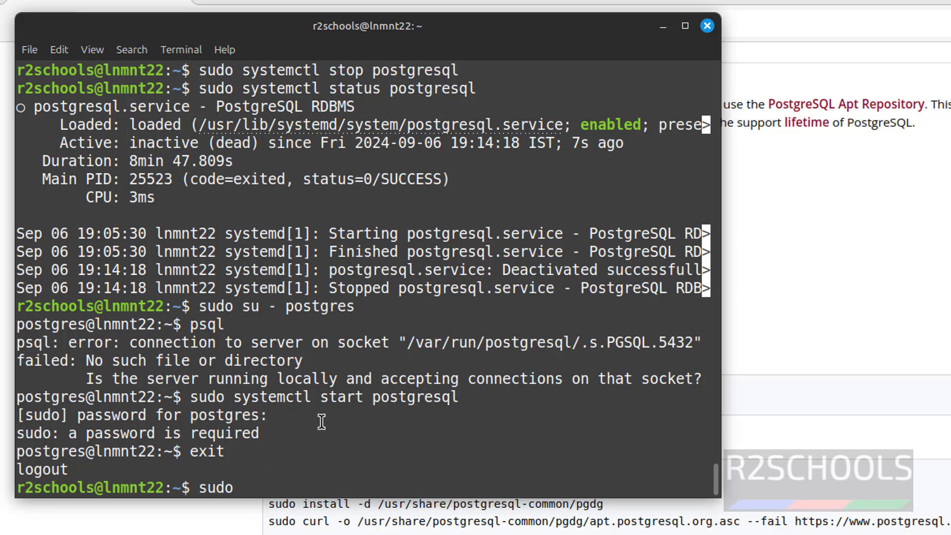
Start the postgresql service with systemctl and begin checking its status, now active (exited).
{"action": "type", "text": "systemctl st"}
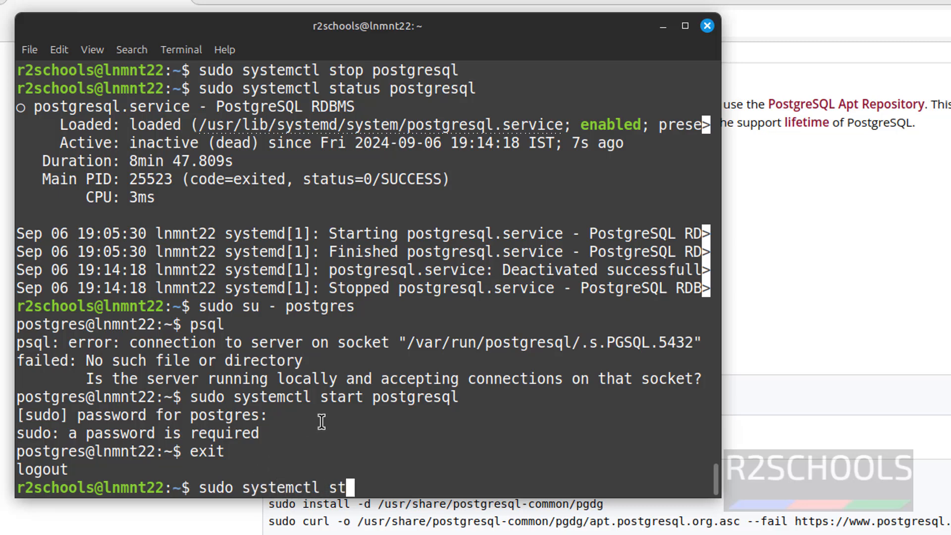
{"action": "type", "text": "art postgre"}
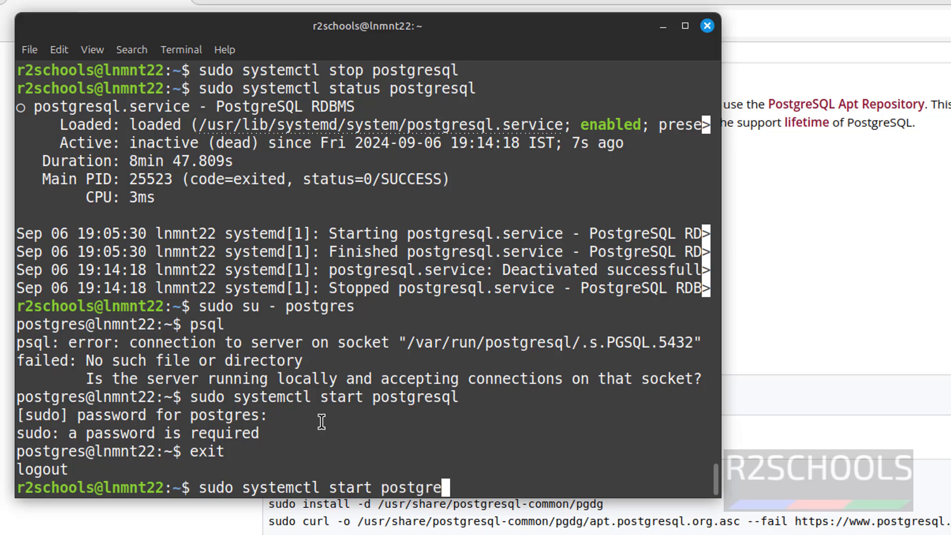
{"action": "type", "text": "ql"}
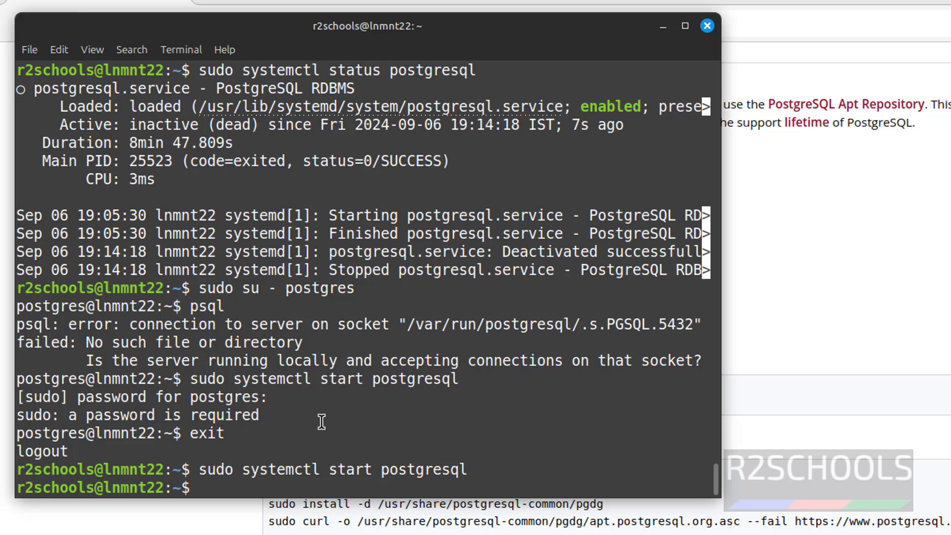
{"action": "type", "text": "sudo sy"}
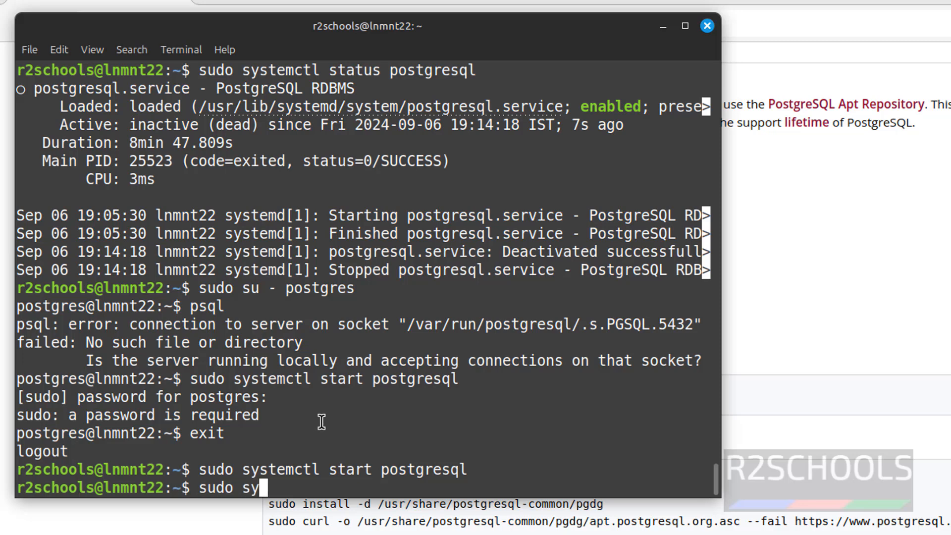
{"action": "type", "text": "temctl status postgresql"}
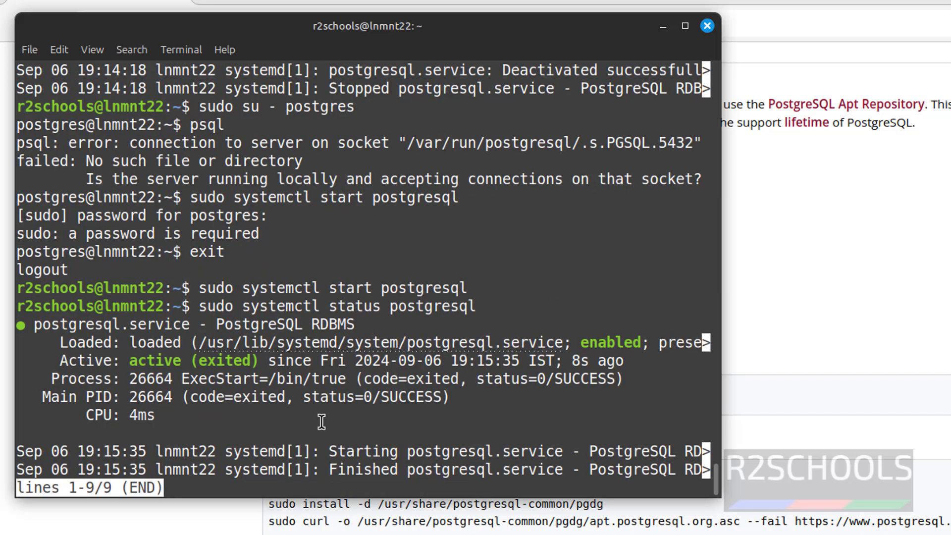
{"action": "mouse_move", "coordinate": [143, 366]}
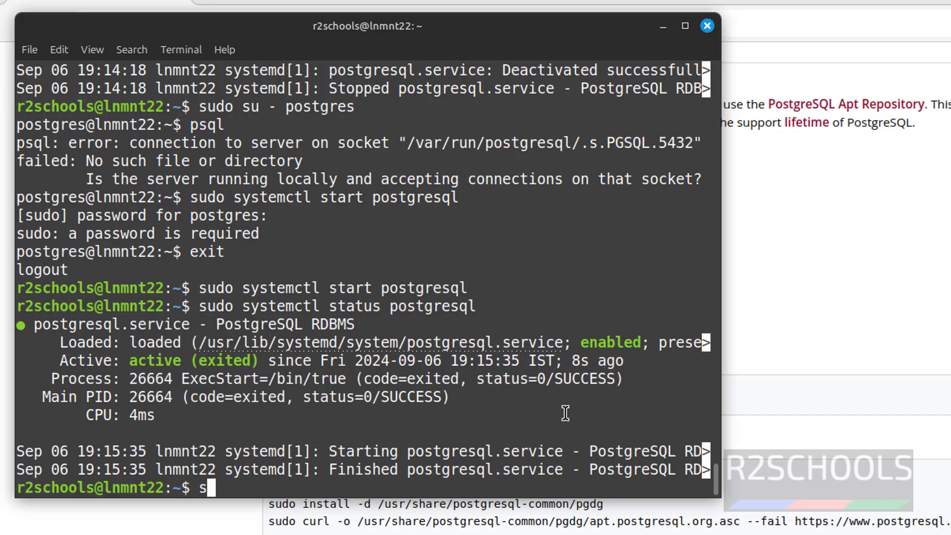
Switch to the postgres user with sudo su - postgres and connect via psql to PostgreSQL 16.4.
{"action": "type", "text": "udo"}
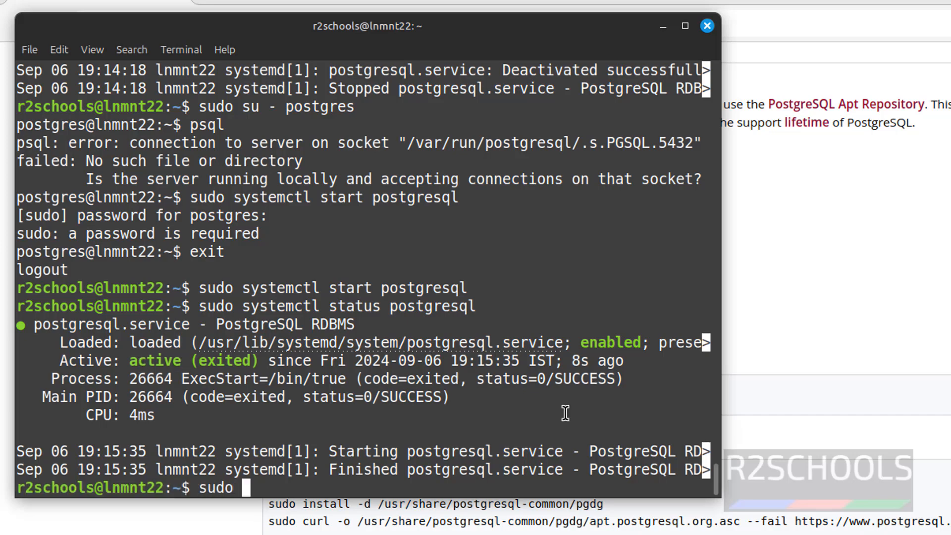
{"action": "type", "text": "su - postgr"}
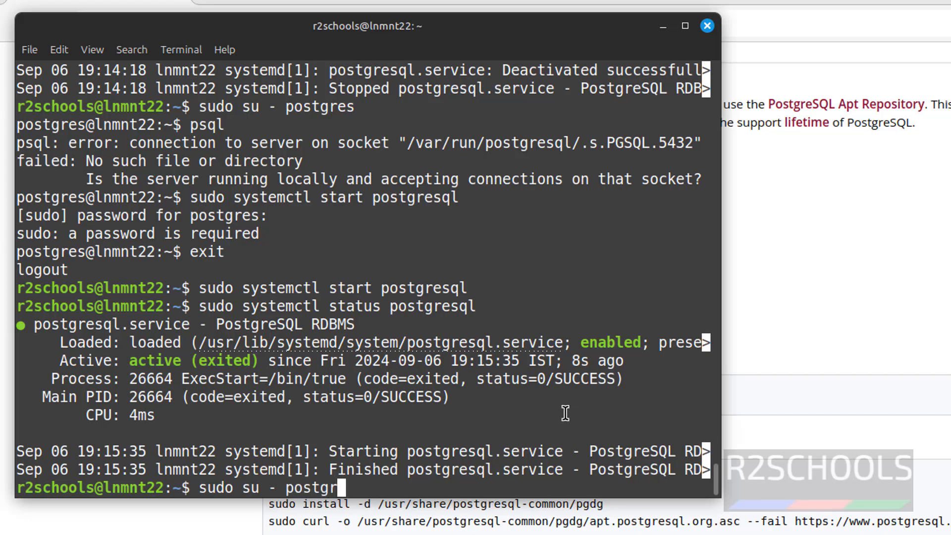
{"action": "key", "text": "Return"}
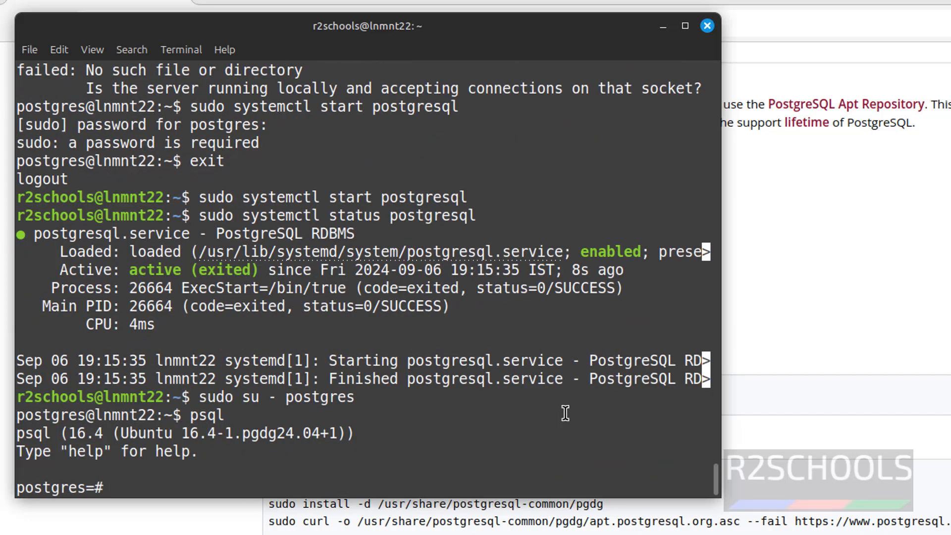
Exit psql and log out of the postgres account back to the regular user's shell.
{"action": "type", "text": "exit"}
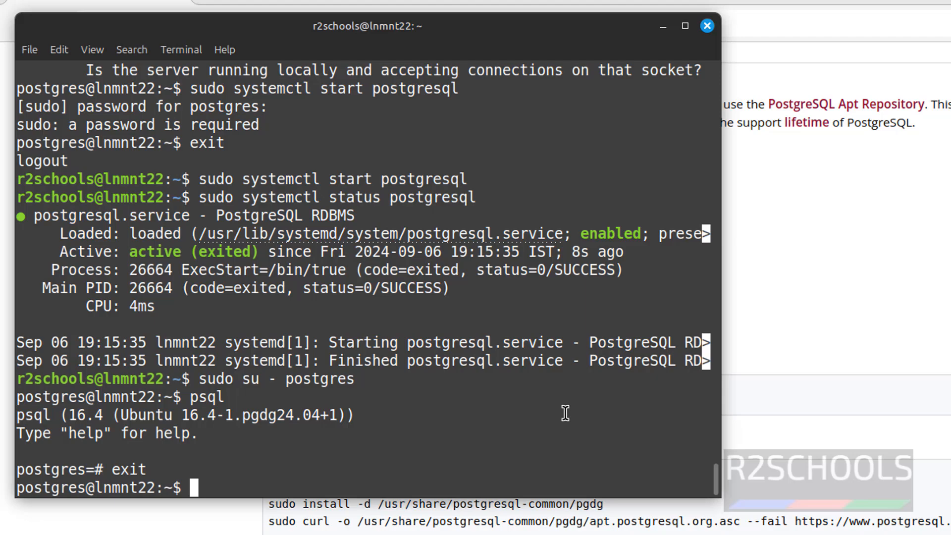
{"action": "type", "text": "exit"}
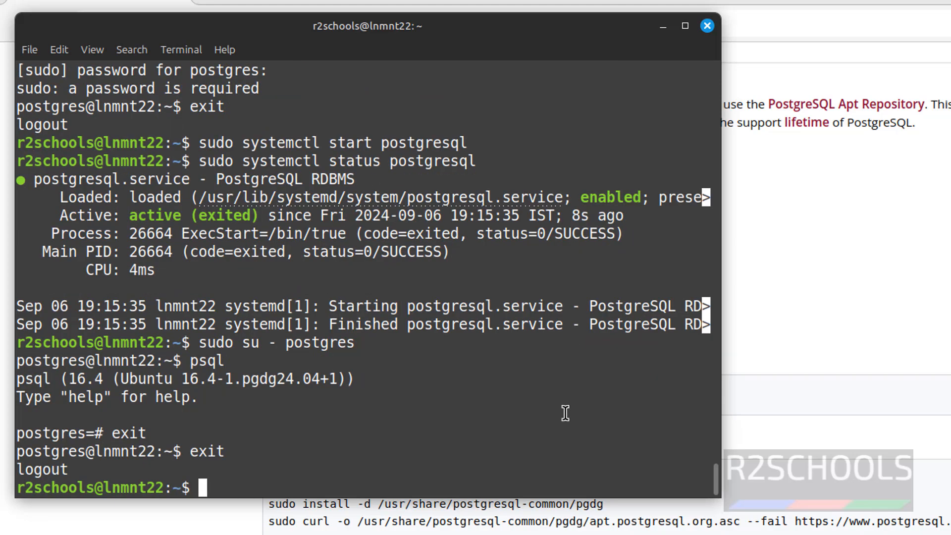
{"action": "type", "text": "sudo r"}
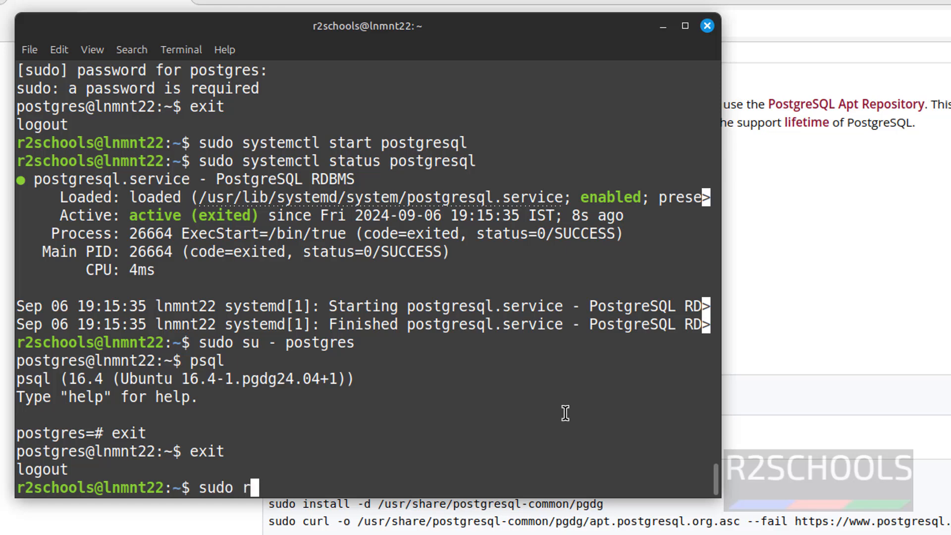
Restart the postgresql service with sudo systemctl restart postgresql.
{"action": "type", "text": "yst"}
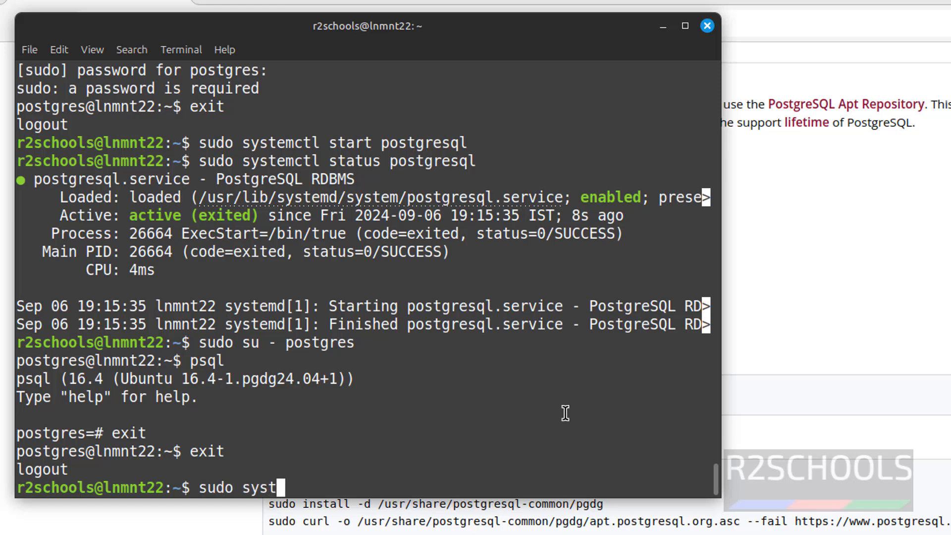
{"action": "type", "text": "emctl resta"}
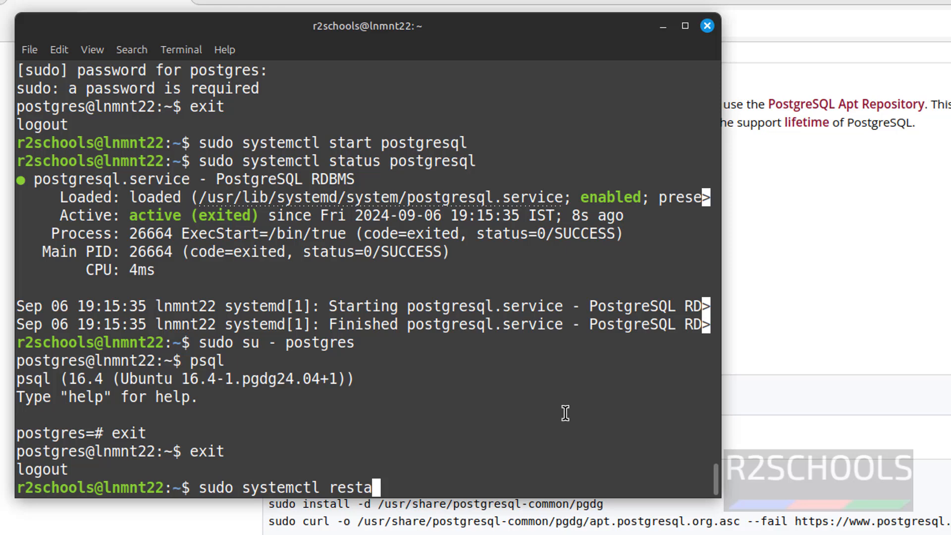
{"action": "type", "text": "rt postgresql"}
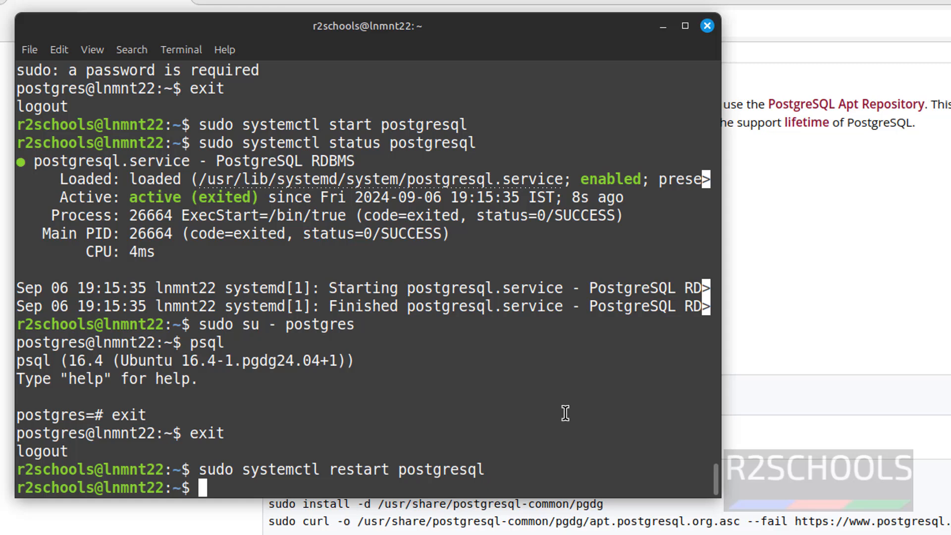
Confirm the service status is active (exited), then display /etc/os-release showing Linux Mint 22.
{"action": "type", "text": "sudo systm"}
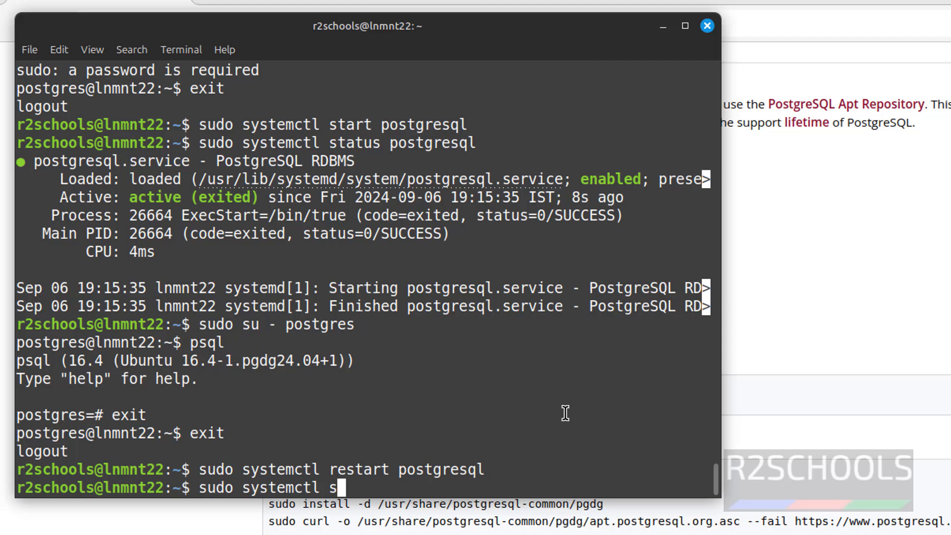
{"action": "type", "text": "tatus postgre"}
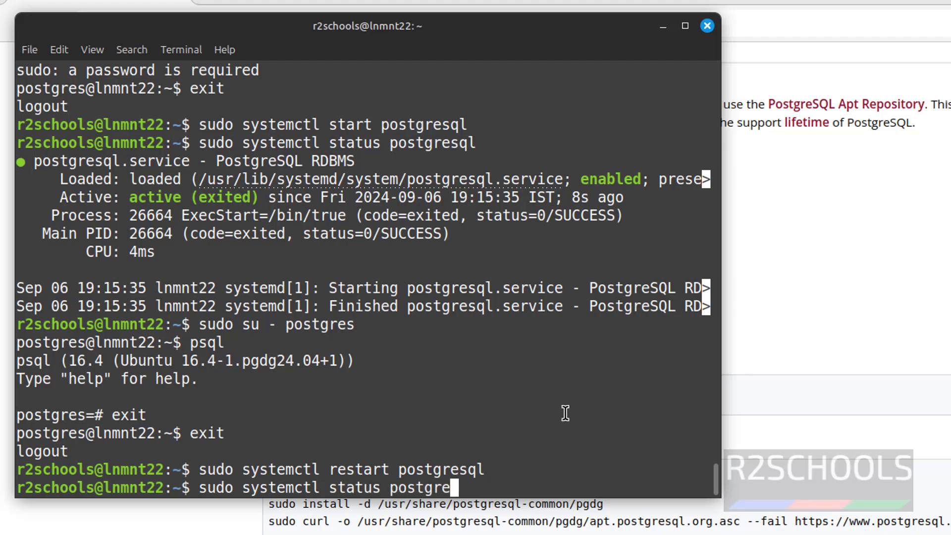
{"action": "key", "text": "Return"}
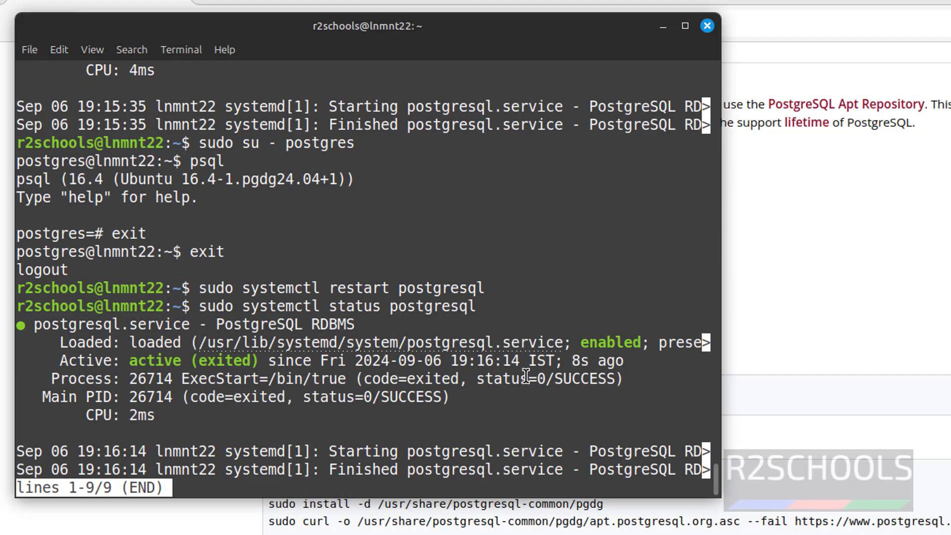
{"action": "mouse_move", "coordinate": [603, 347]}
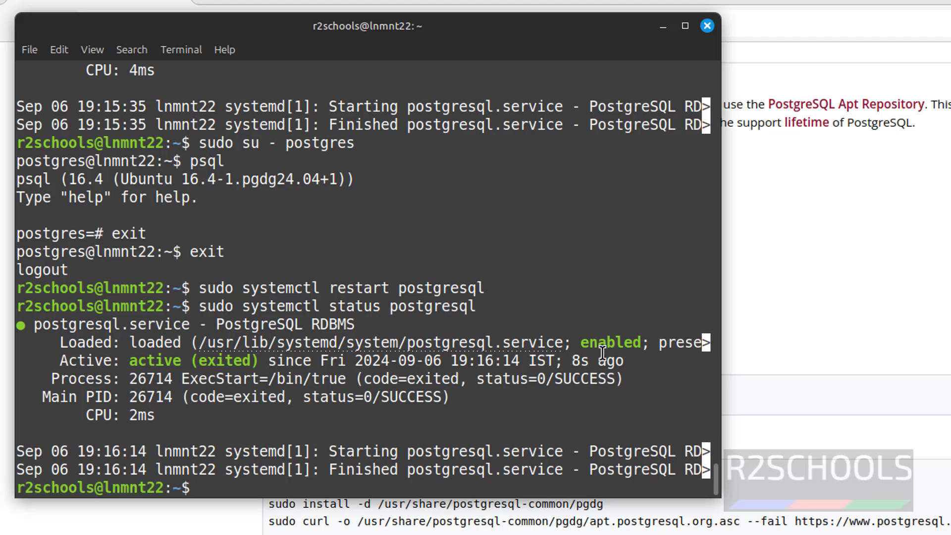
{"action": "type", "text": "more /etc/os-release"}
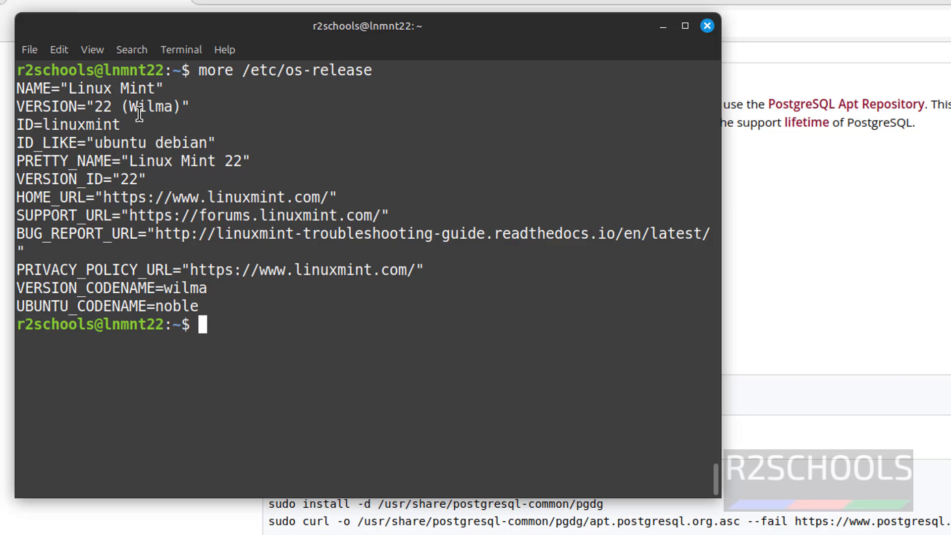